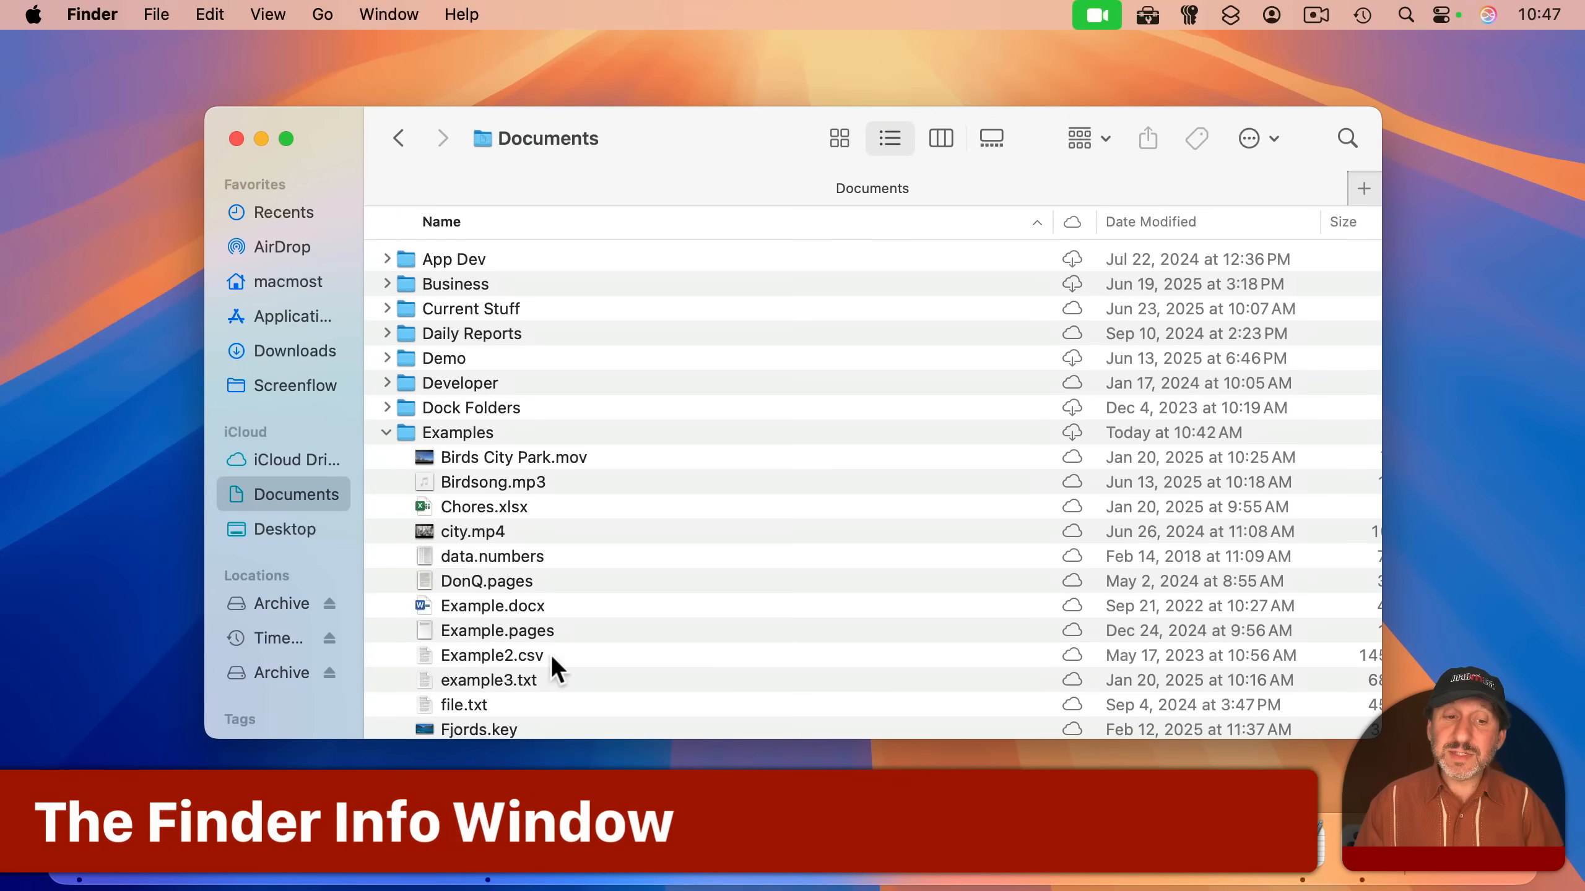
mouse_move(486, 635)
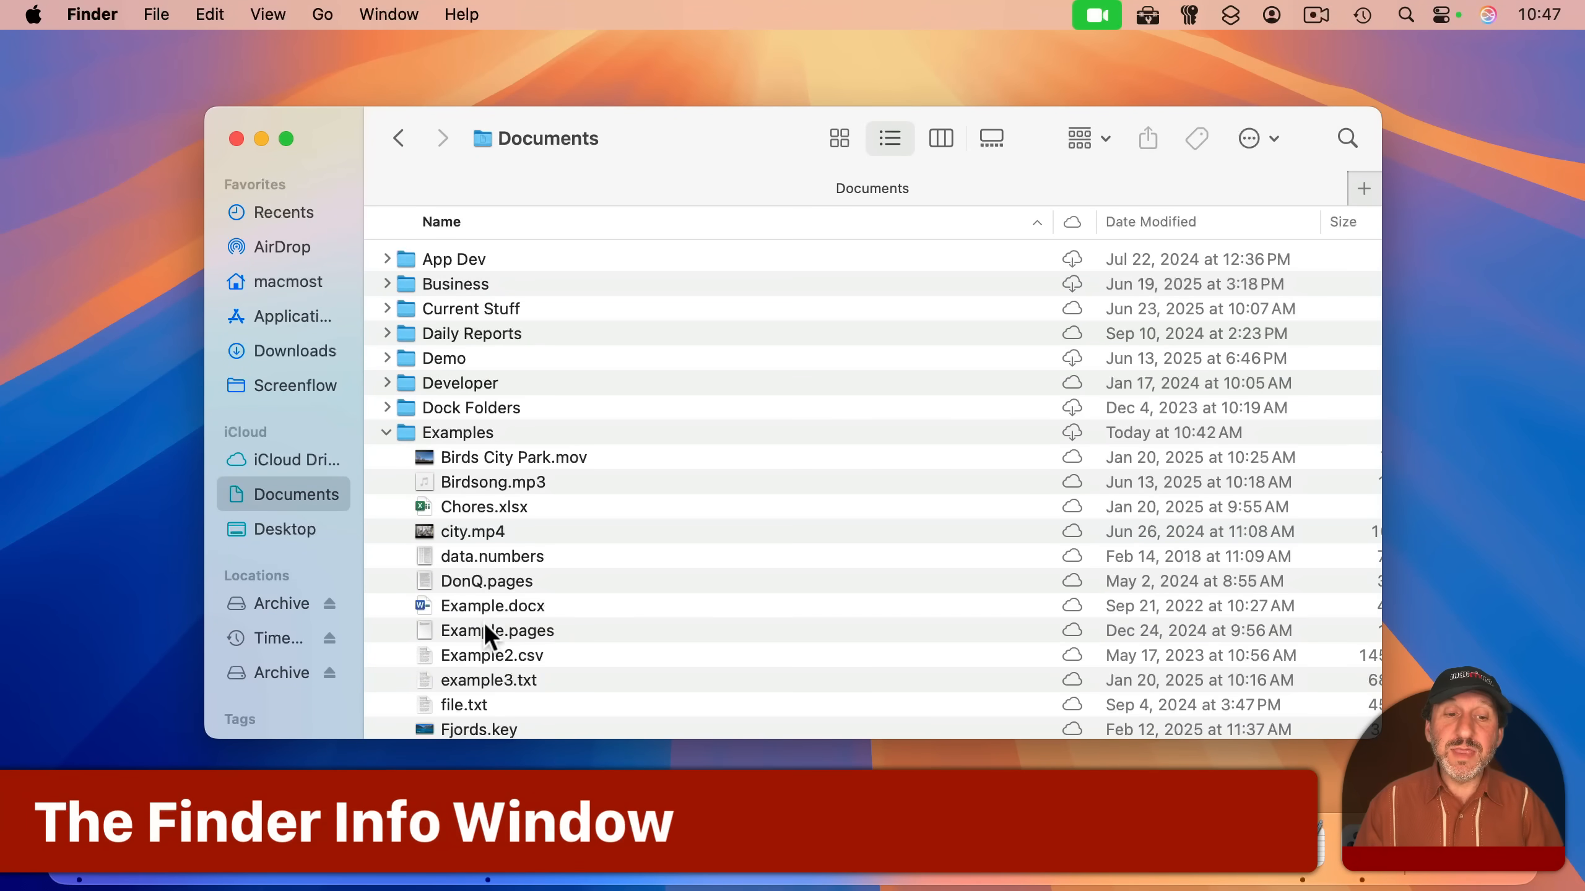
Select Example.pages in the Documents list and open the File menu.
click(496, 631)
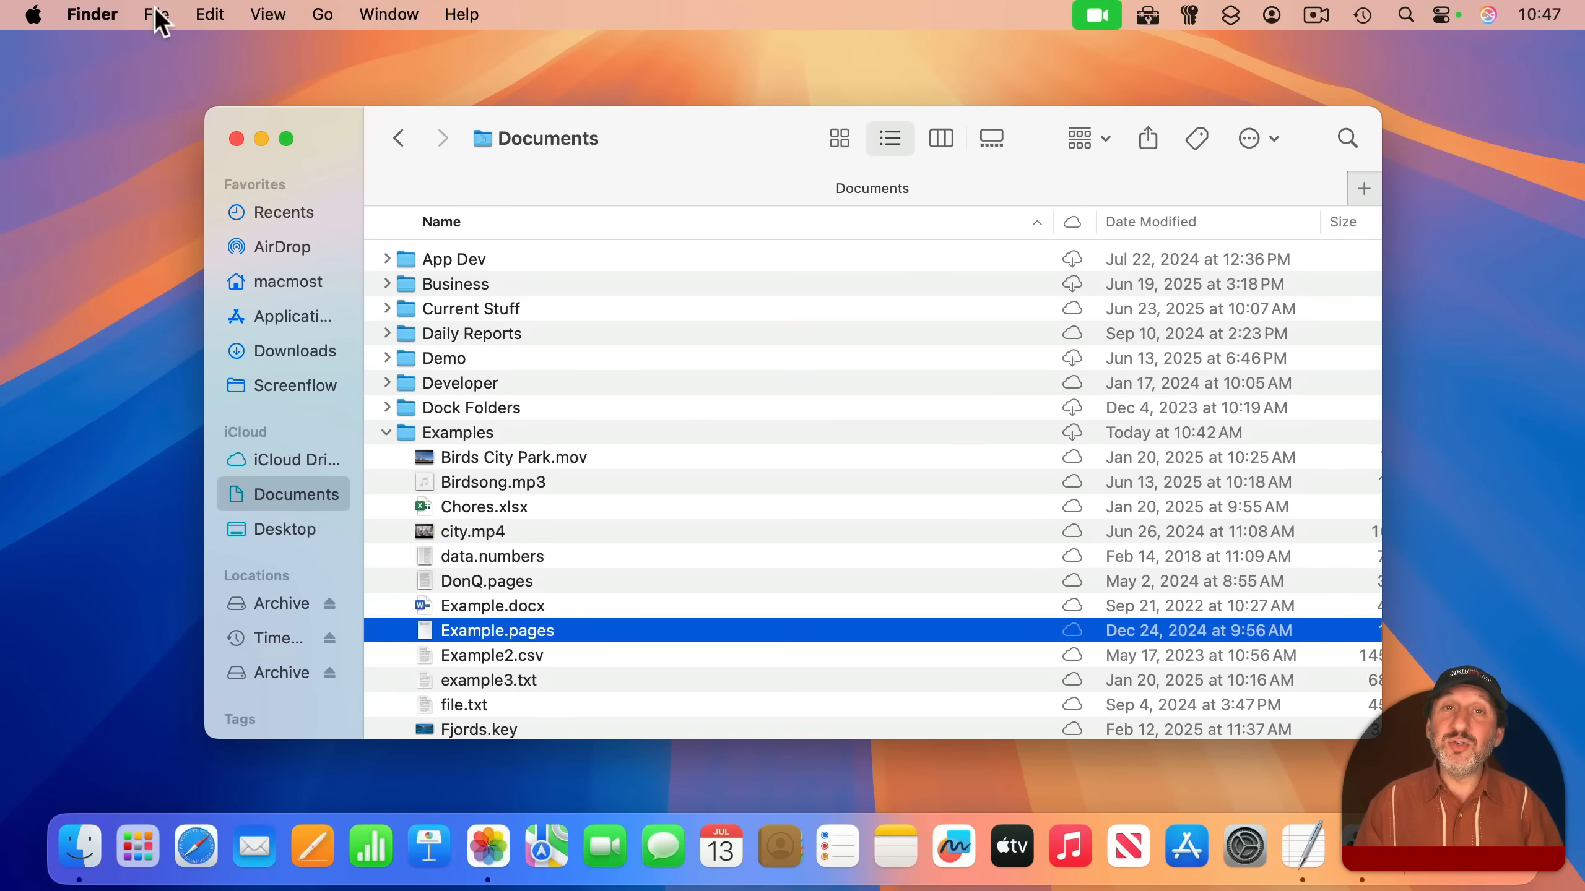
click(157, 14)
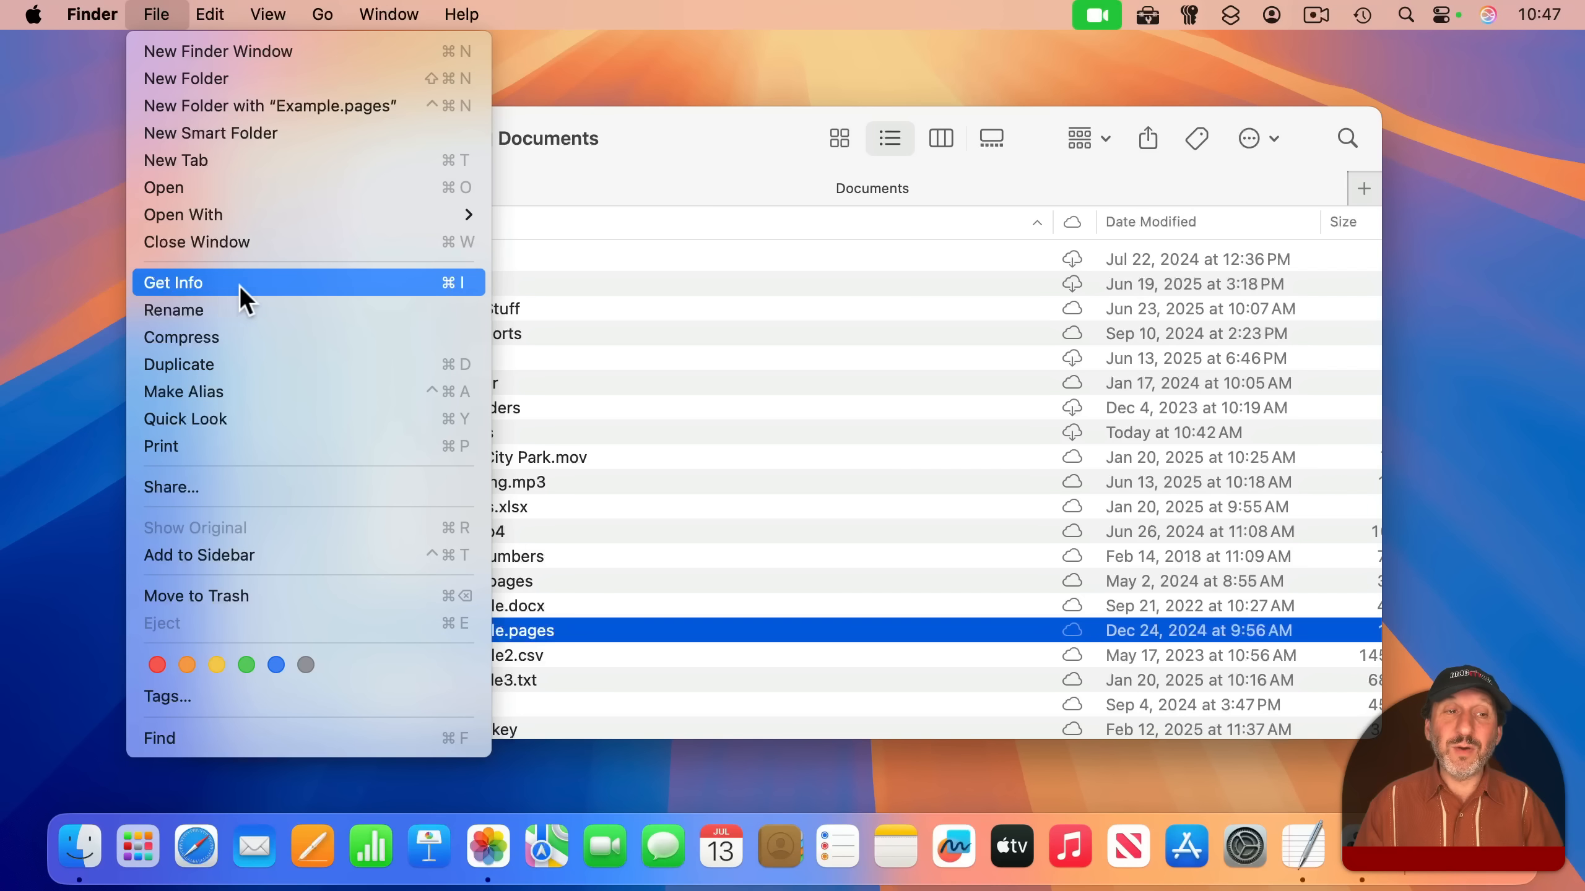
mouse_move(379, 299)
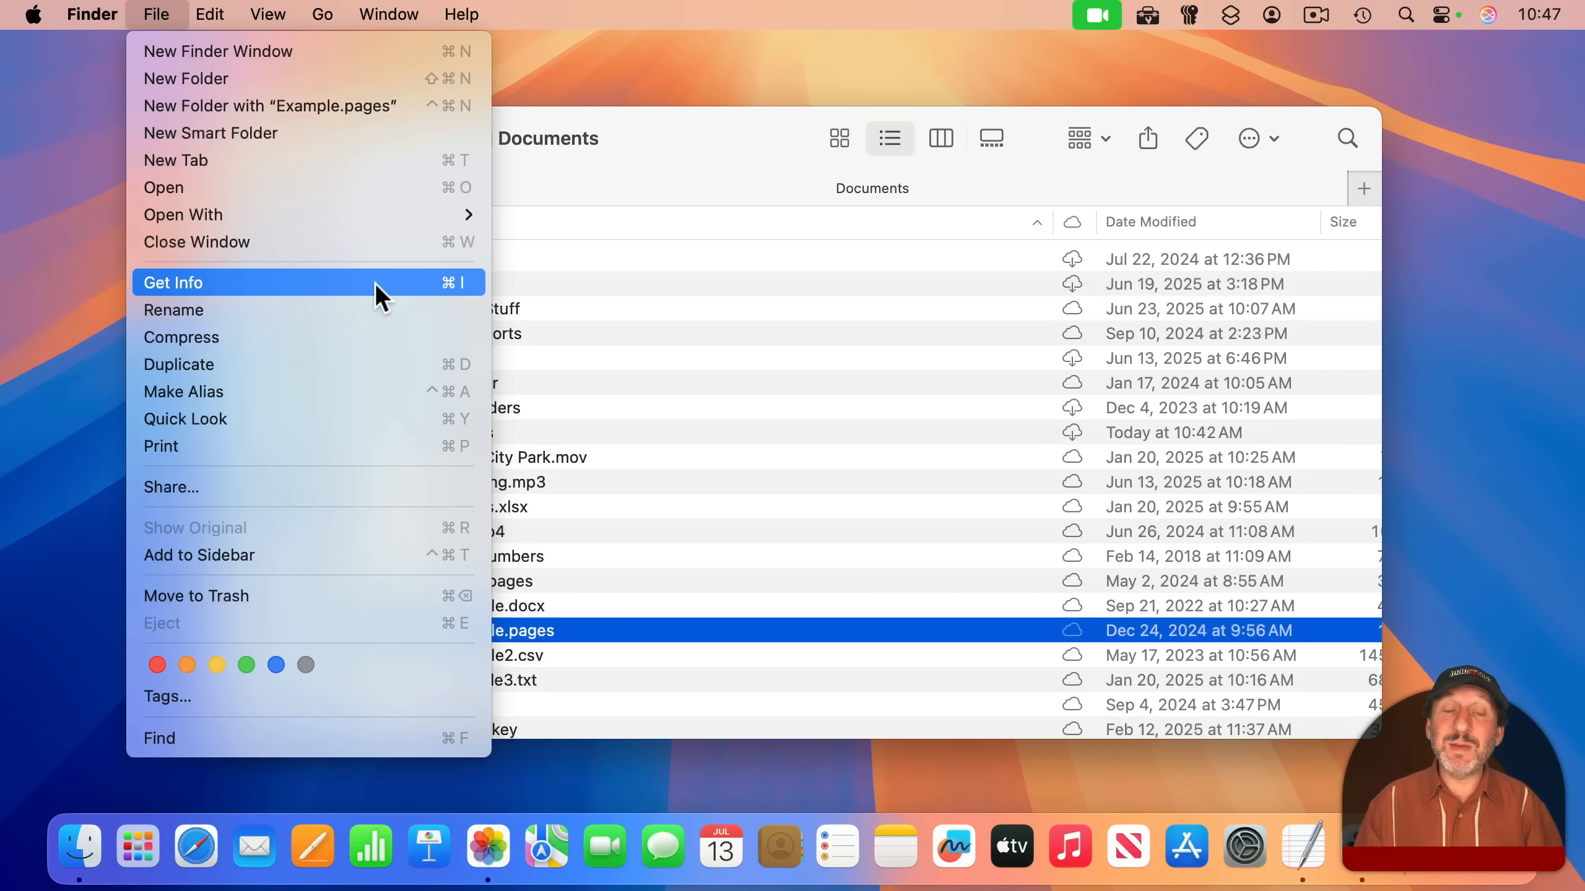
Open Get Info for Example.pages, toggling More Info and Comments and clicking the name field.
click(173, 283)
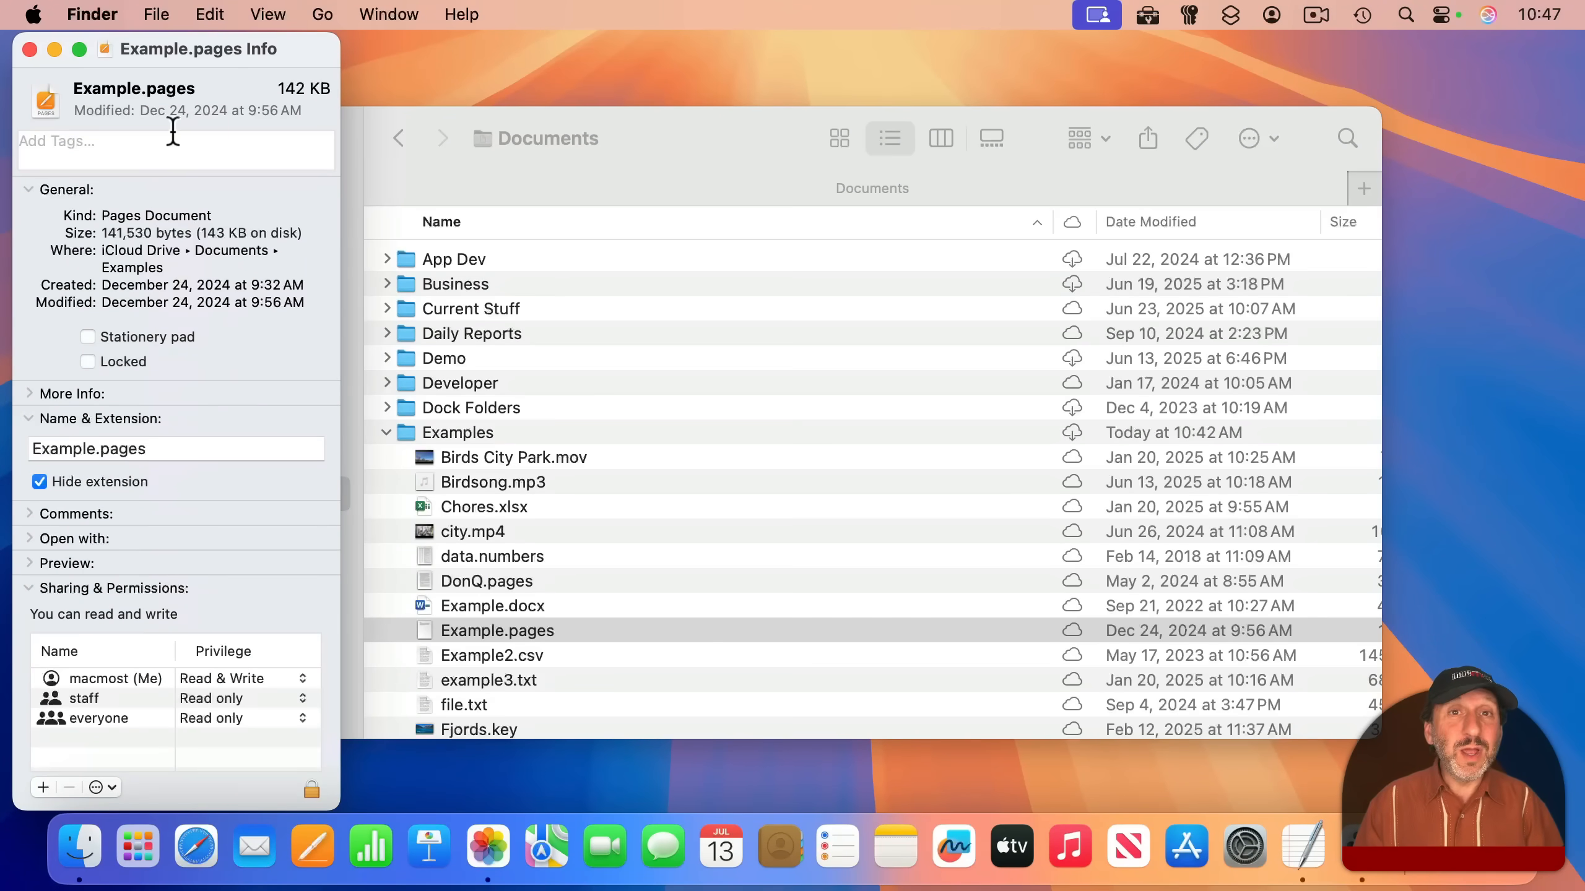
mouse_move(908, 460)
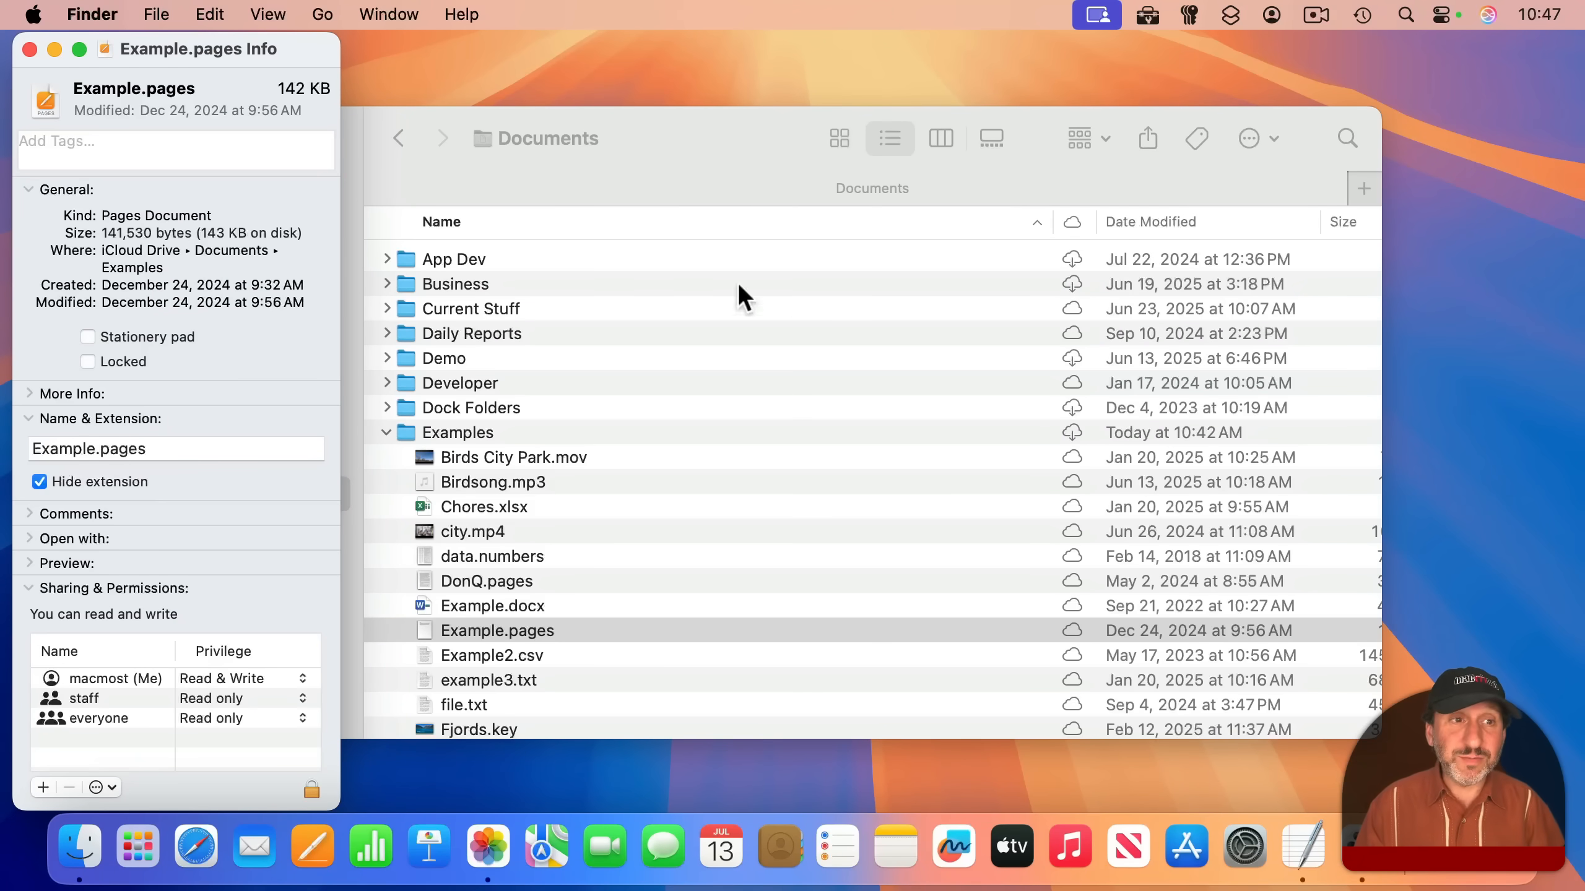
mouse_move(71, 203)
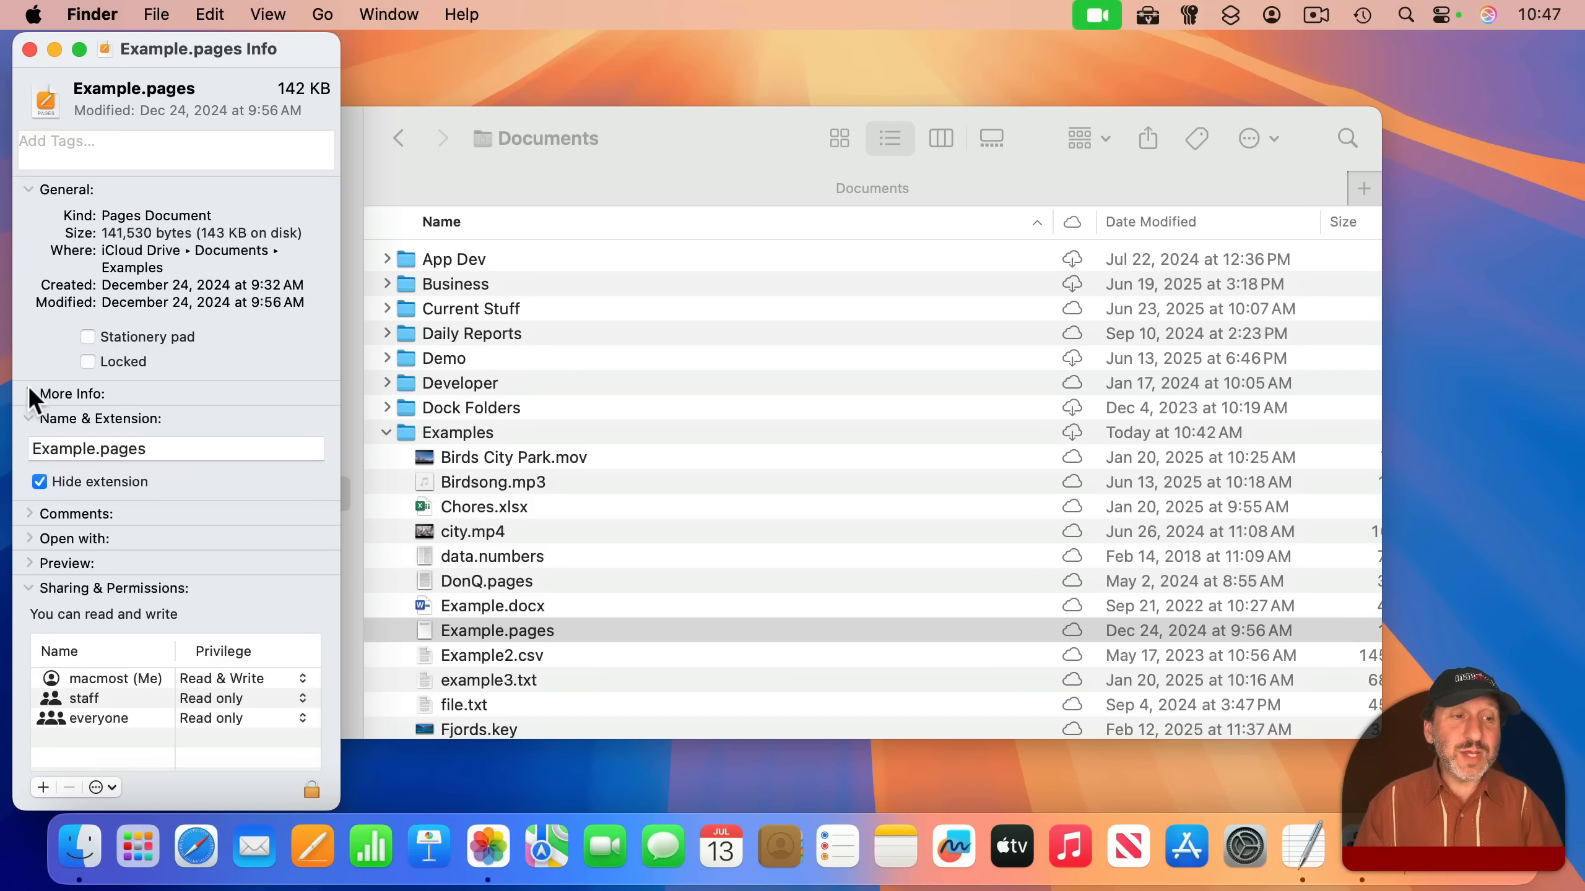
click(29, 393)
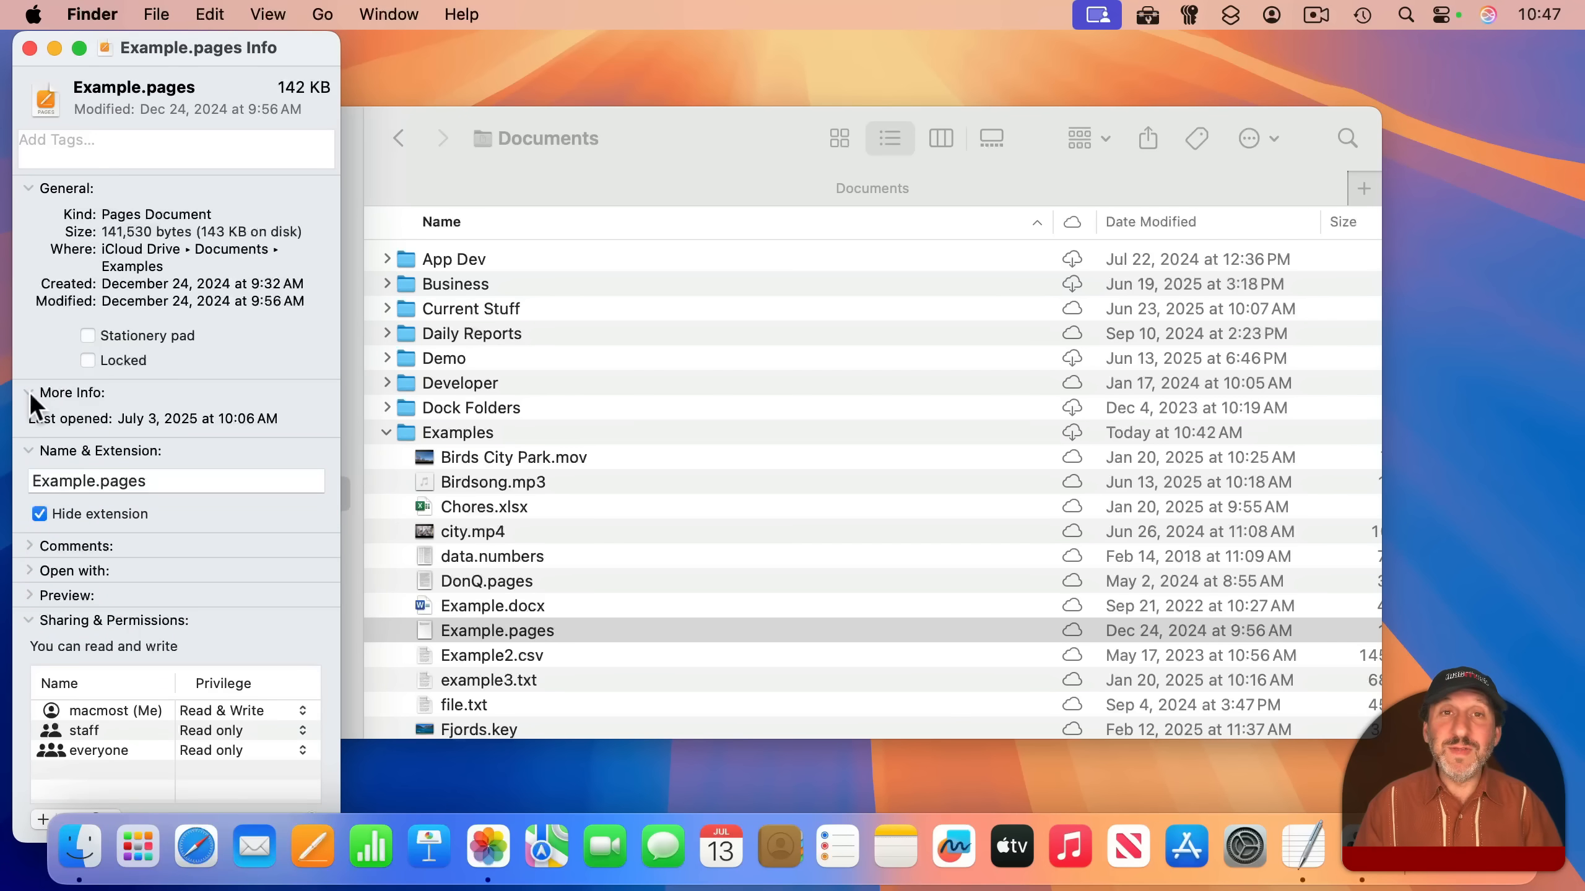
click(30, 392)
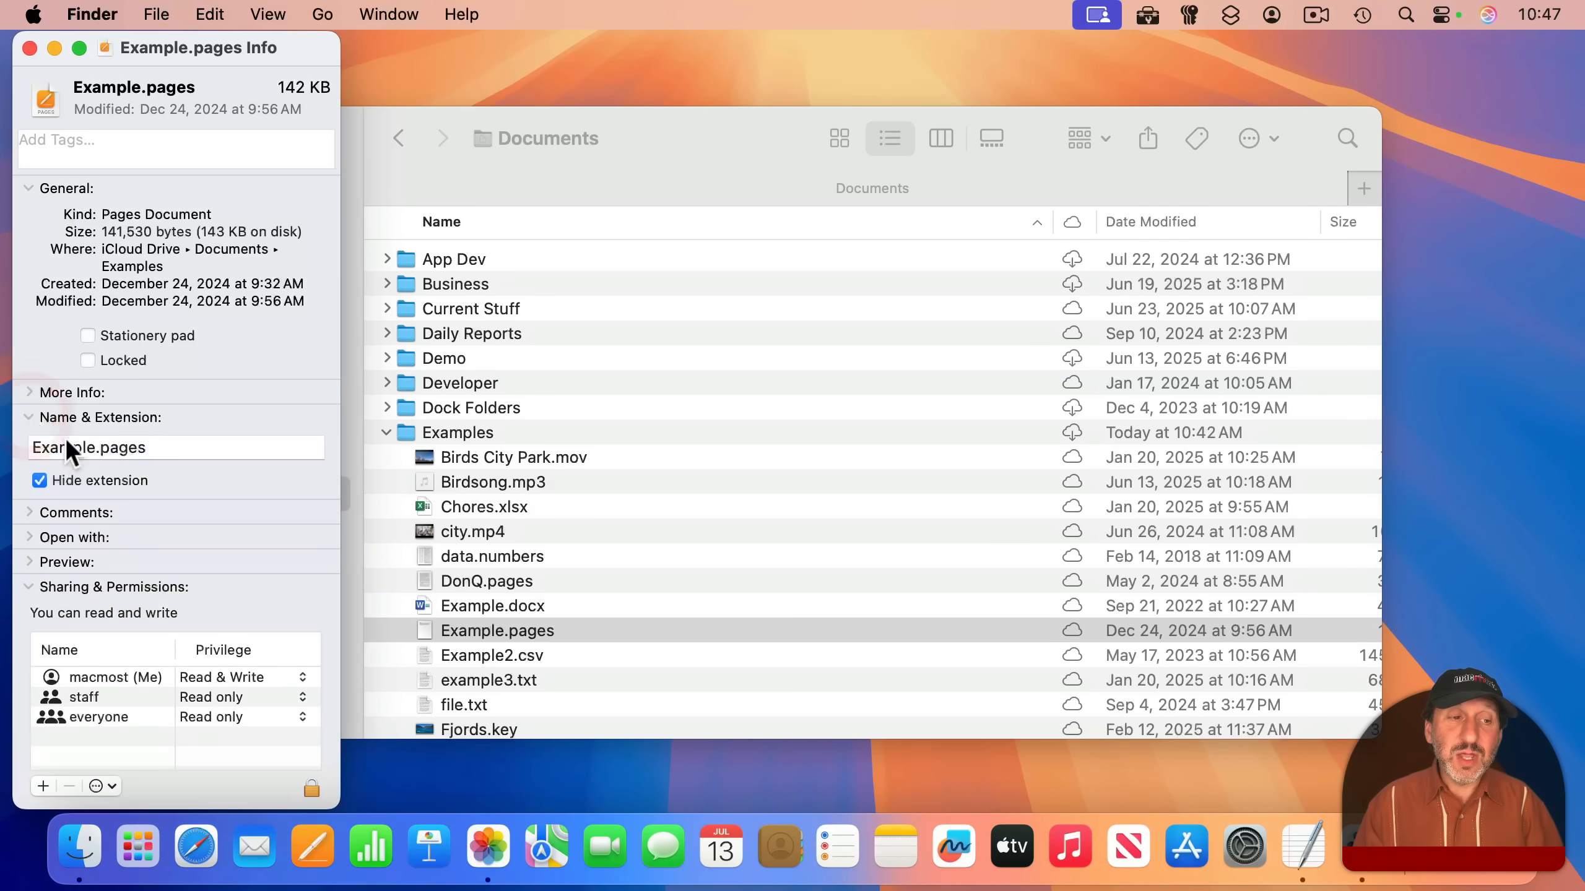
click(121, 448)
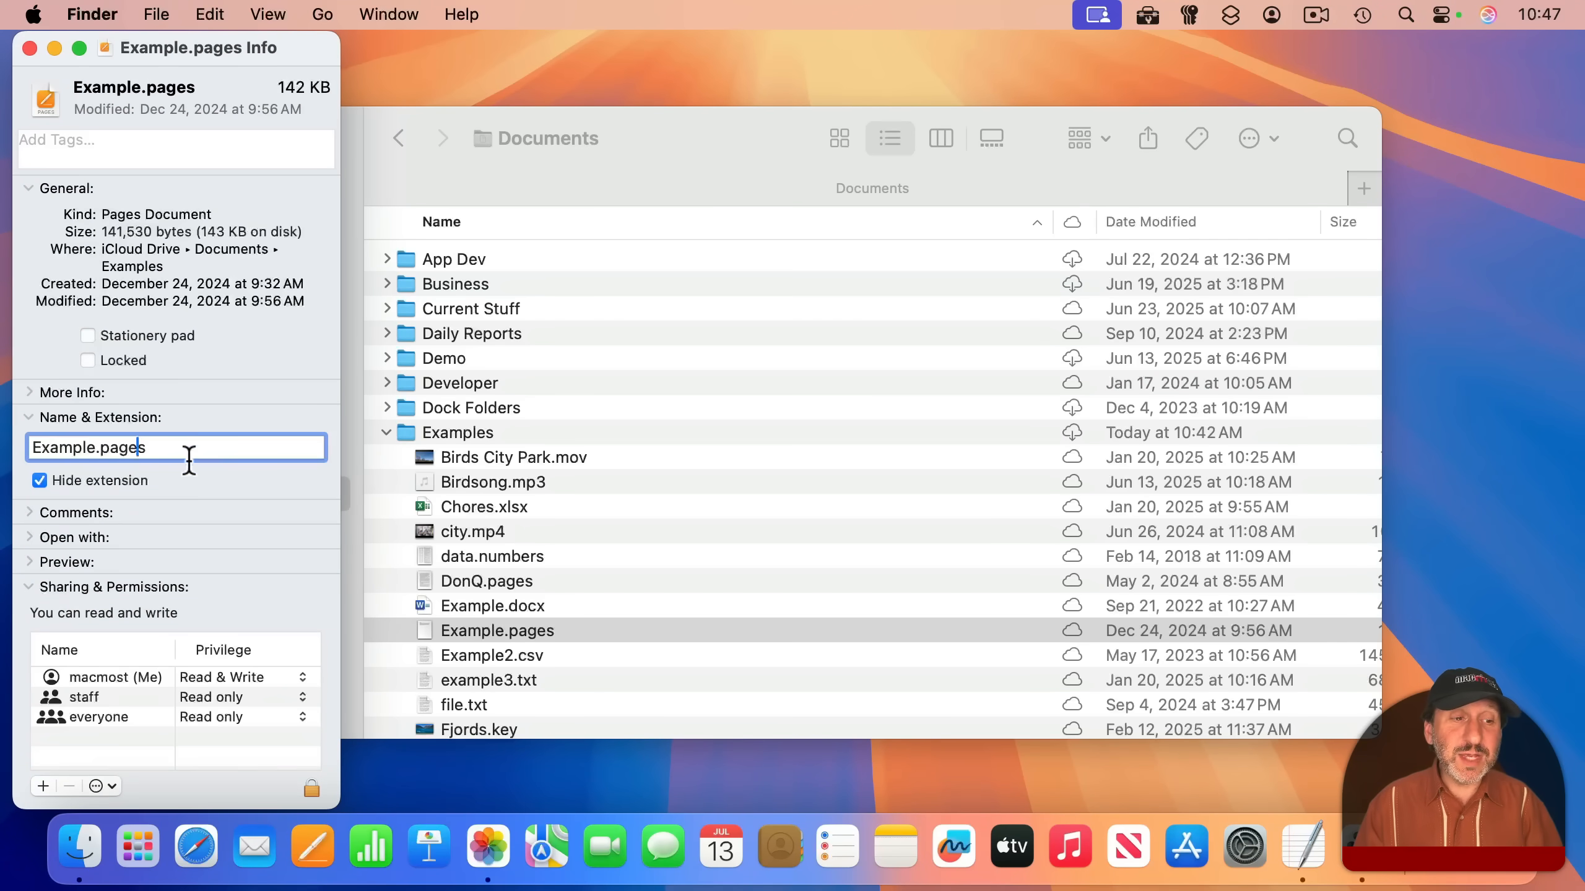
mouse_move(53, 512)
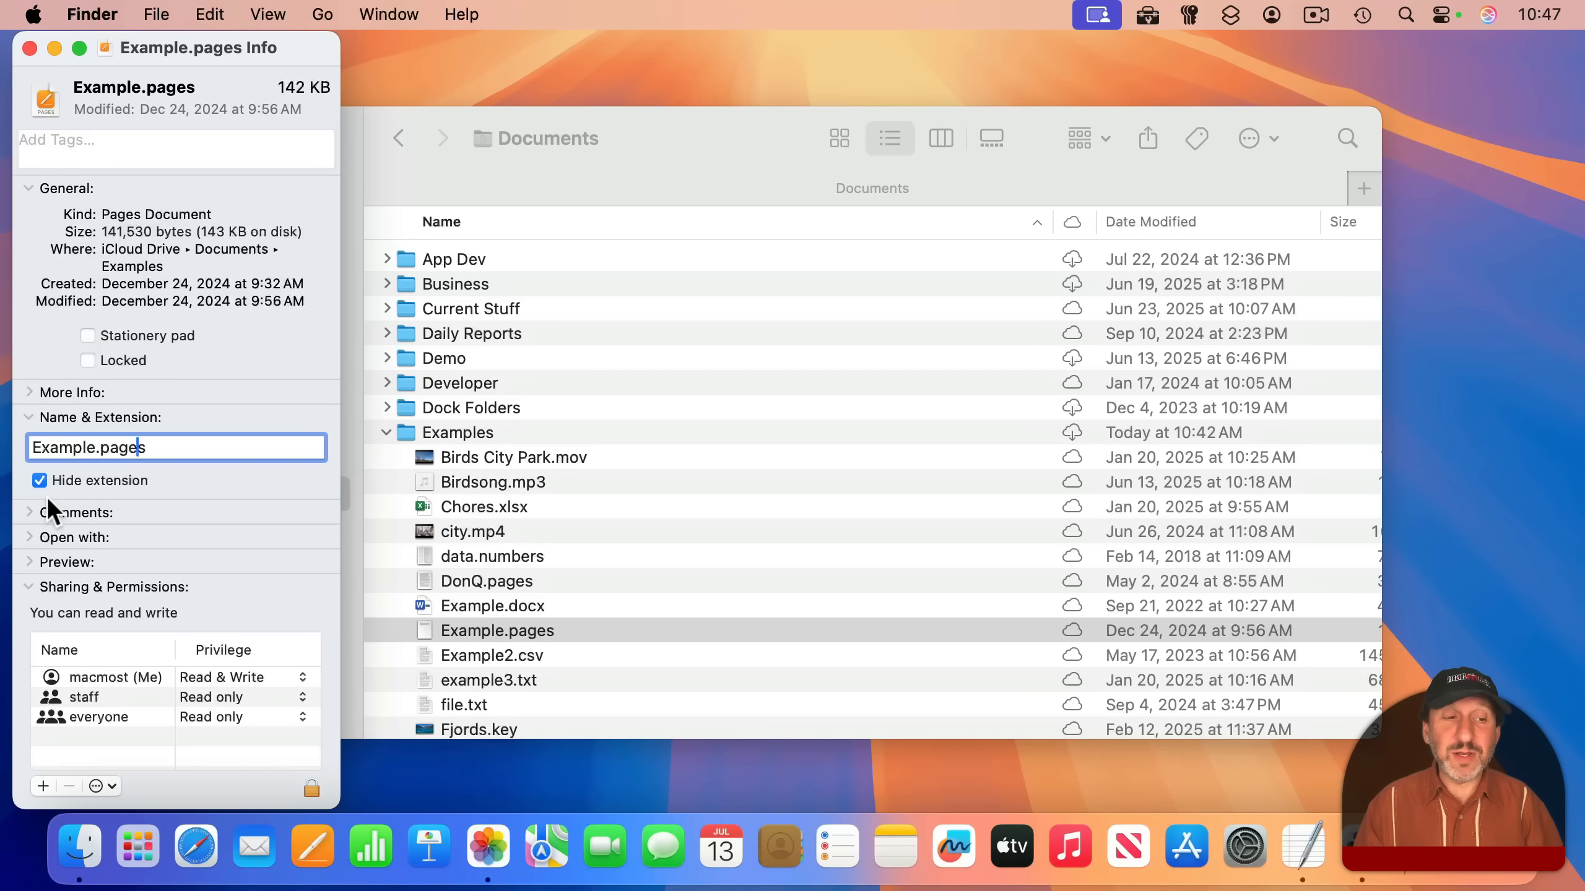
click(30, 513)
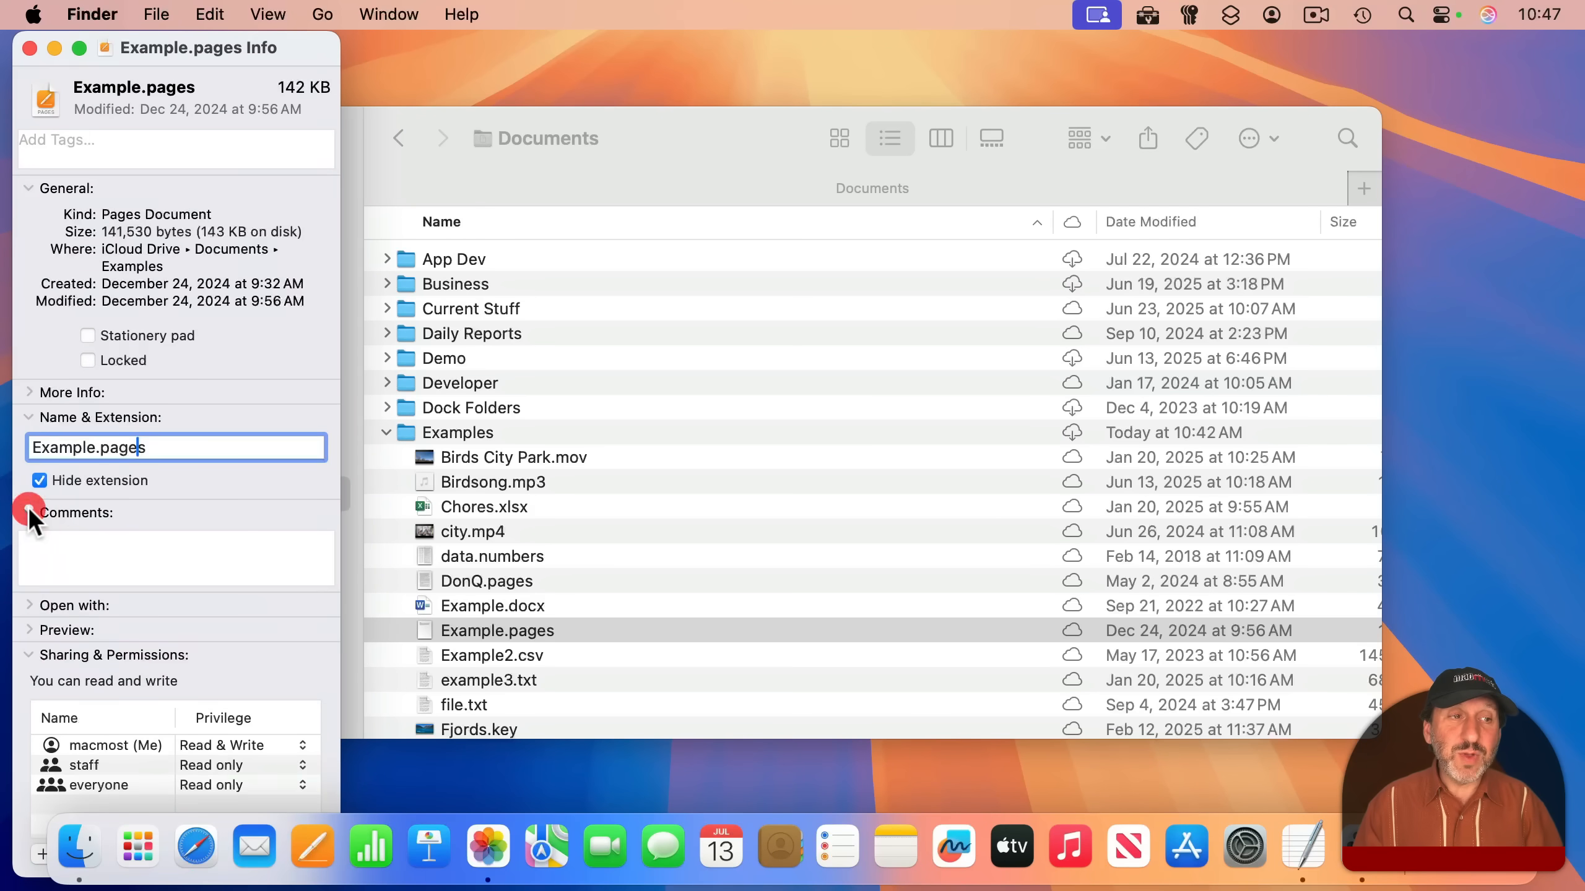
click(30, 512)
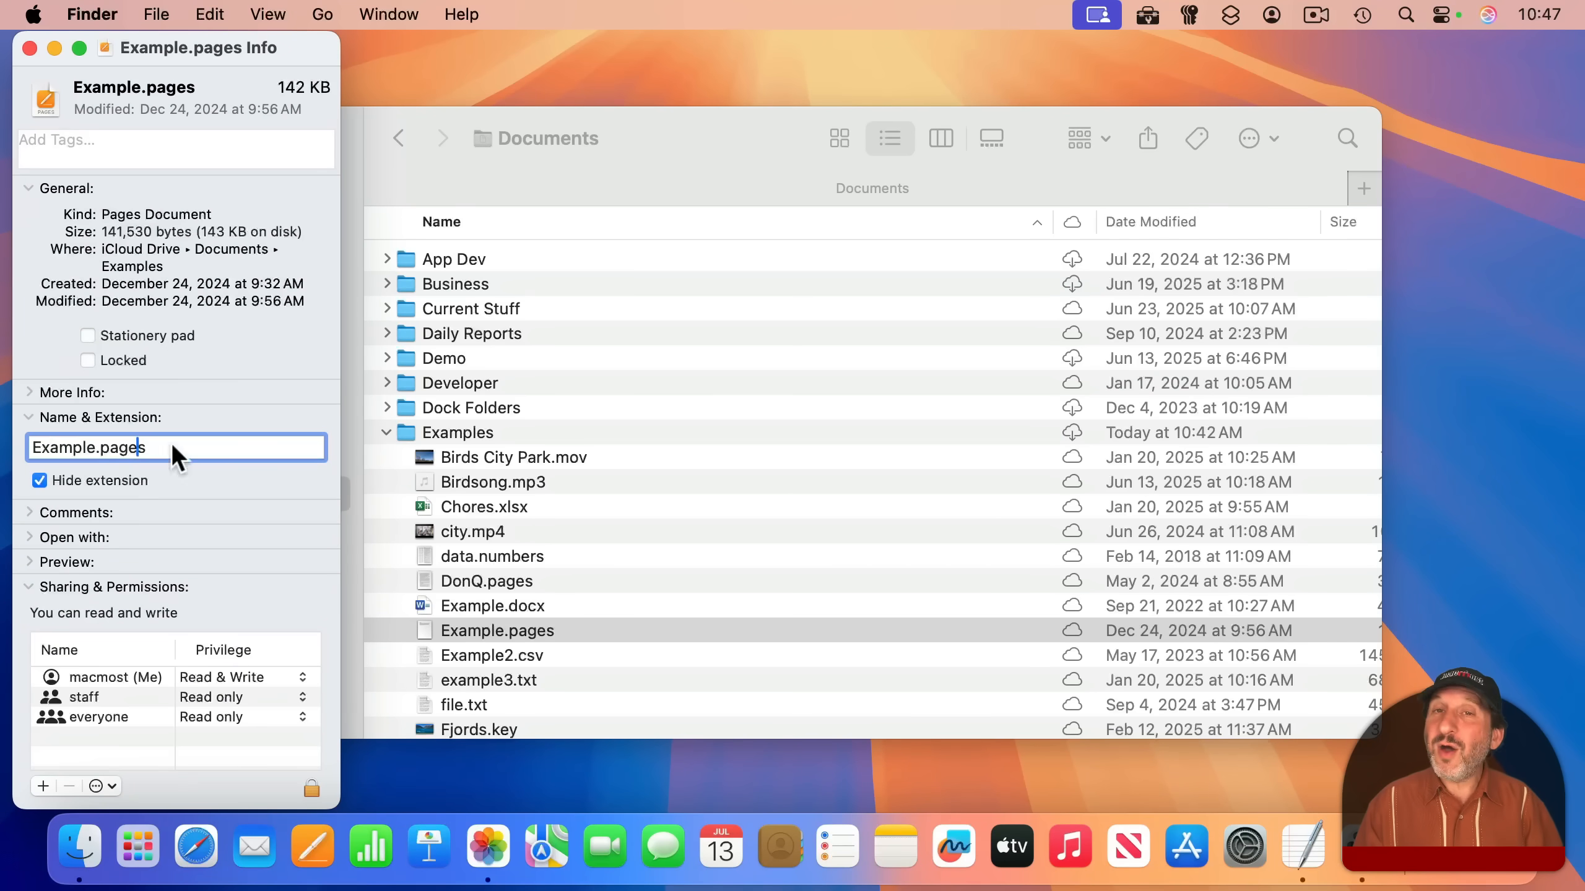
mouse_move(222, 61)
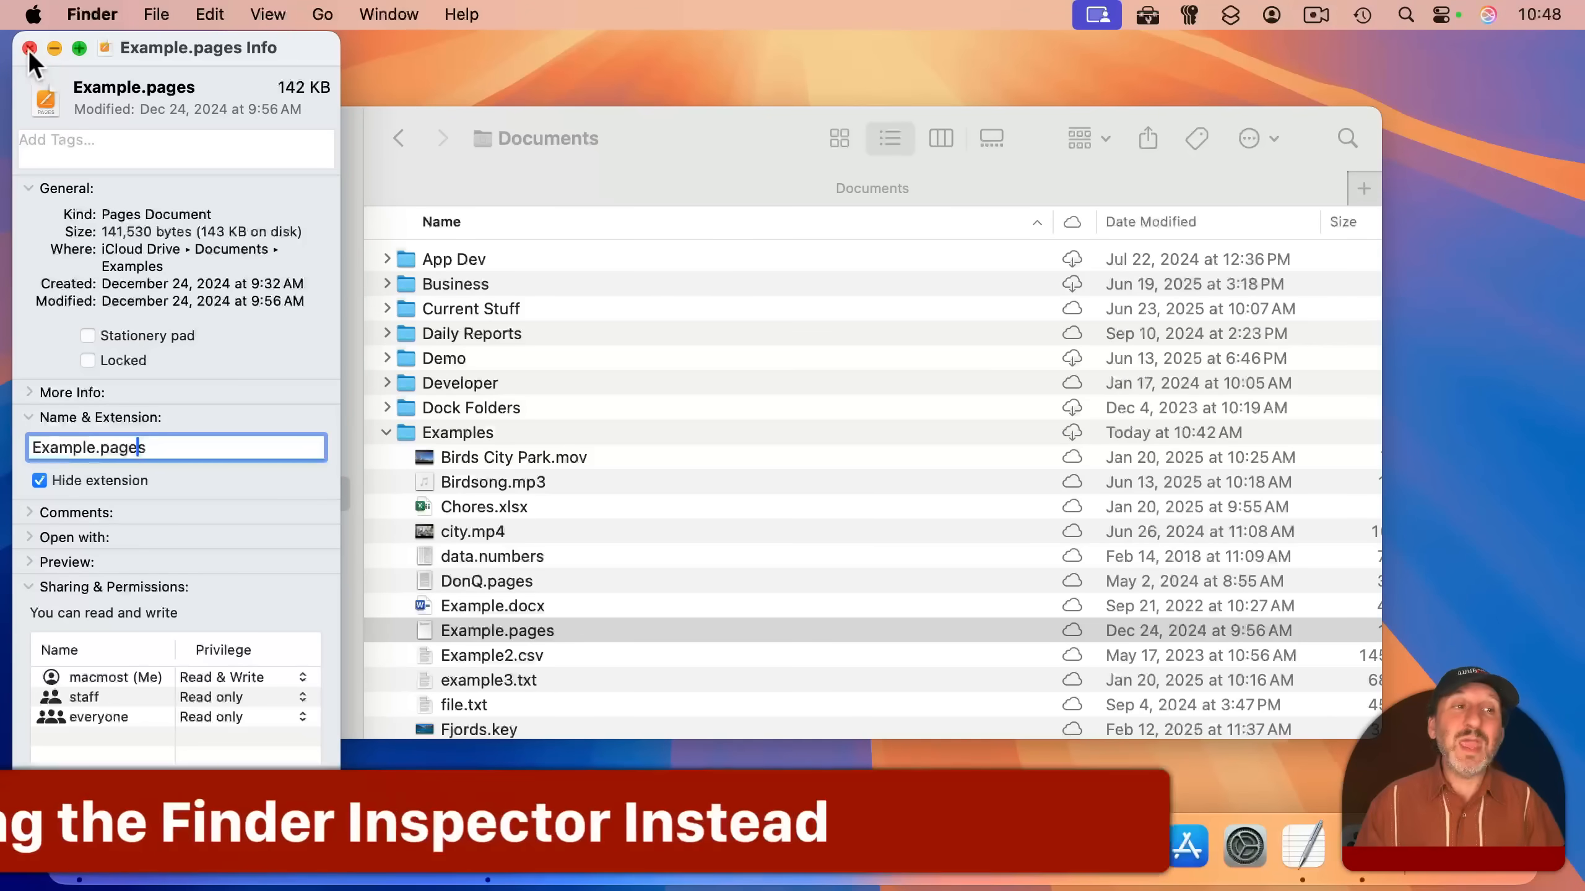
Close the Example.pages info window and choose Show Inspector from the Option-held File menu.
click(29, 47)
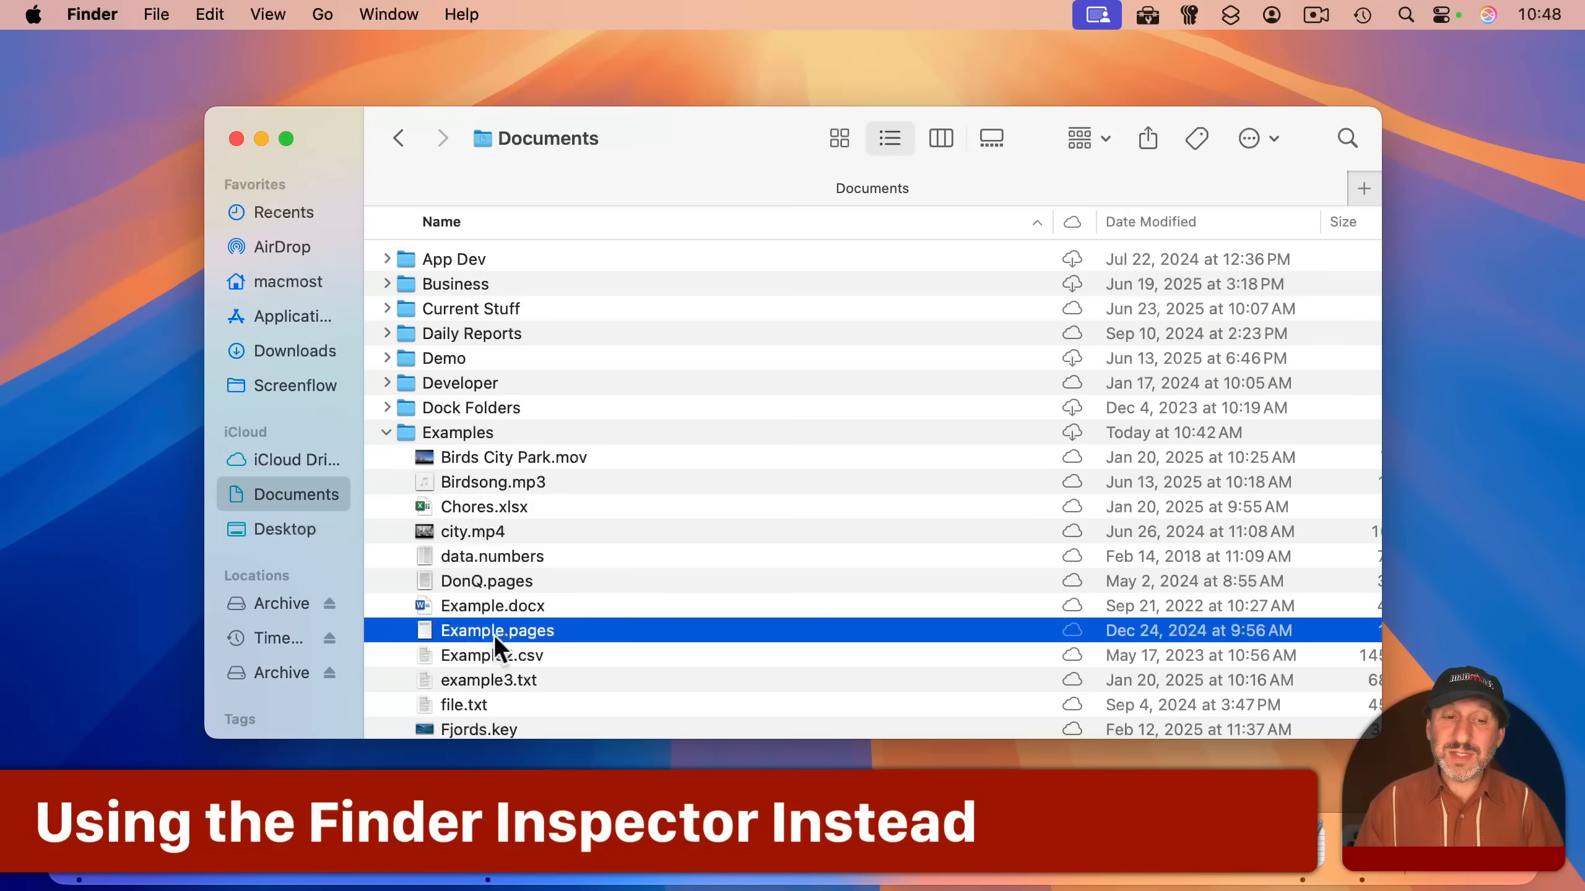
click(156, 14)
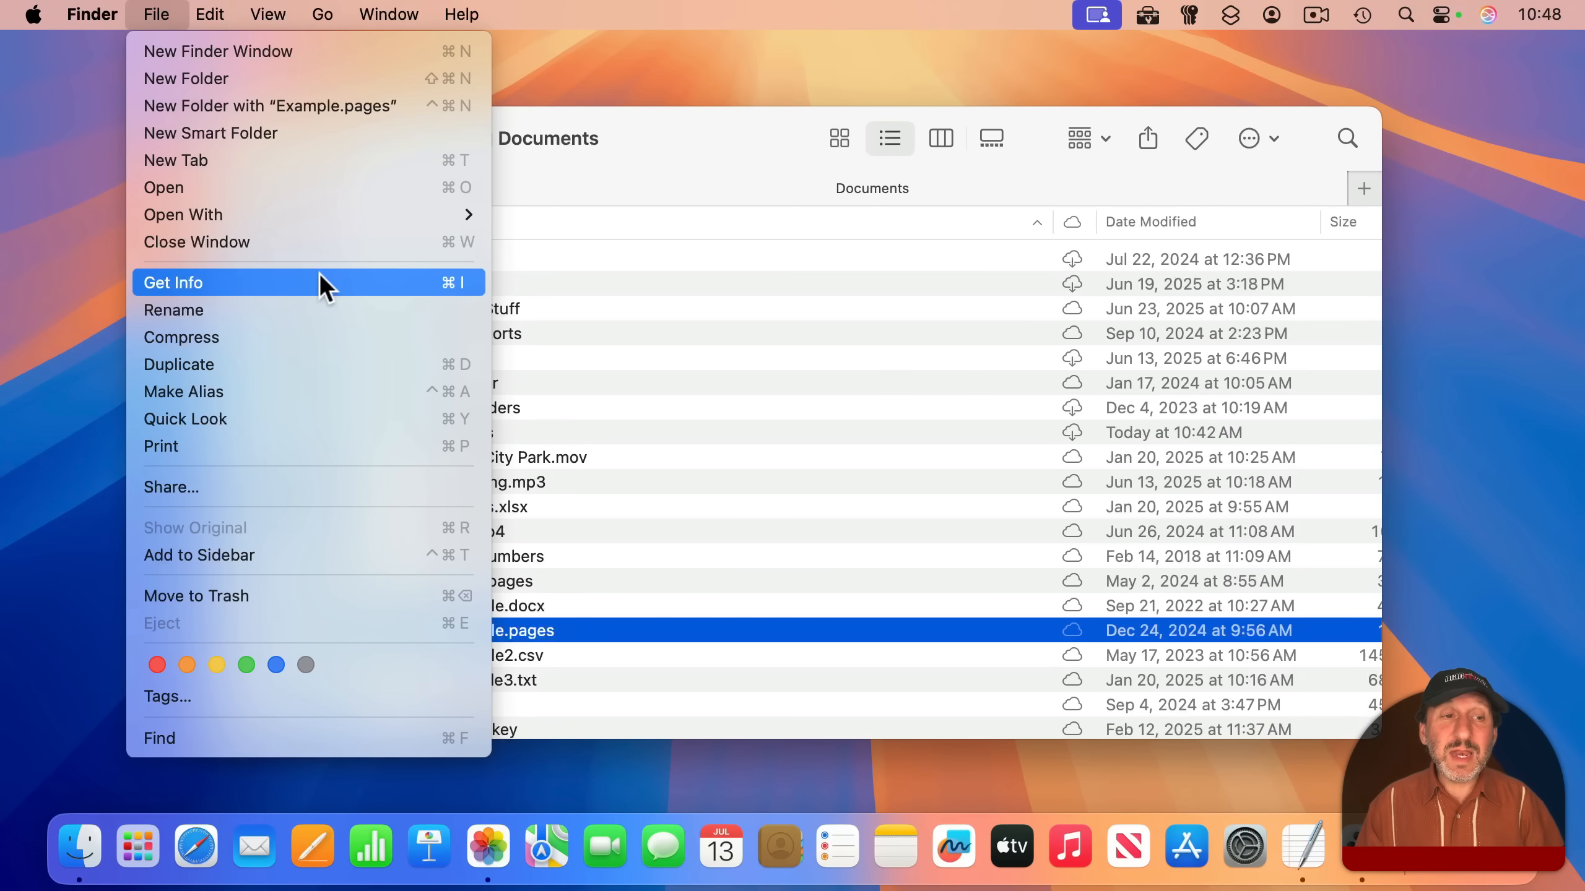
key(alt)
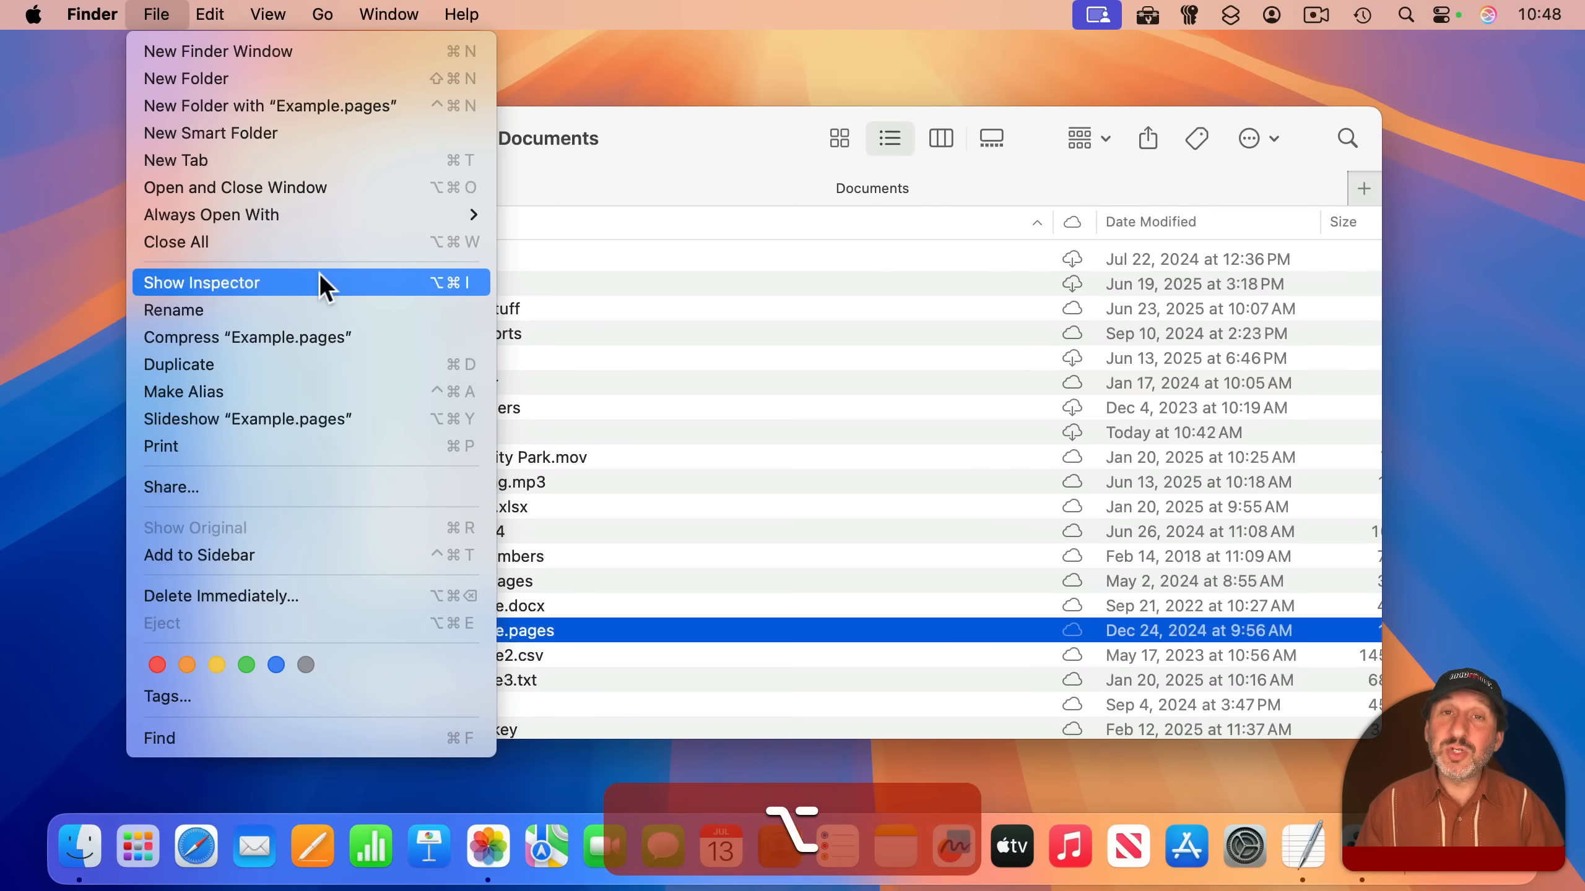
mouse_move(425, 303)
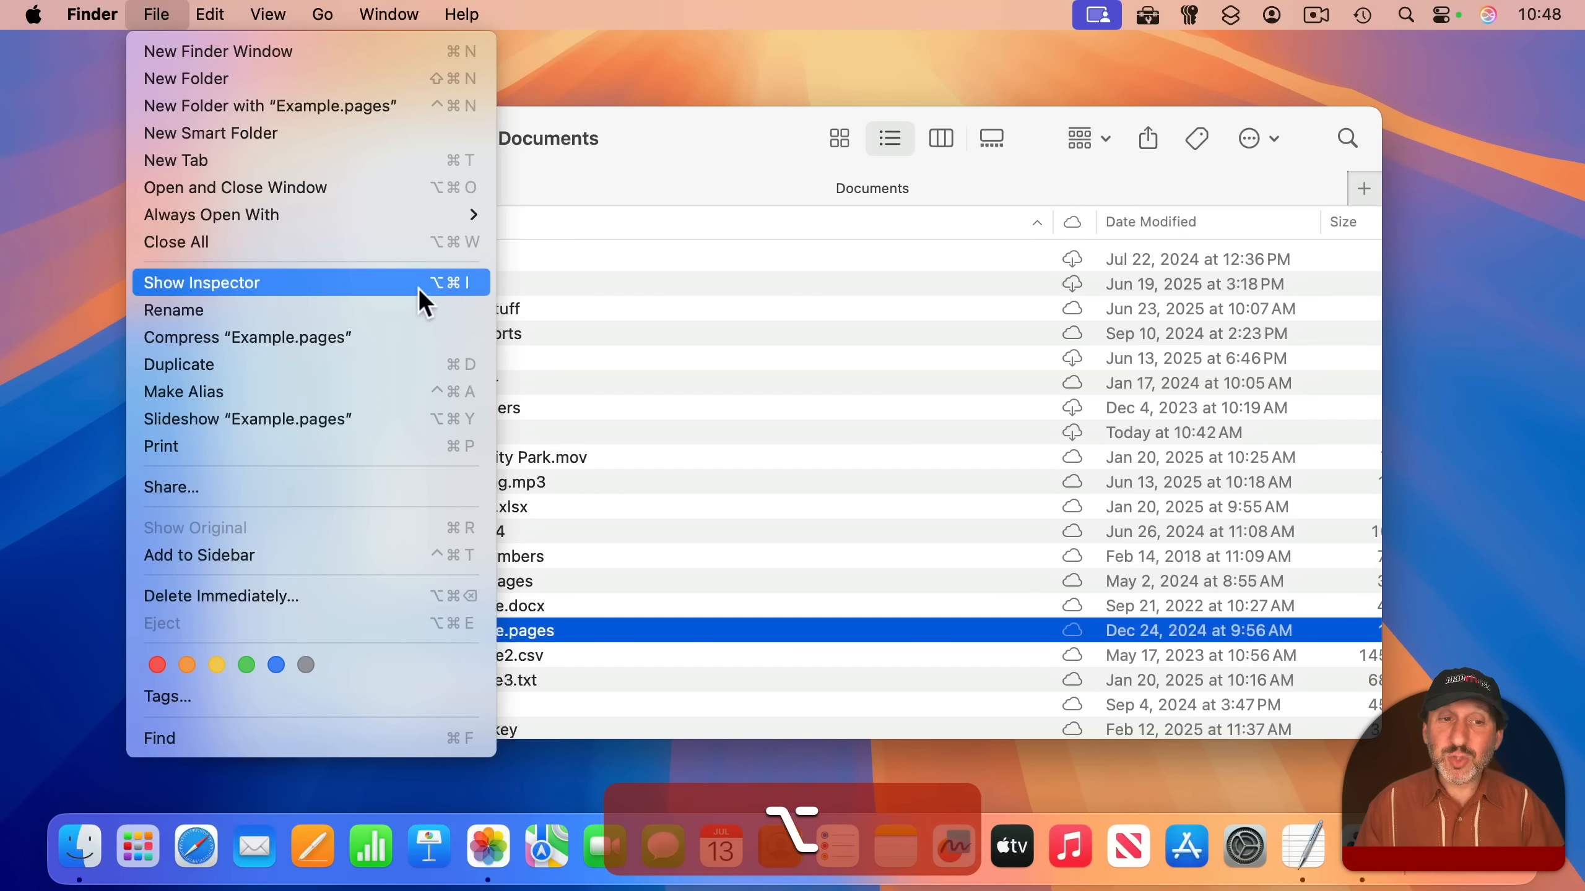
mouse_move(475, 299)
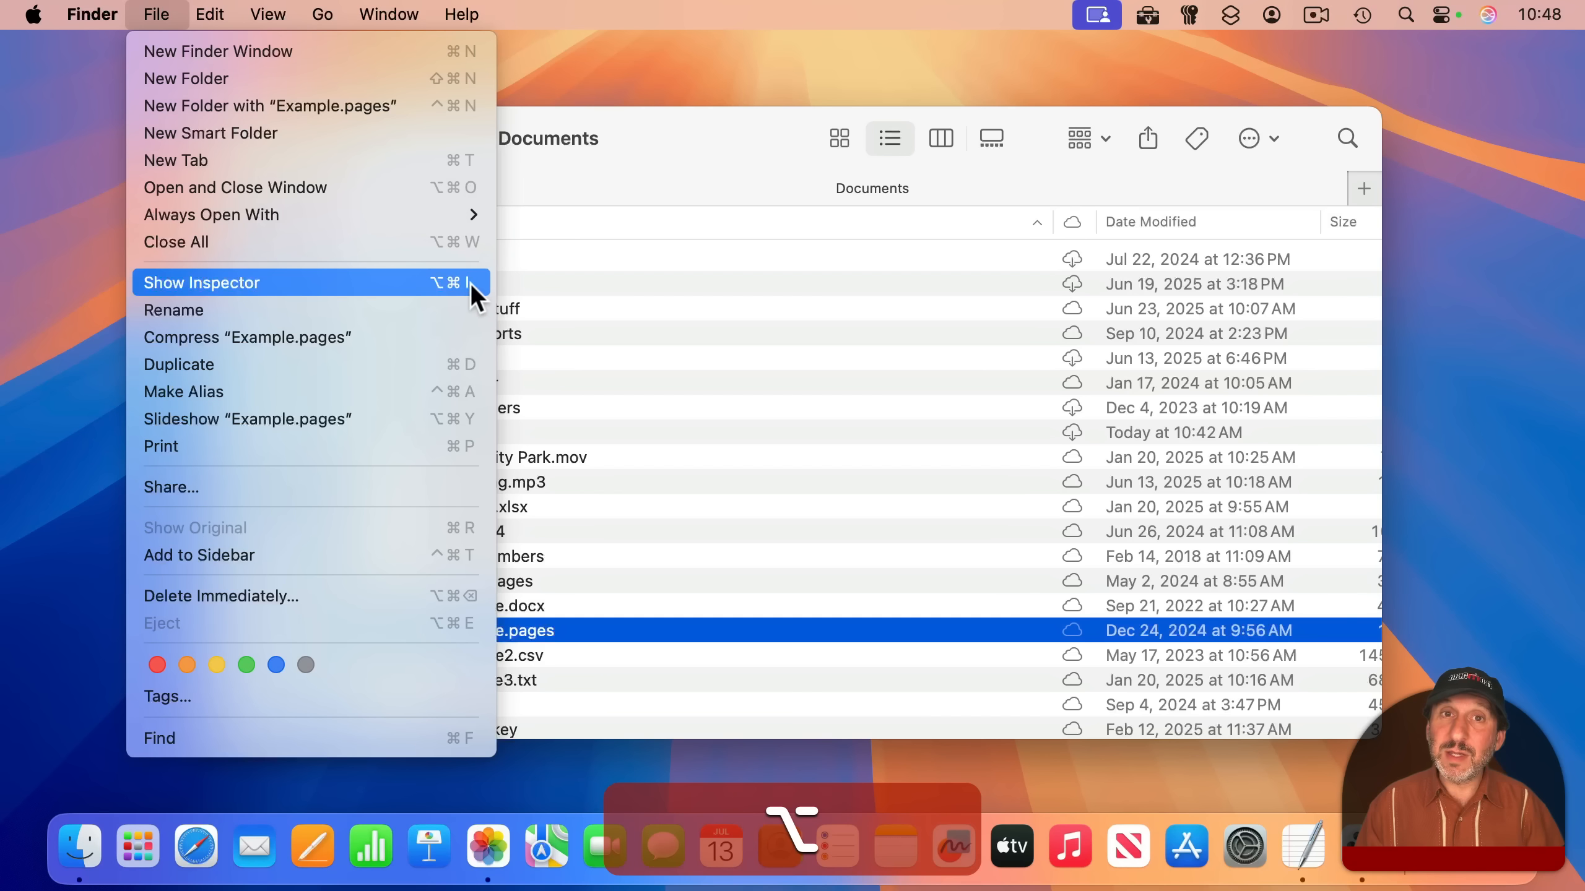
mouse_move(319, 298)
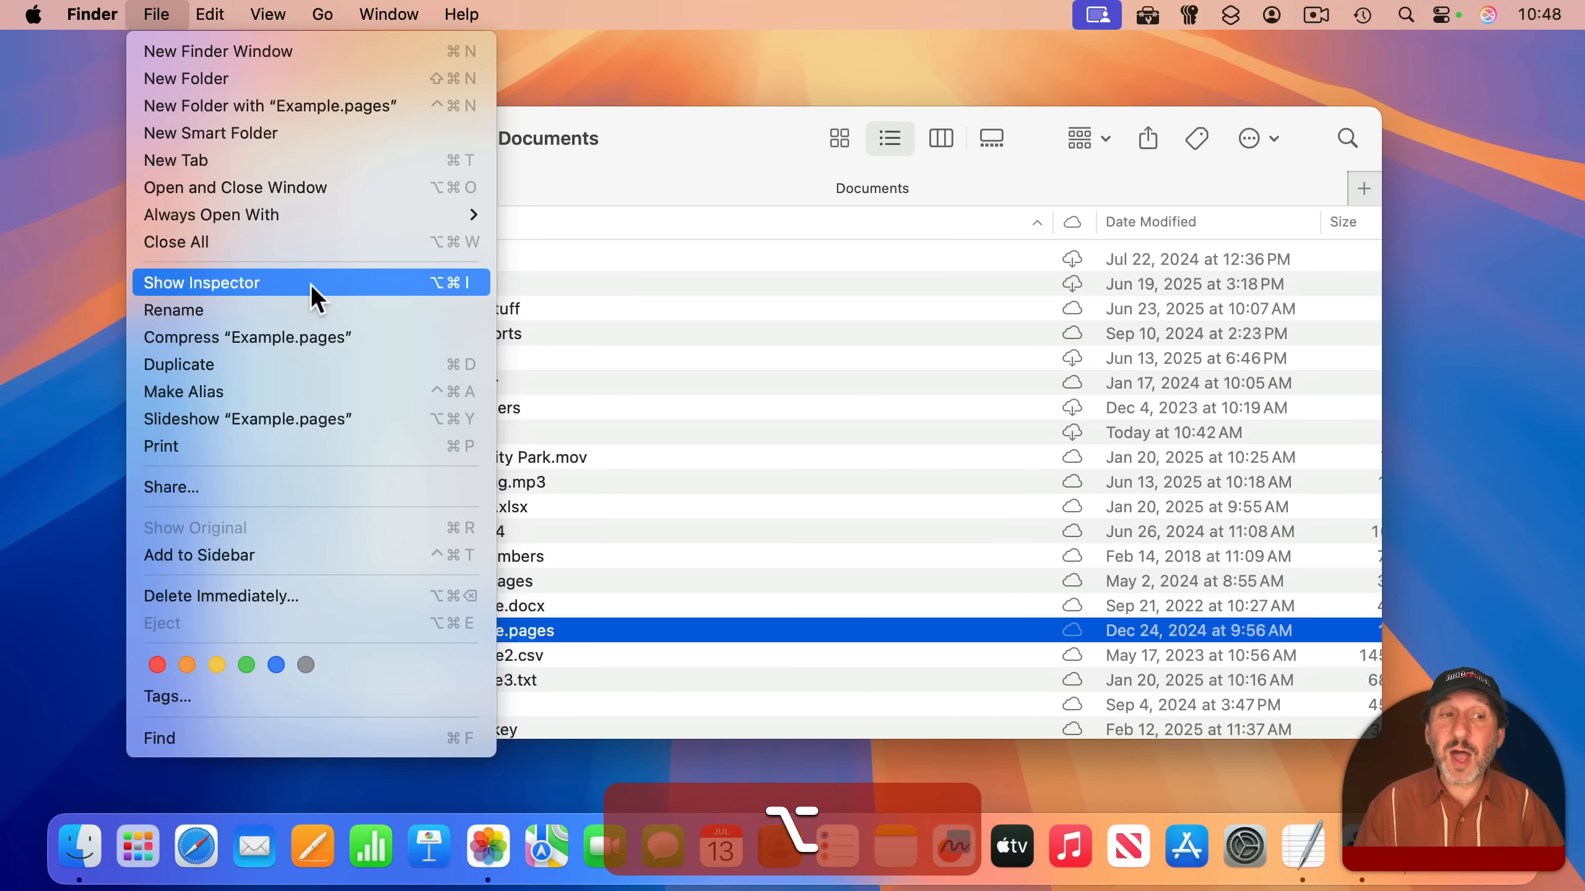
click(201, 283)
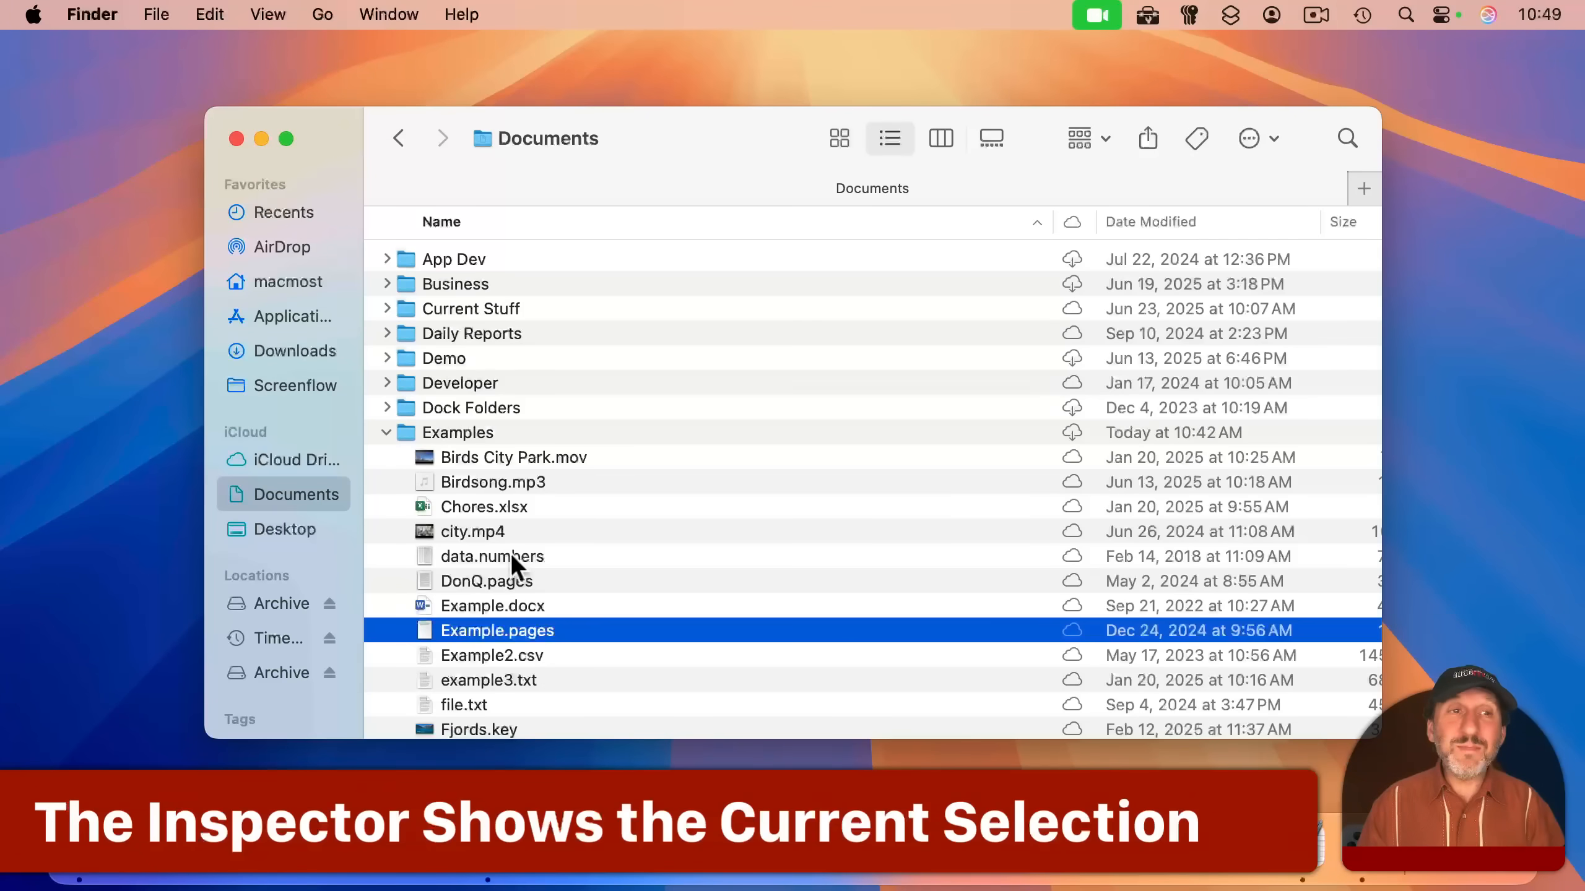
mouse_move(452, 661)
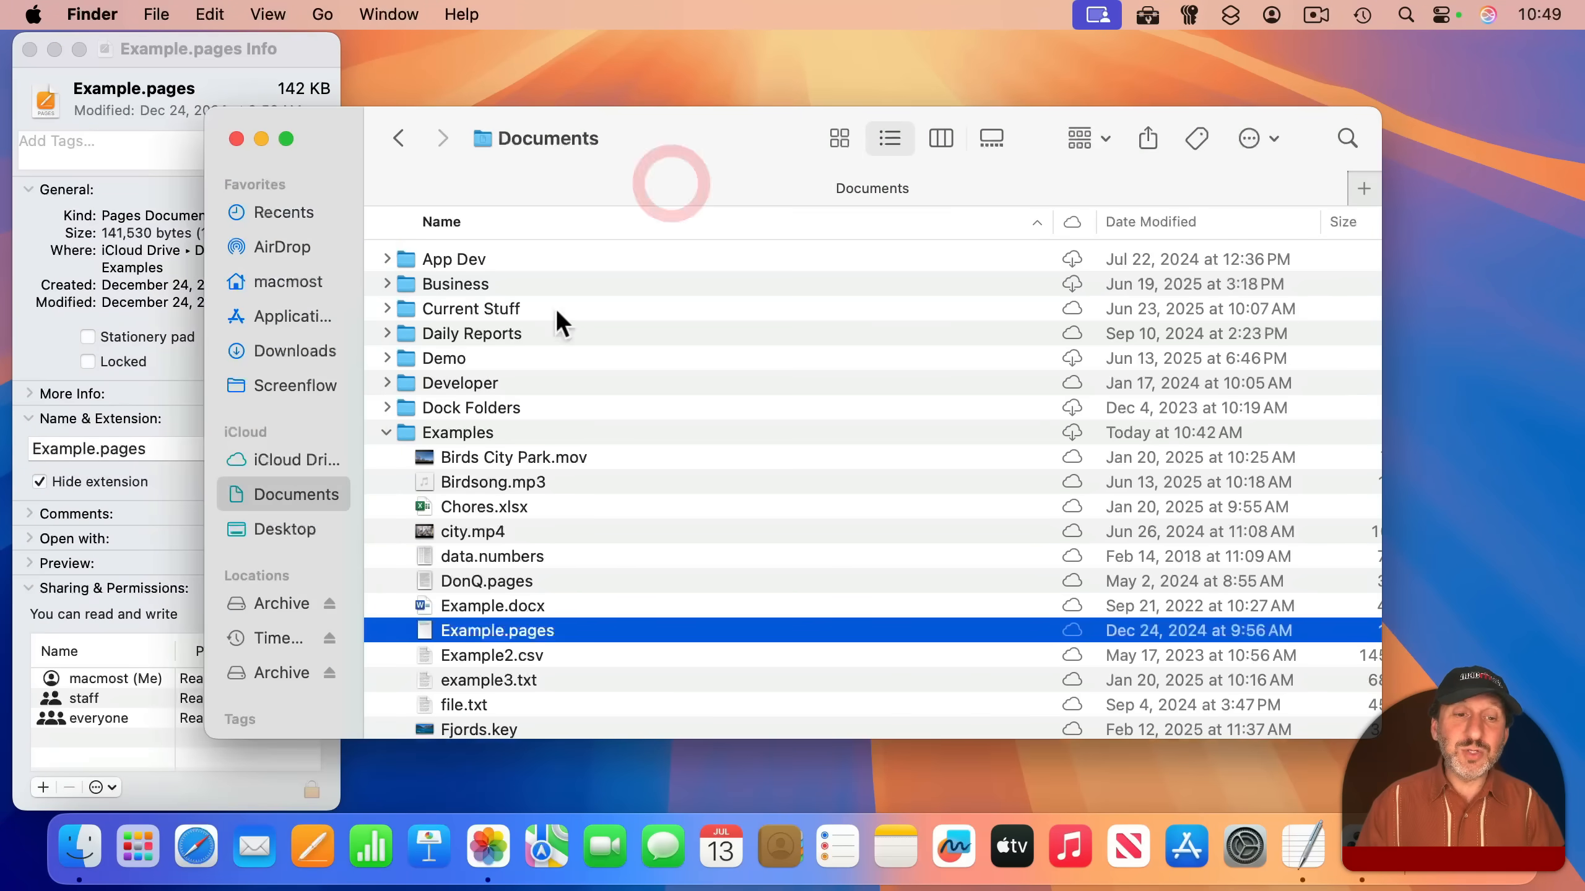
Select data.numbers in the Documents list while the Inspector stays open.
click(492, 556)
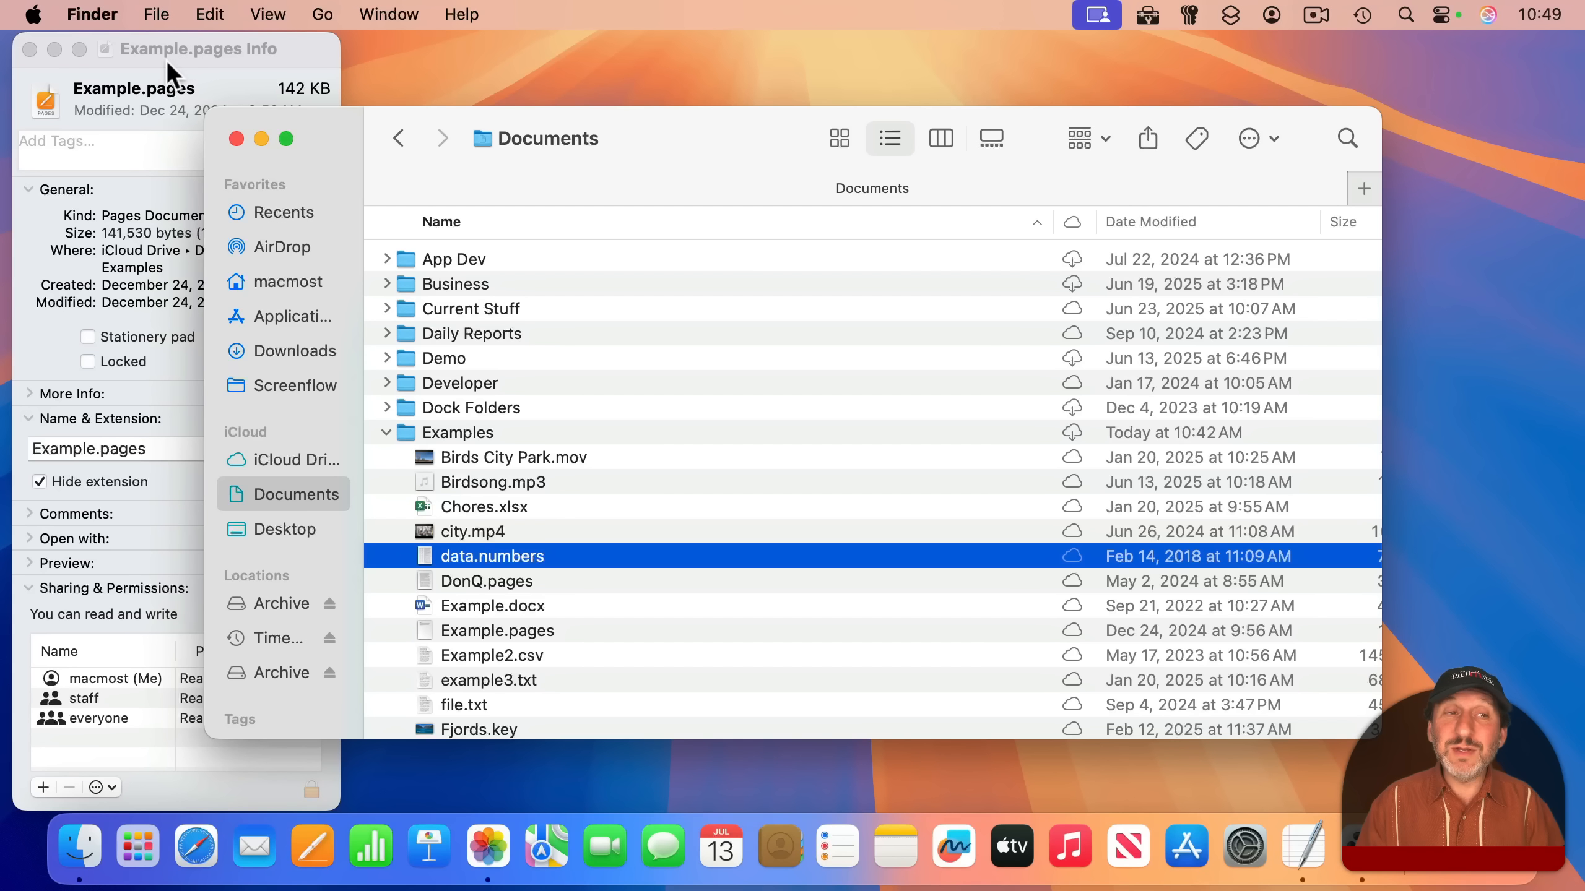
mouse_move(445, 652)
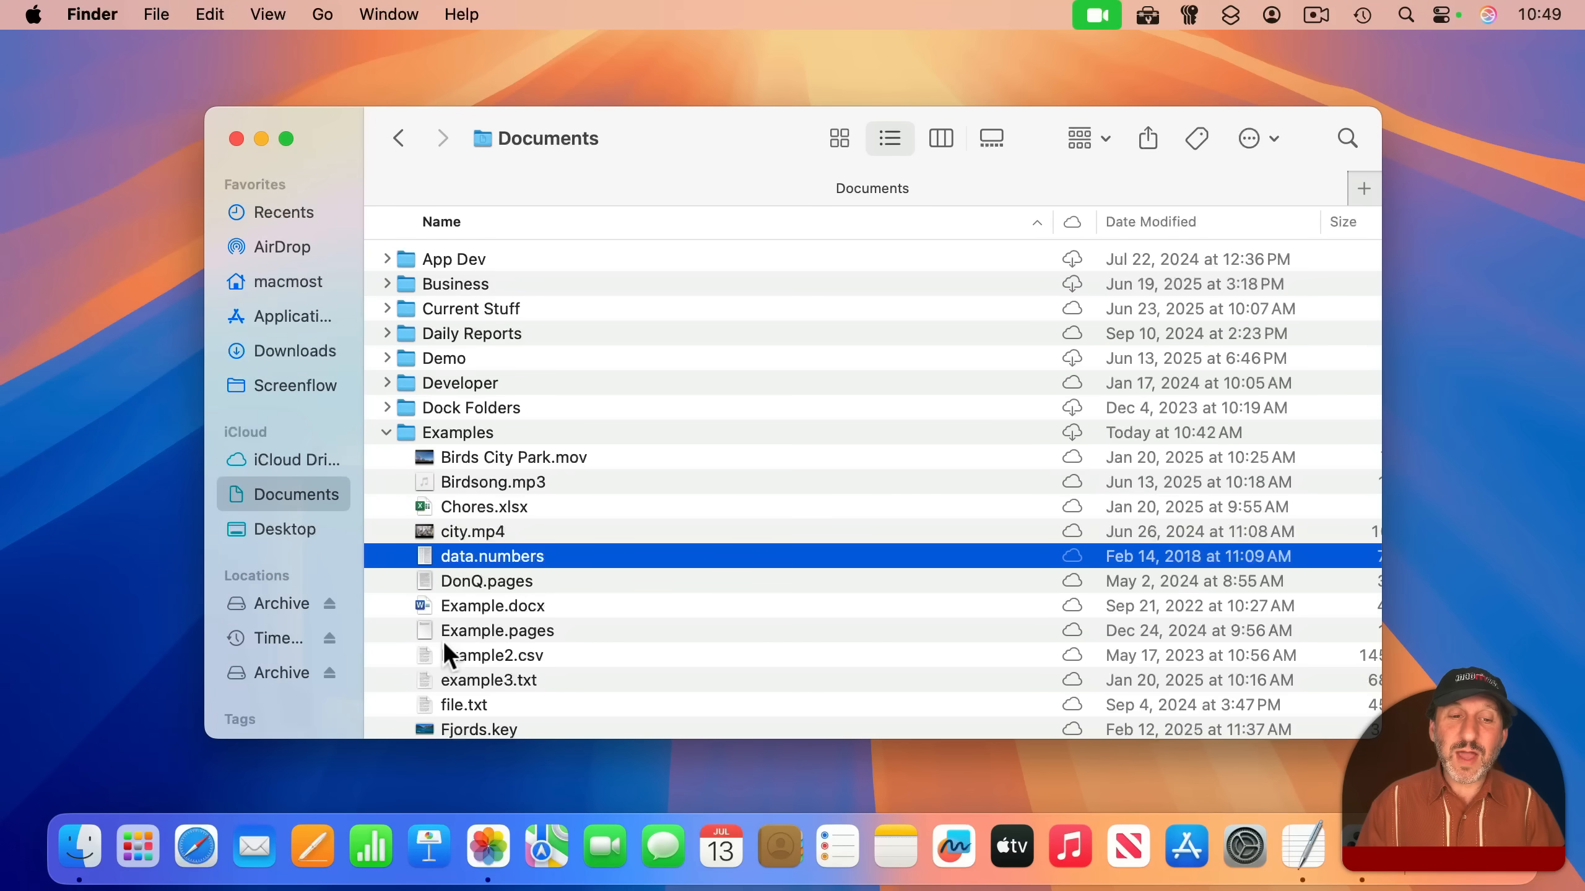
click(497, 630)
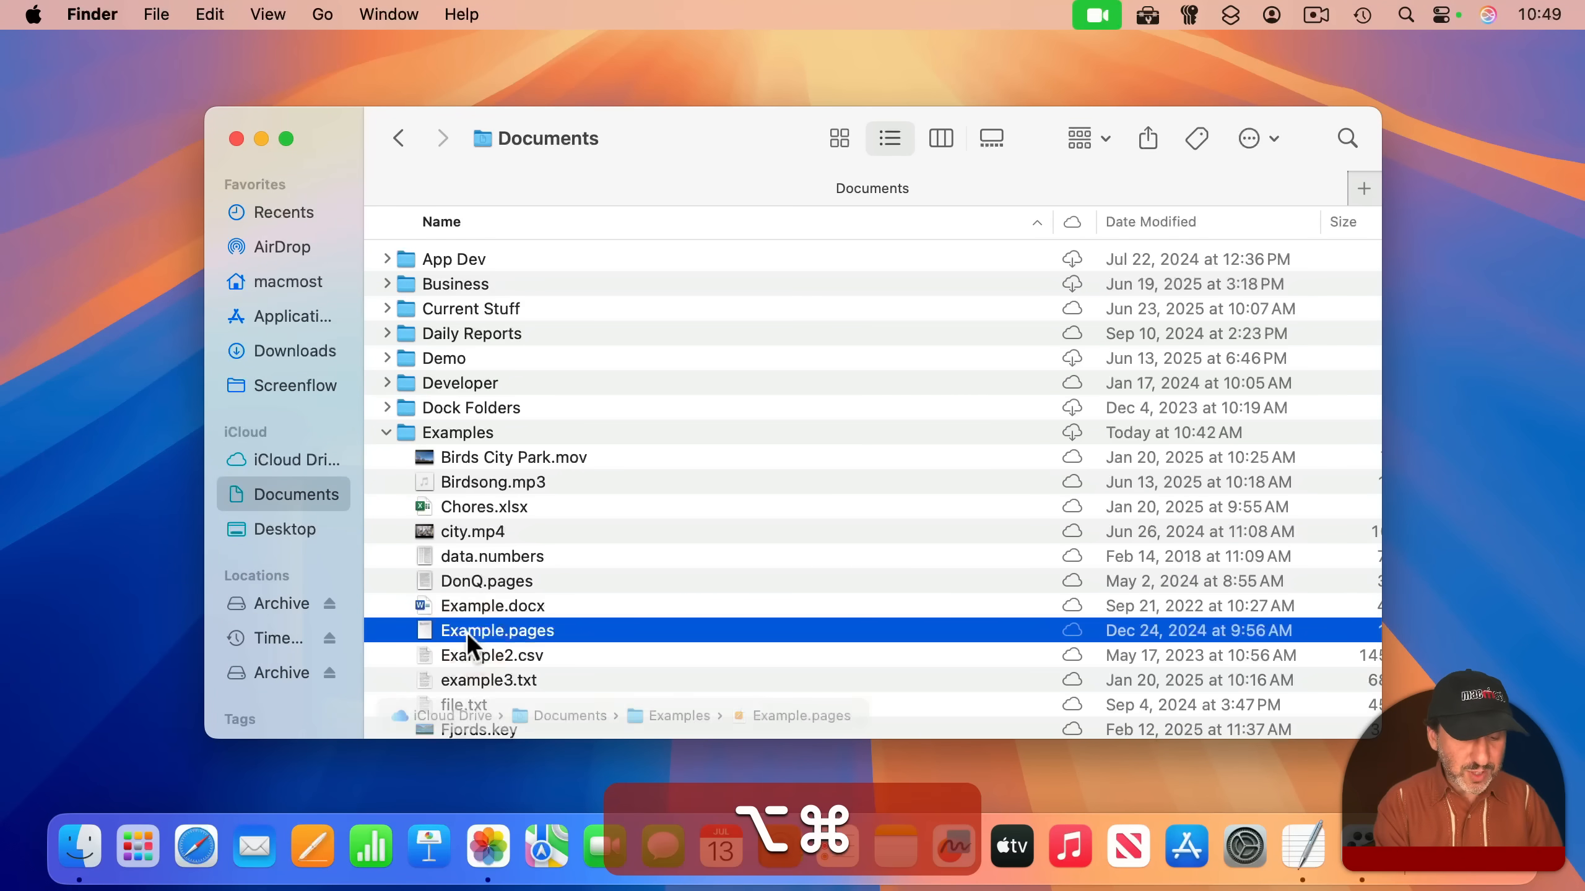
key(cmd+i)
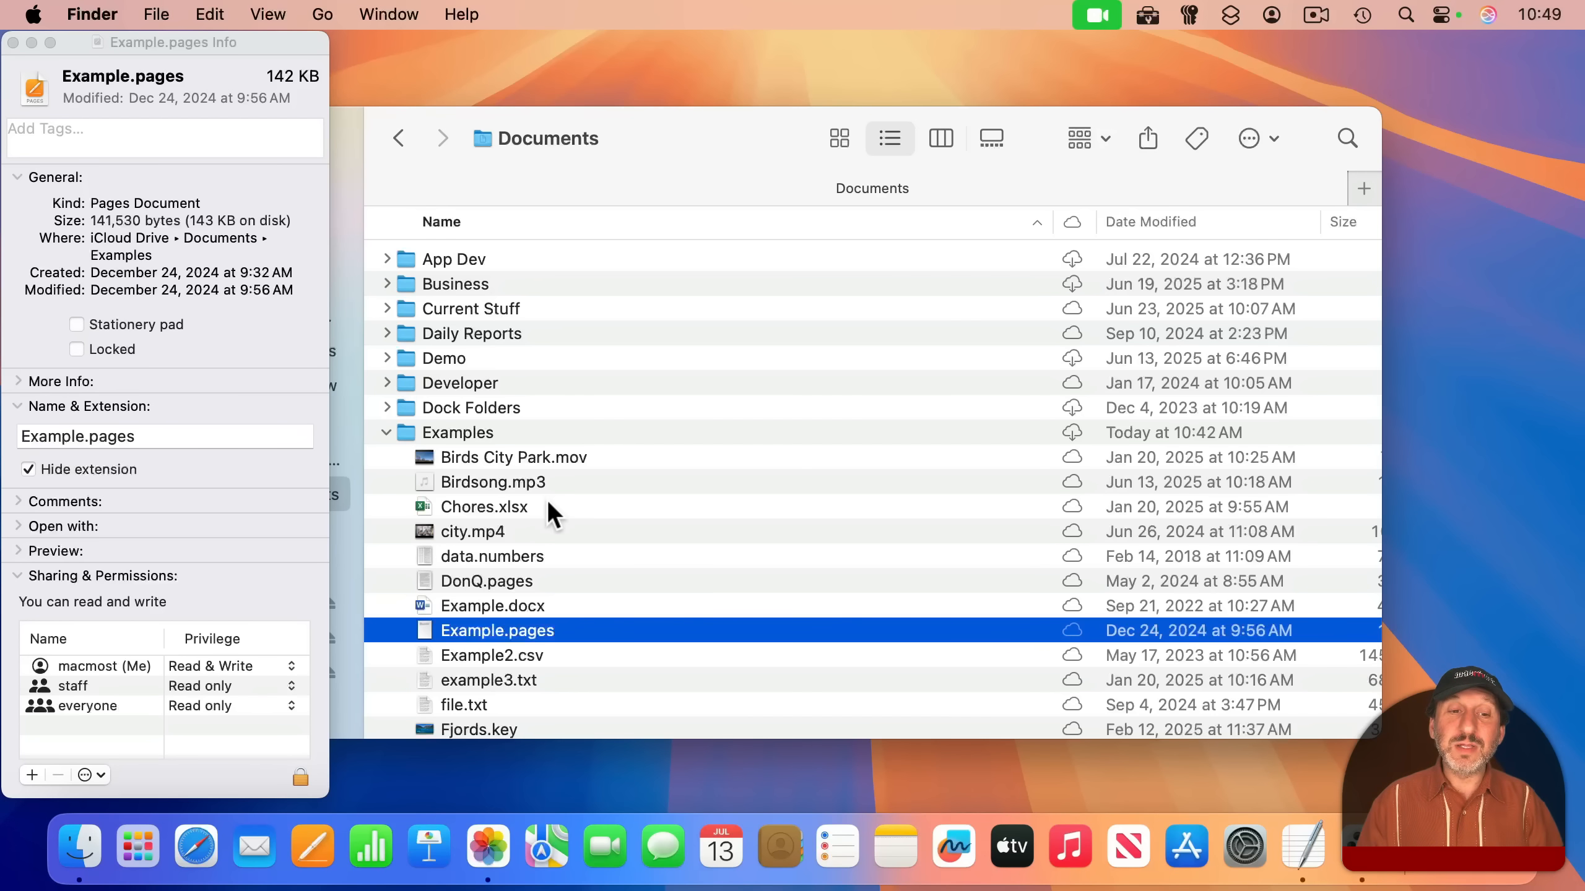
click(513, 457)
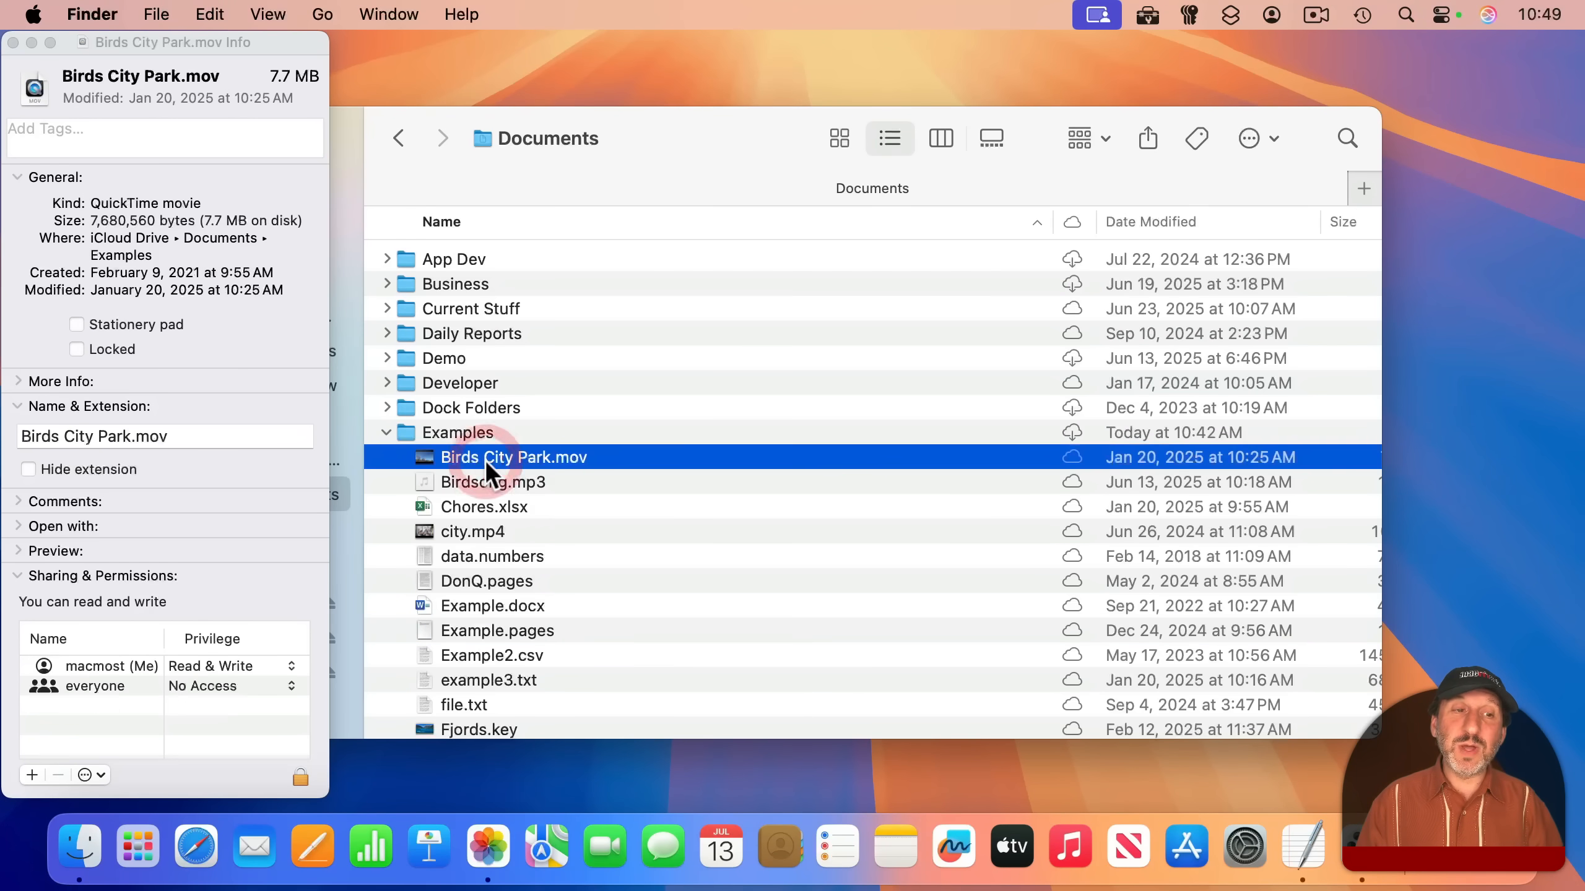
mouse_move(149, 81)
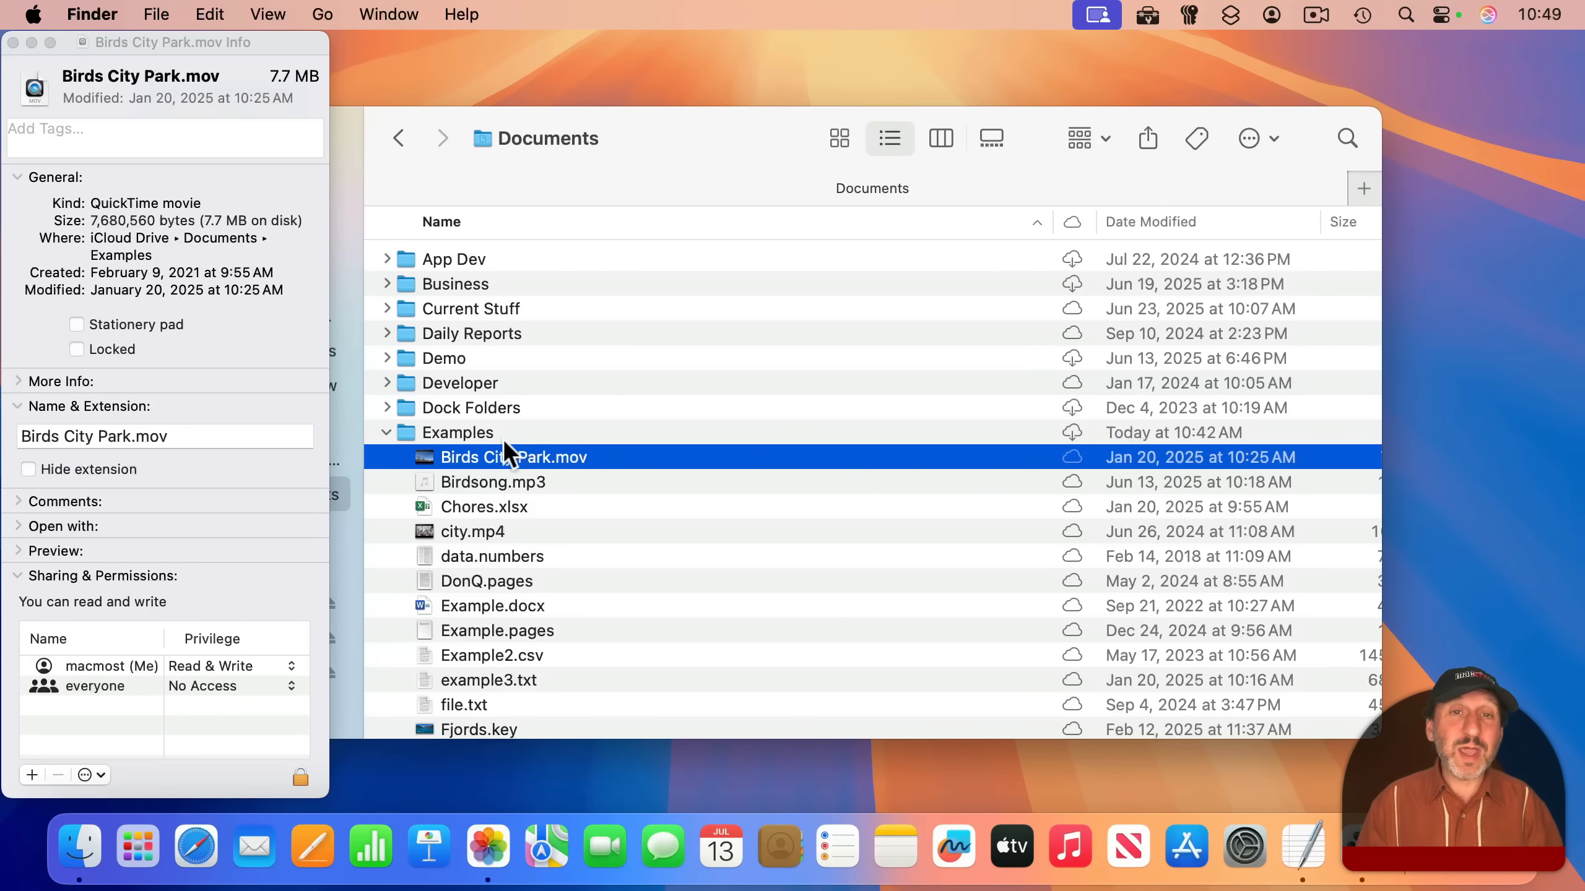
mouse_move(490, 425)
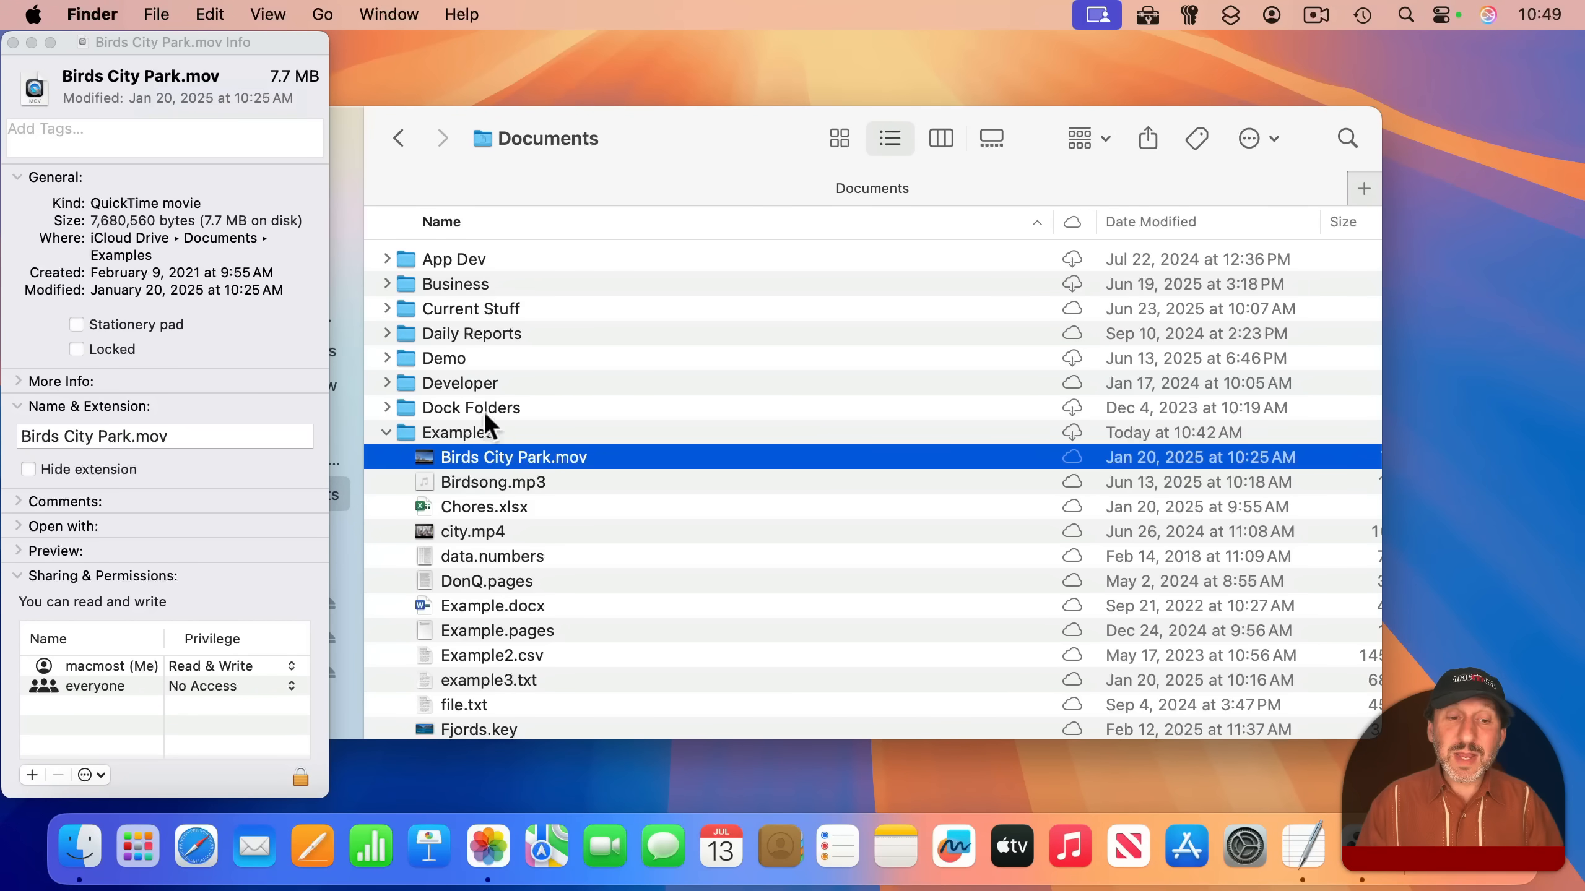
click(492, 605)
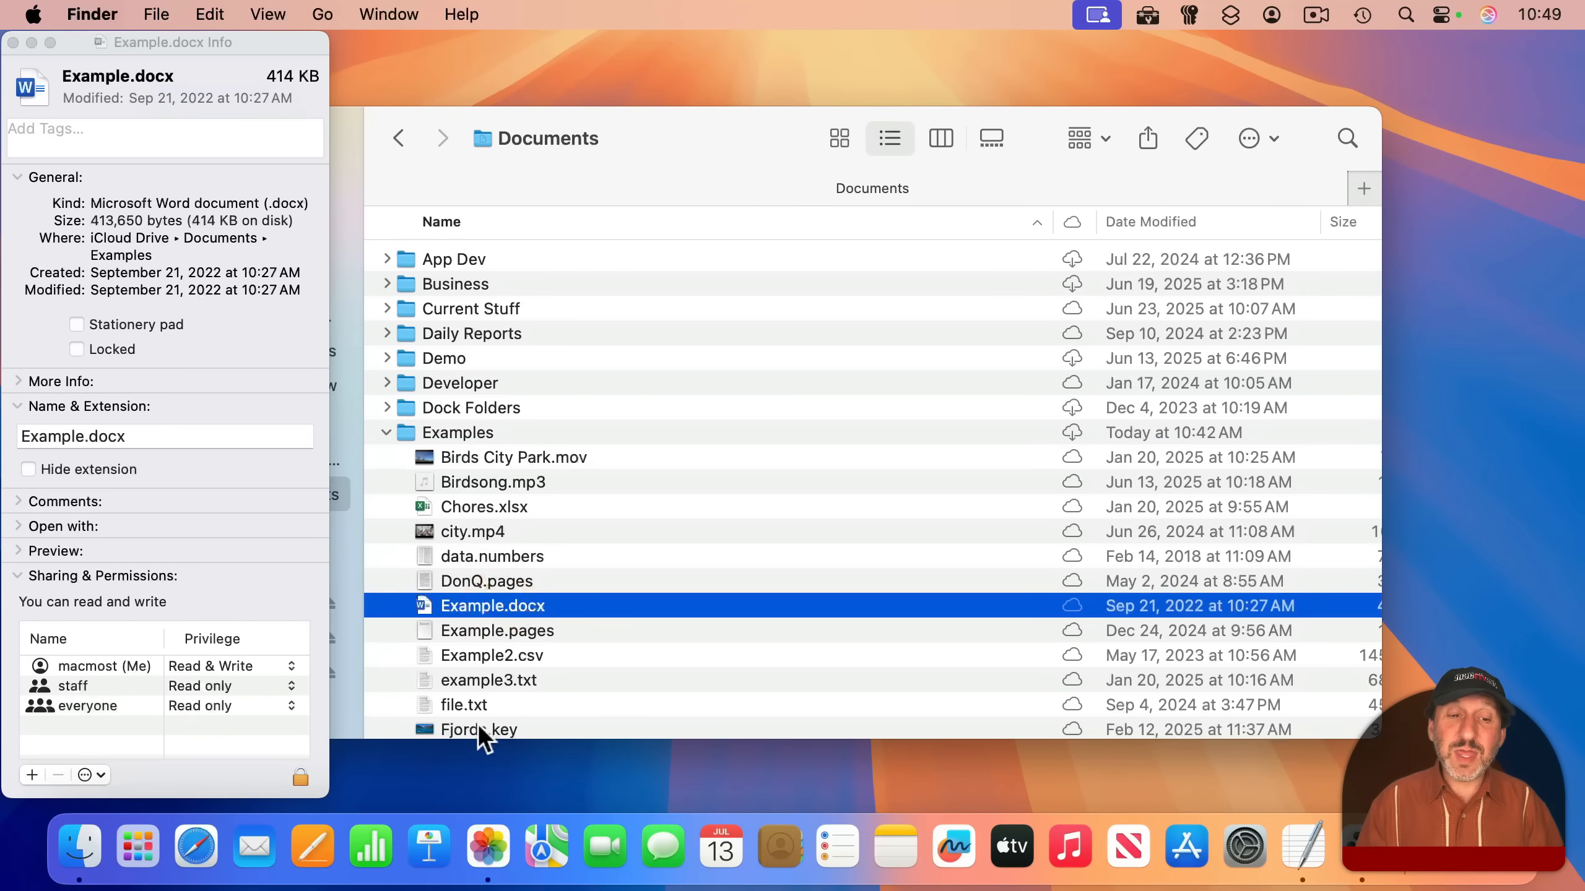
click(464, 704)
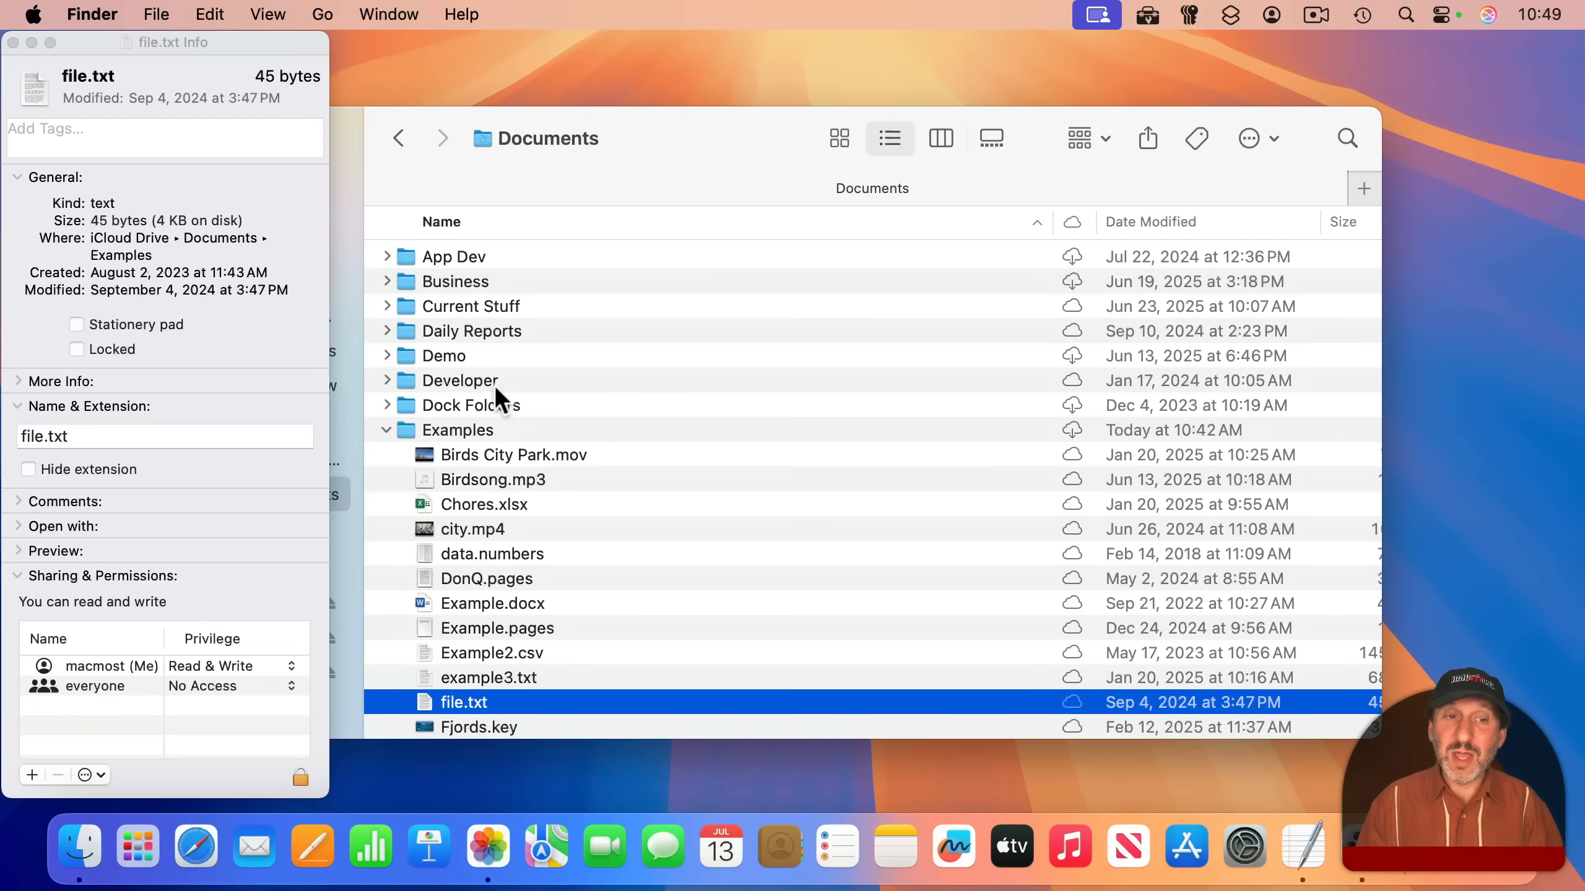
click(472, 305)
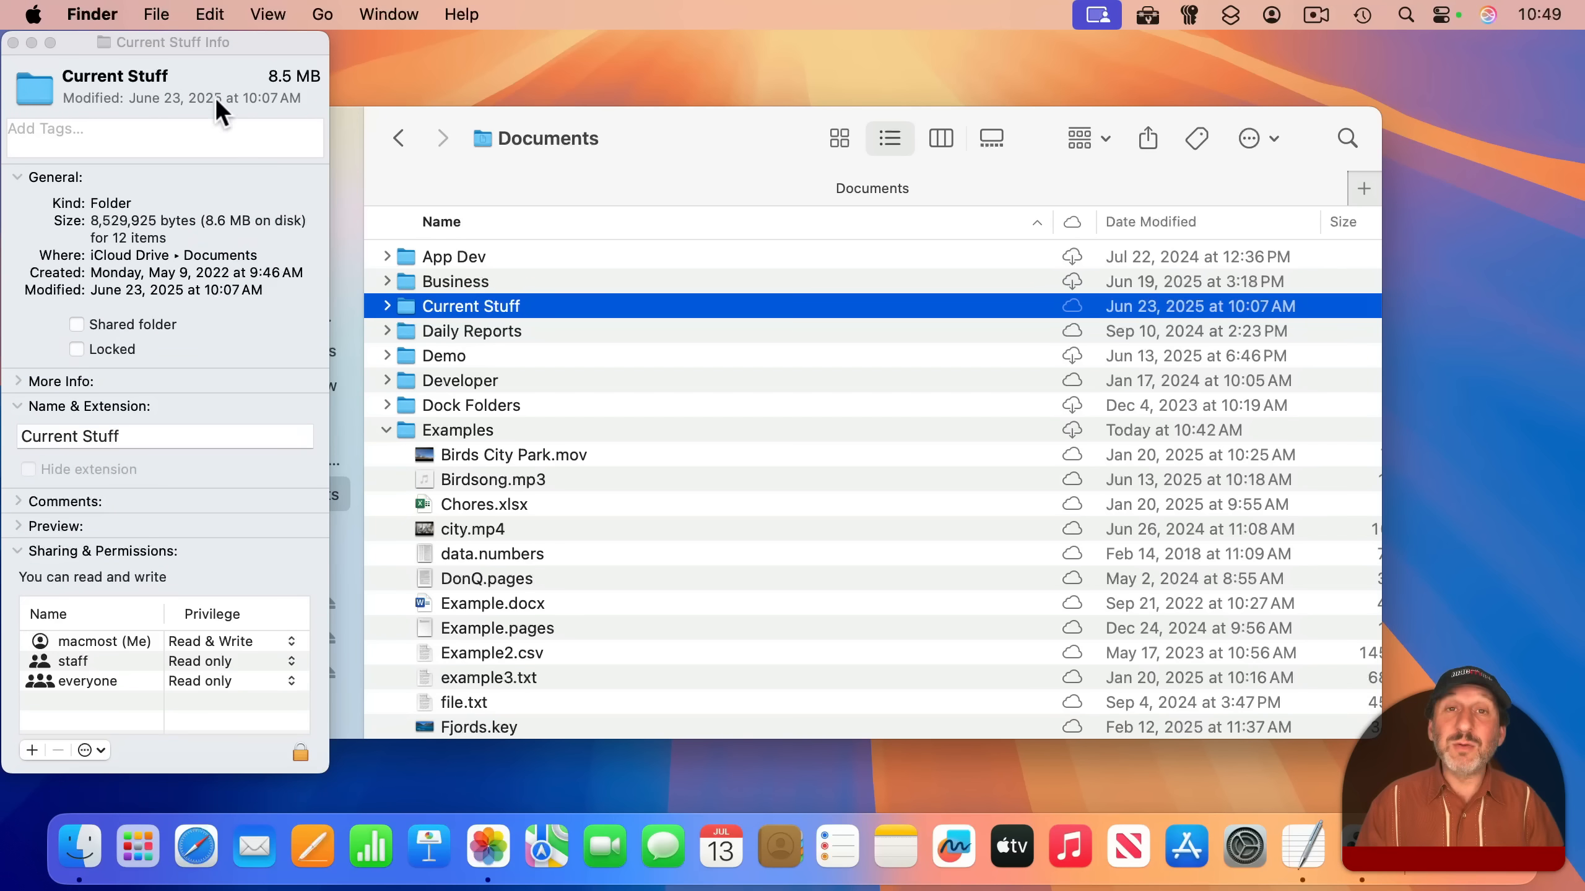
click(444, 356)
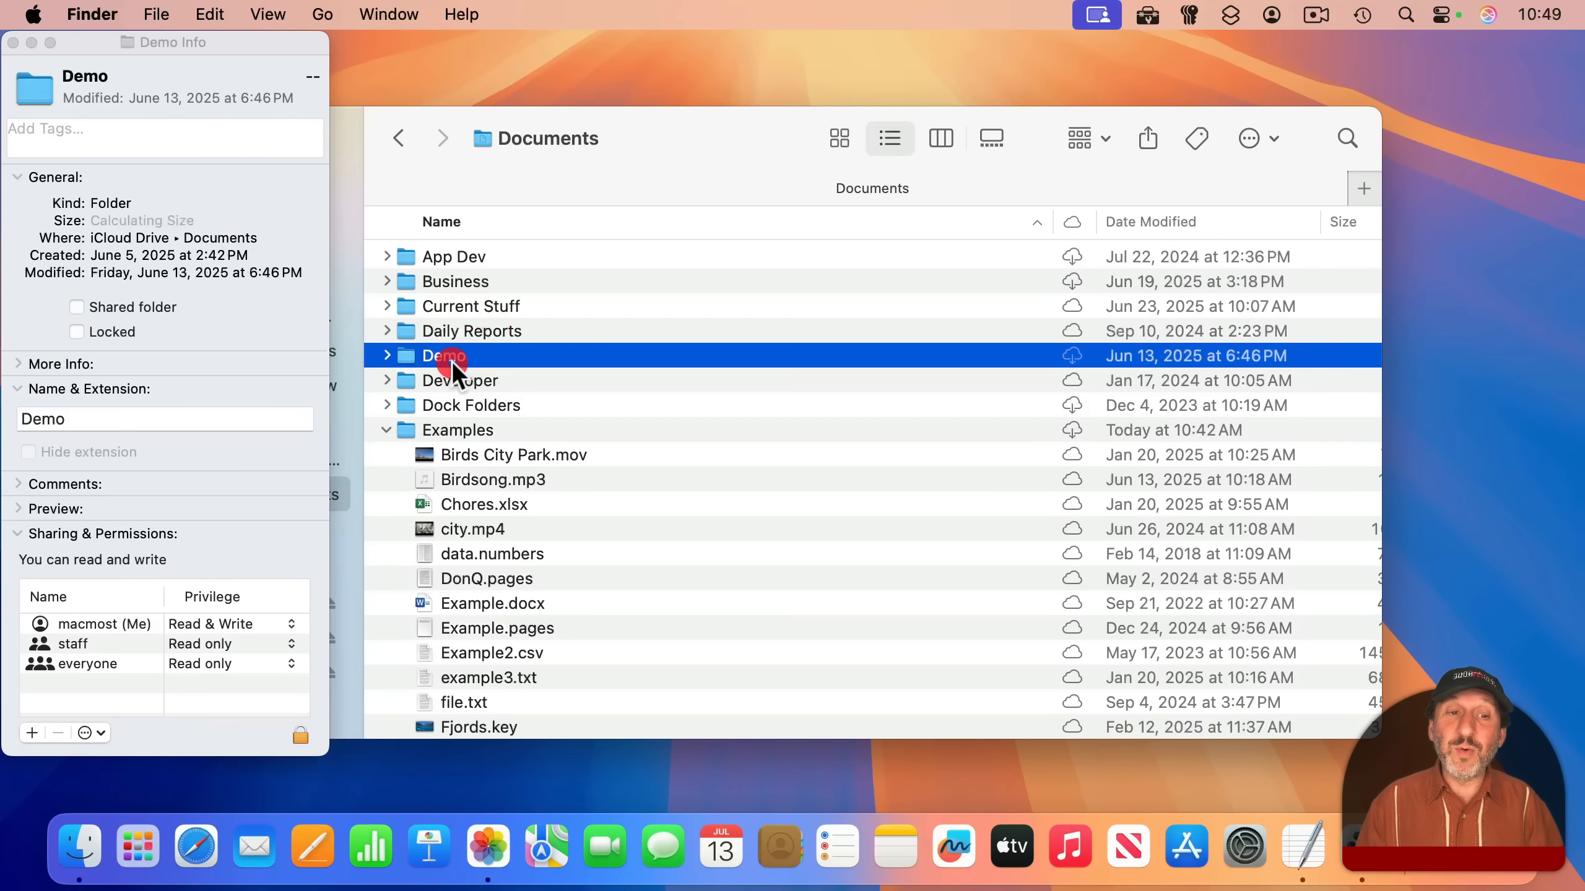
click(486, 578)
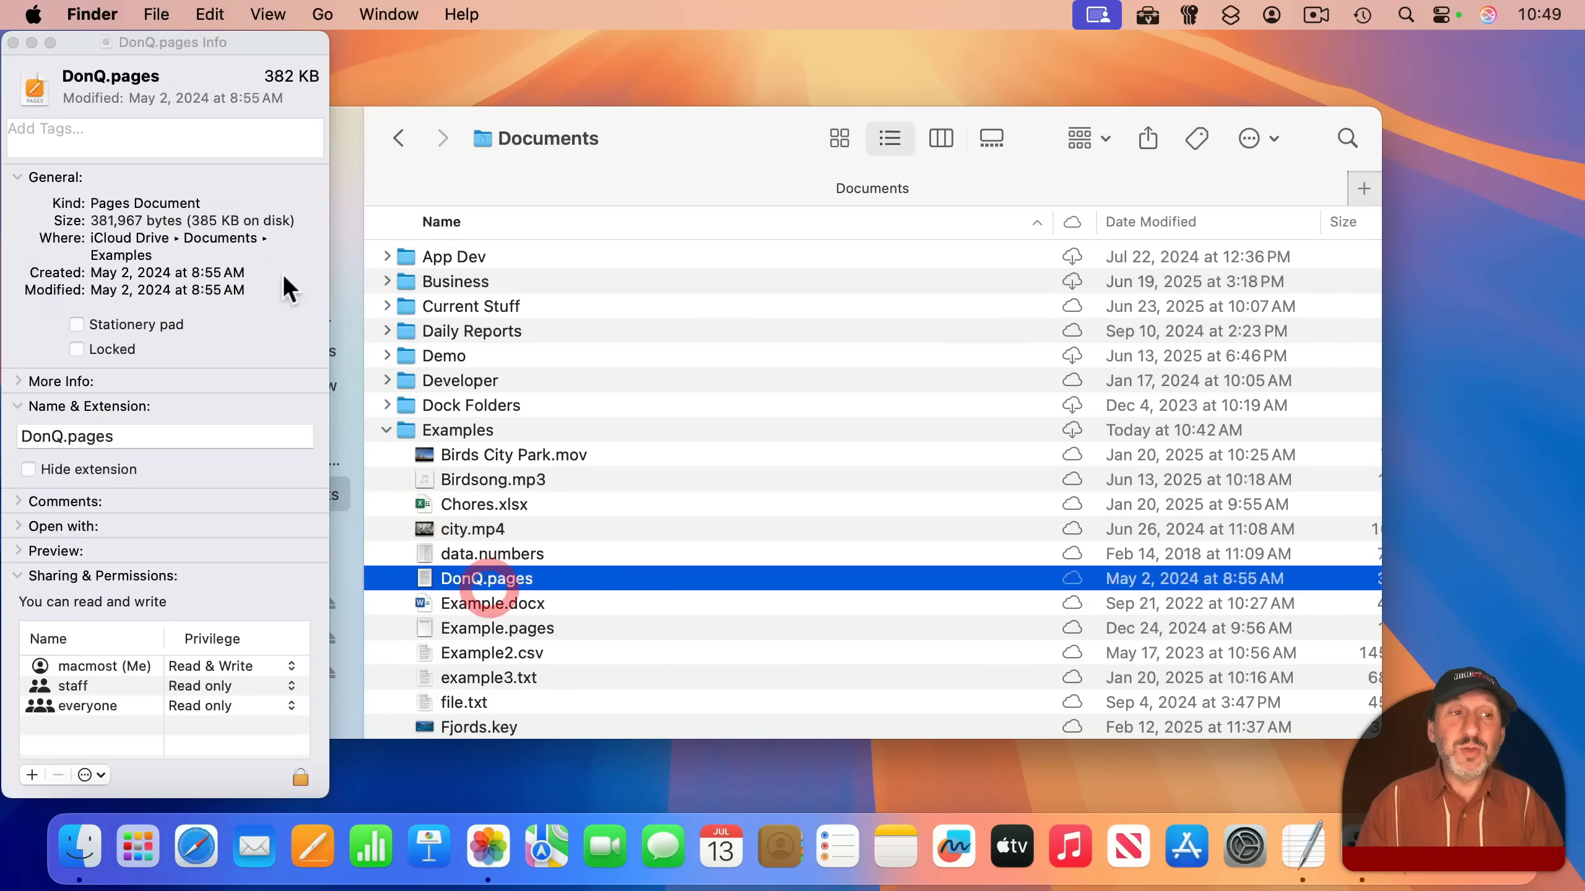
mouse_move(222, 75)
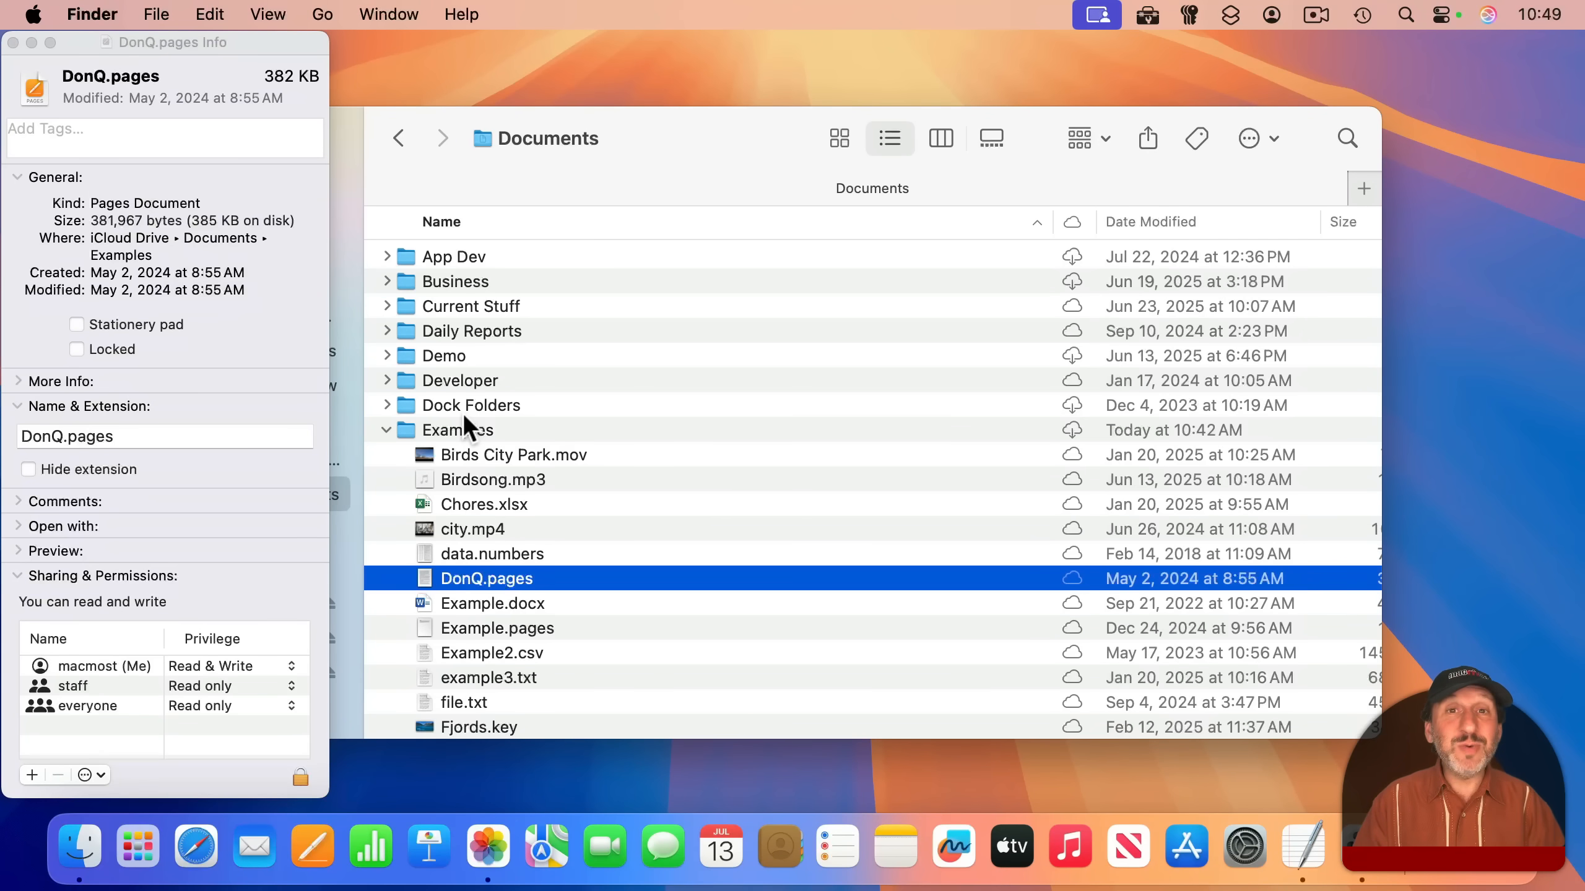
mouse_move(122, 86)
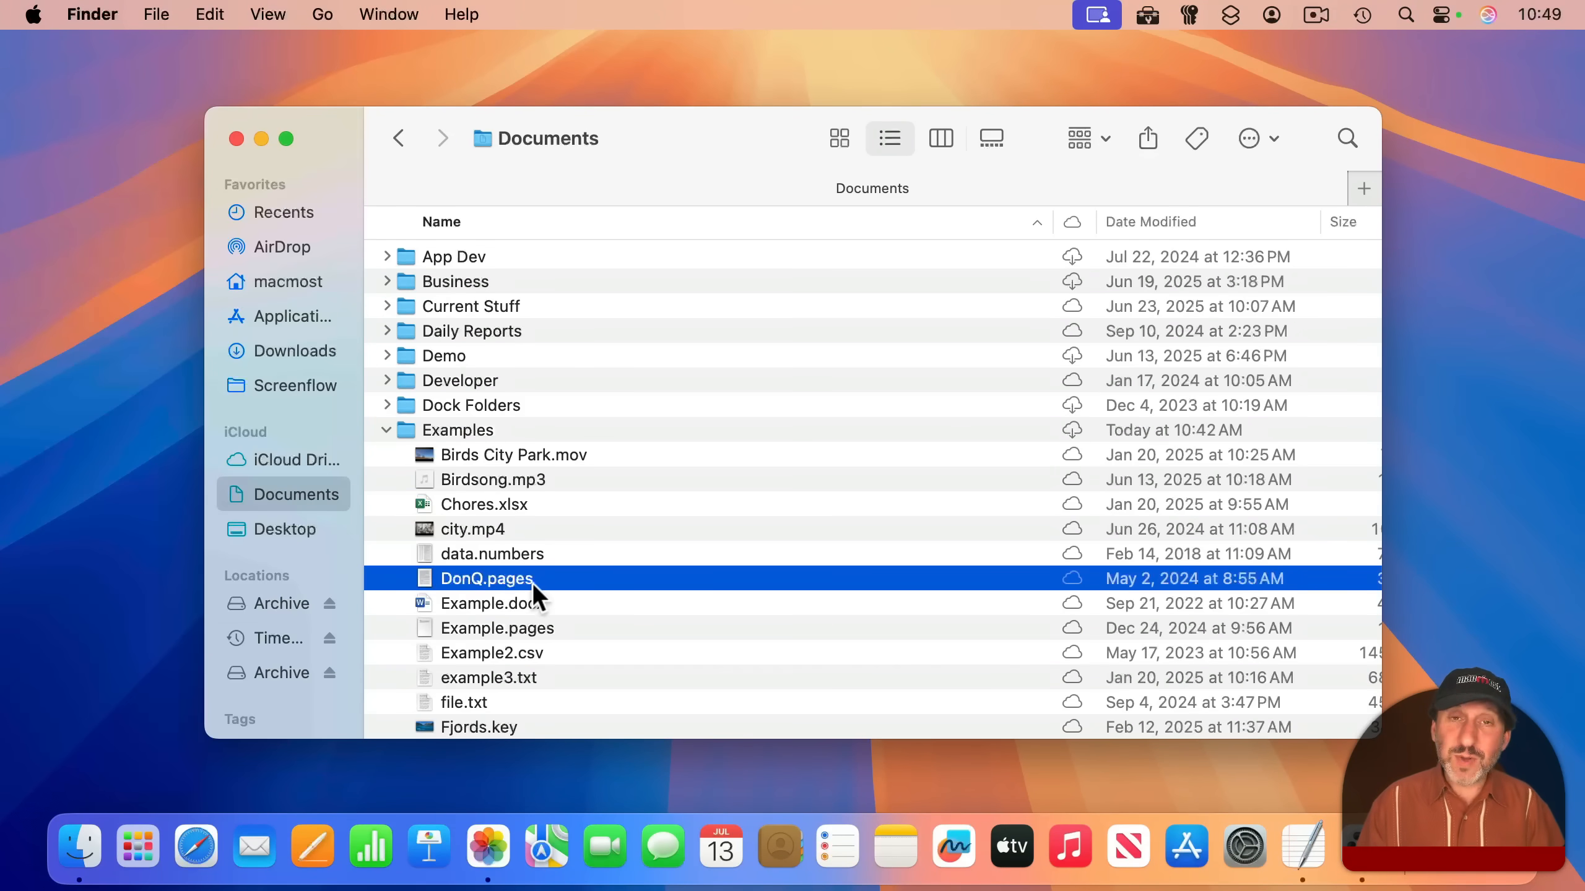
key(cmd+i)
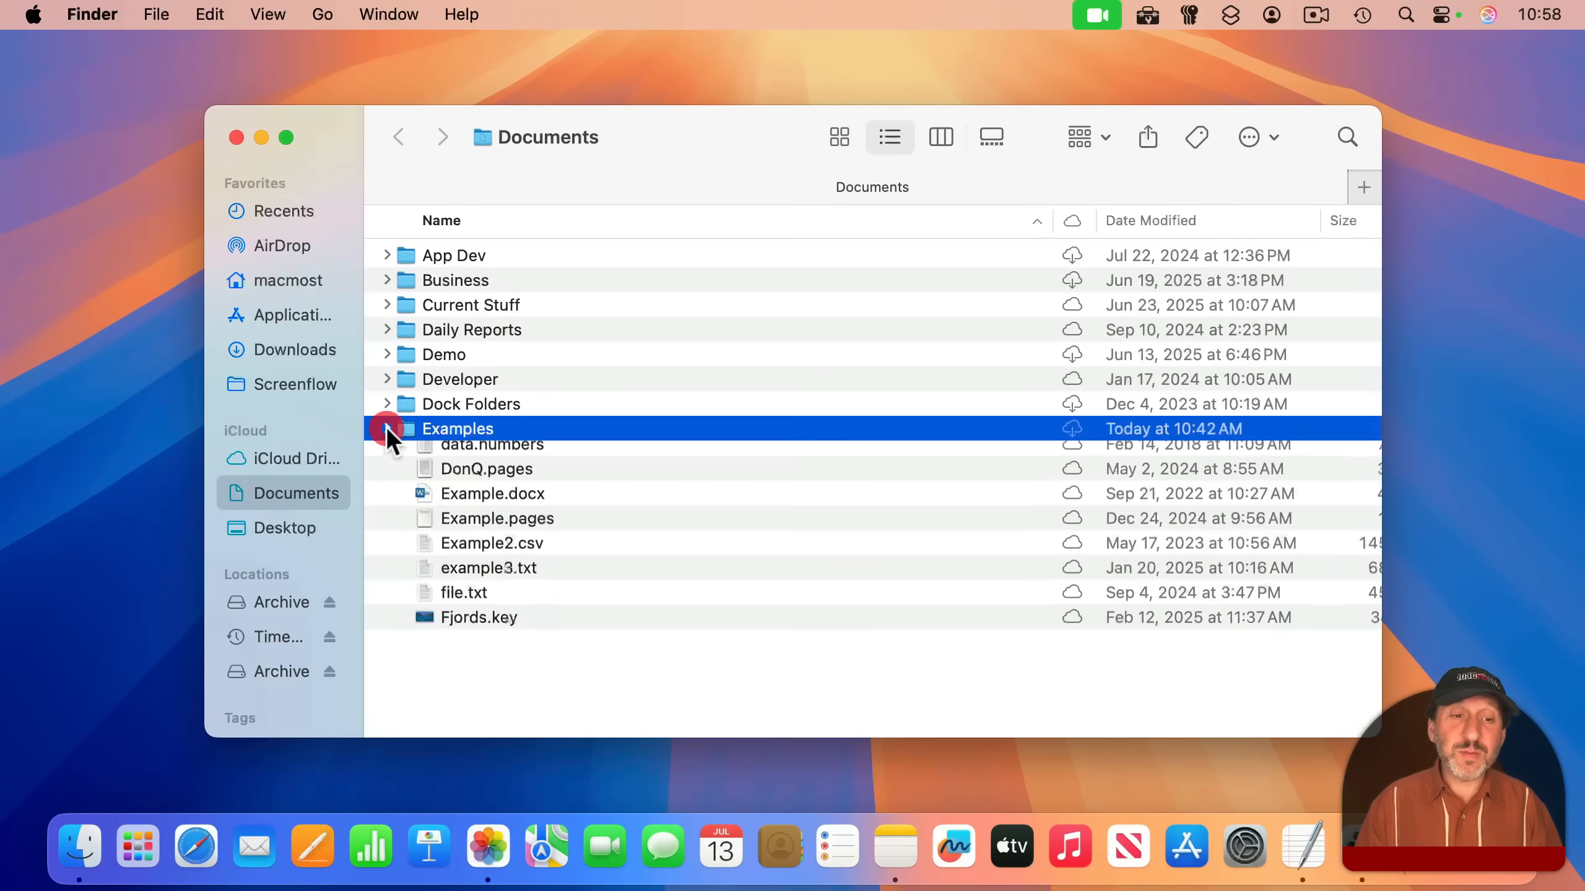
Collapse Examples, expand Images, and open Info for Picture 1.jpeg.
click(387, 428)
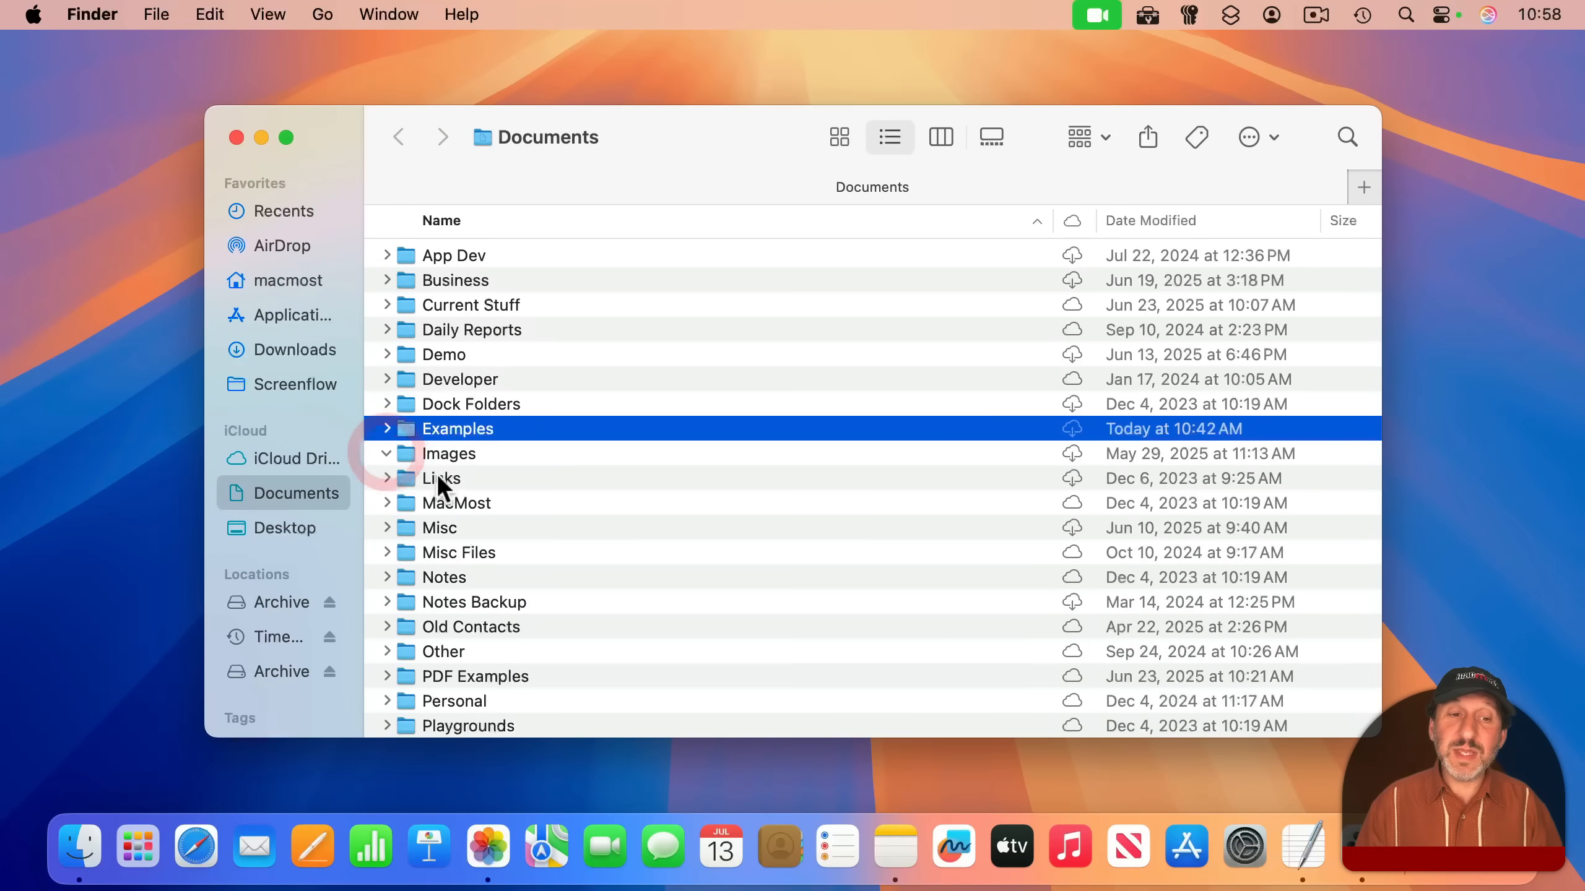
click(386, 452)
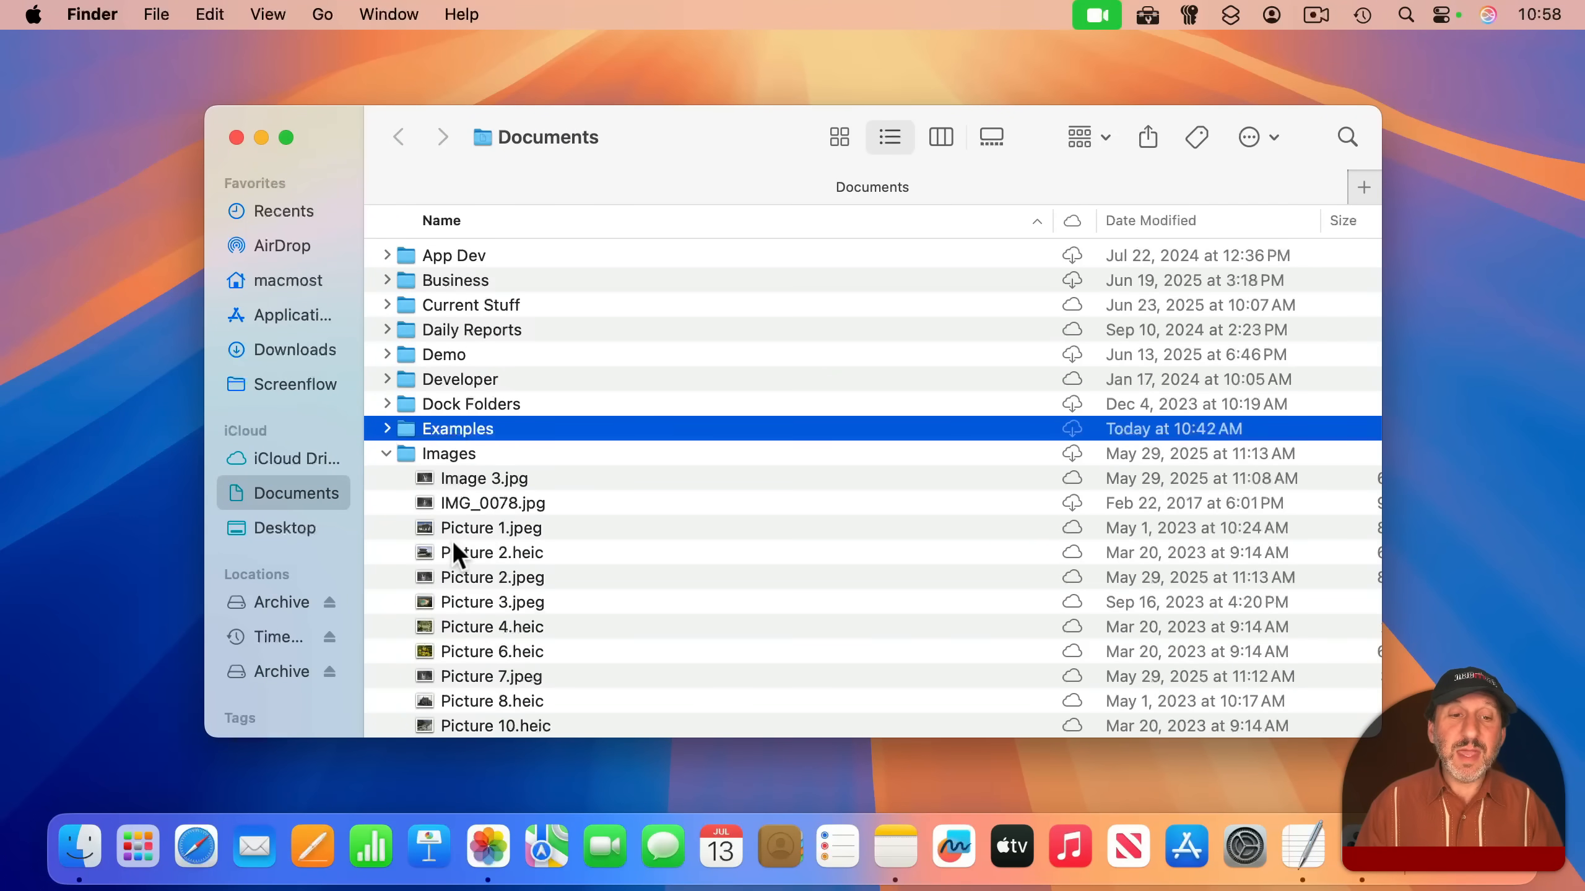
click(490, 527)
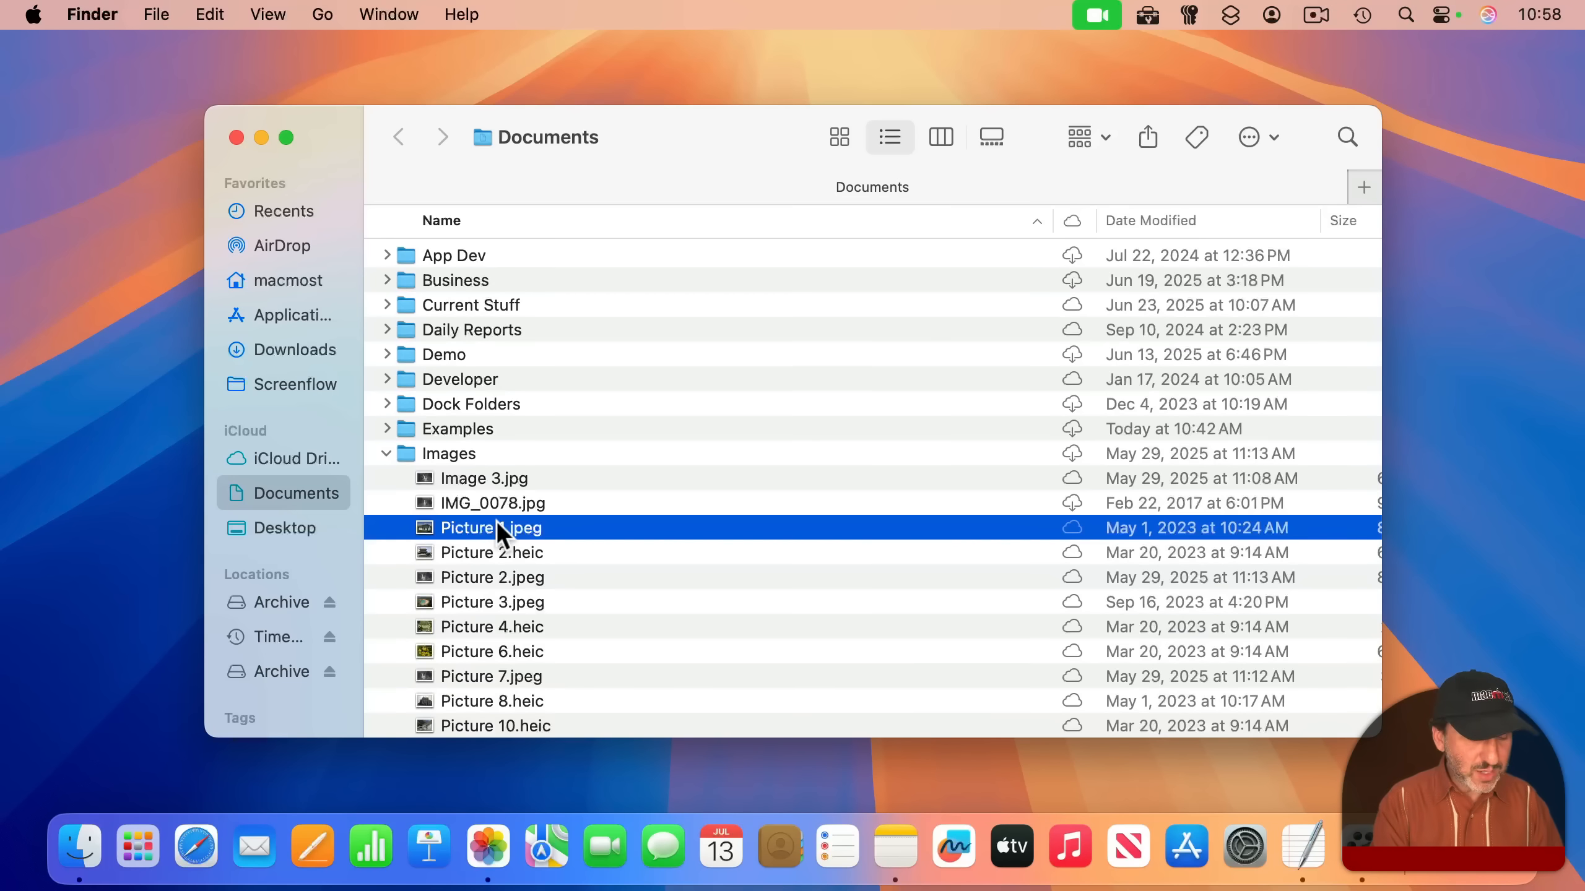
key(cmd+i)
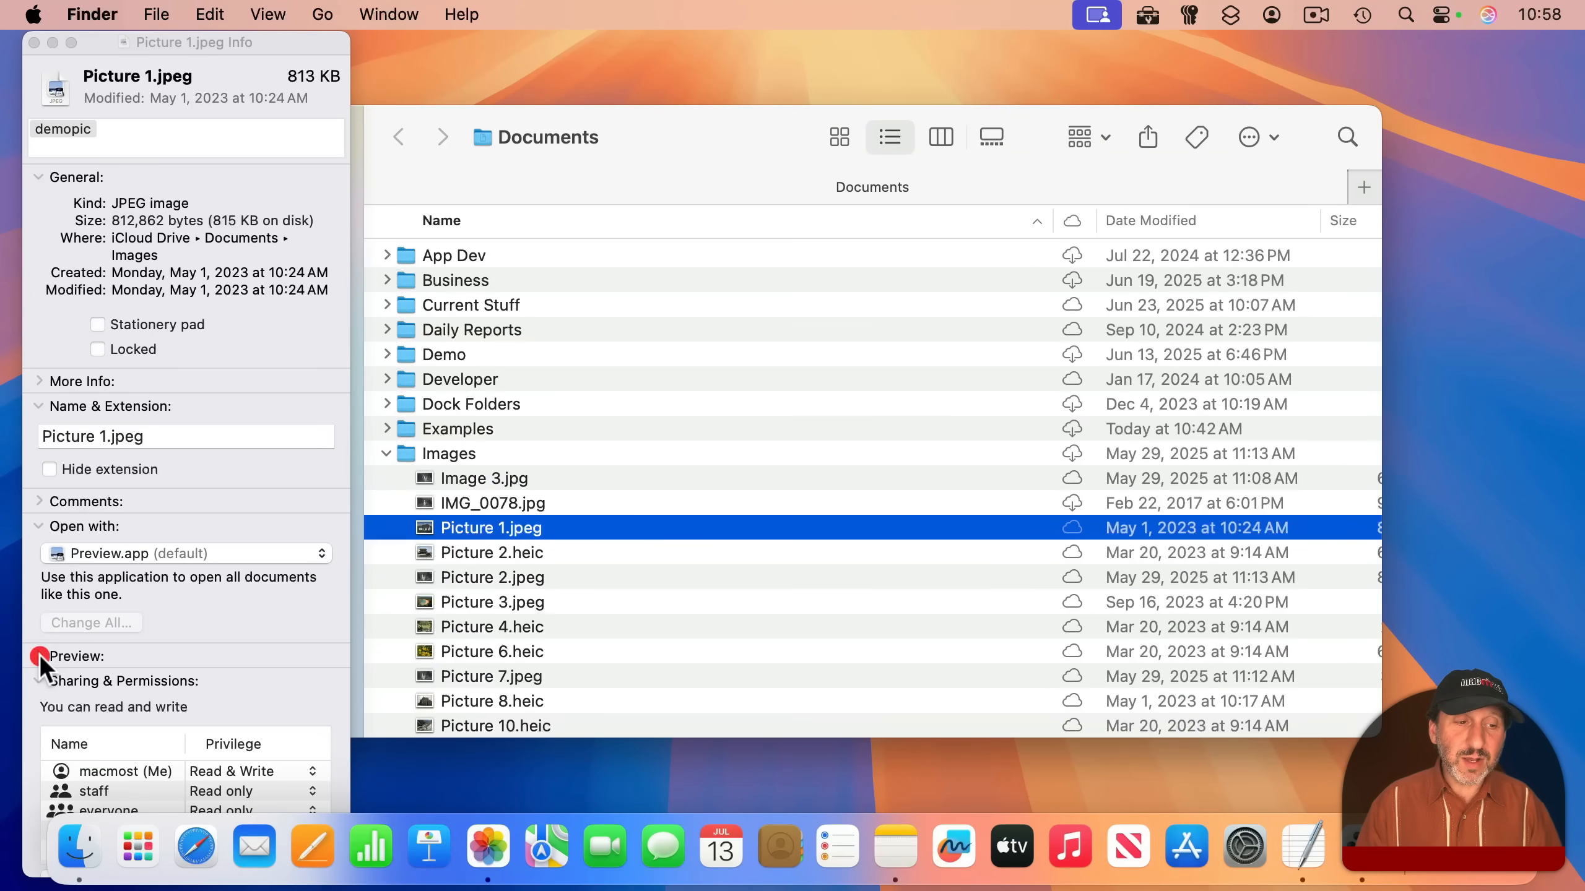
Expand Preview, collapse General, Name & Extension and Open with, then preview Picture 8.heic.
click(39, 656)
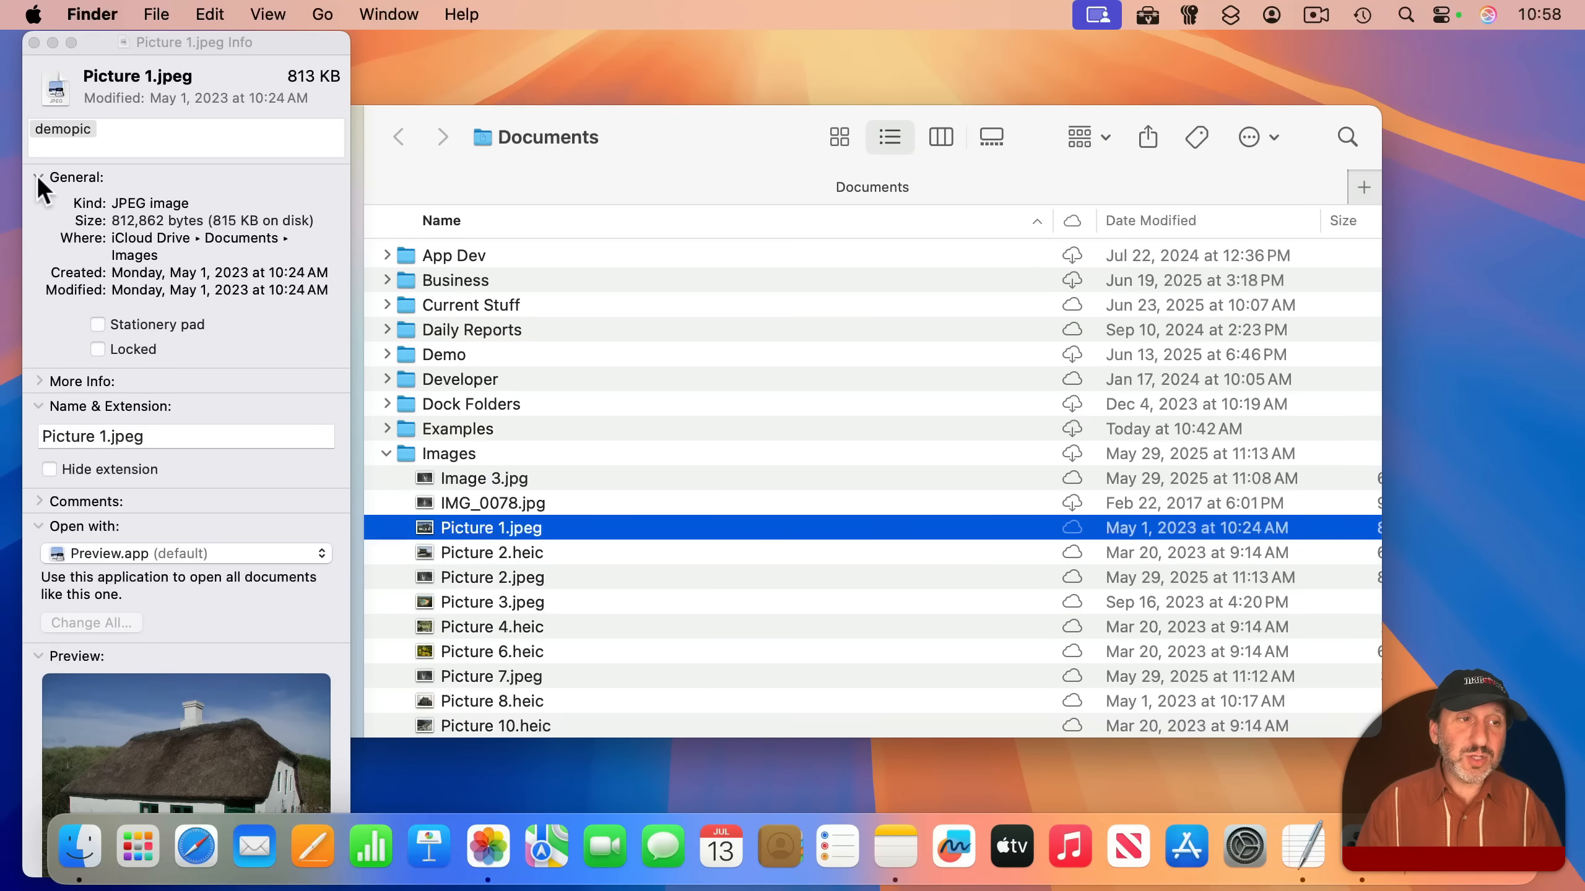
click(39, 177)
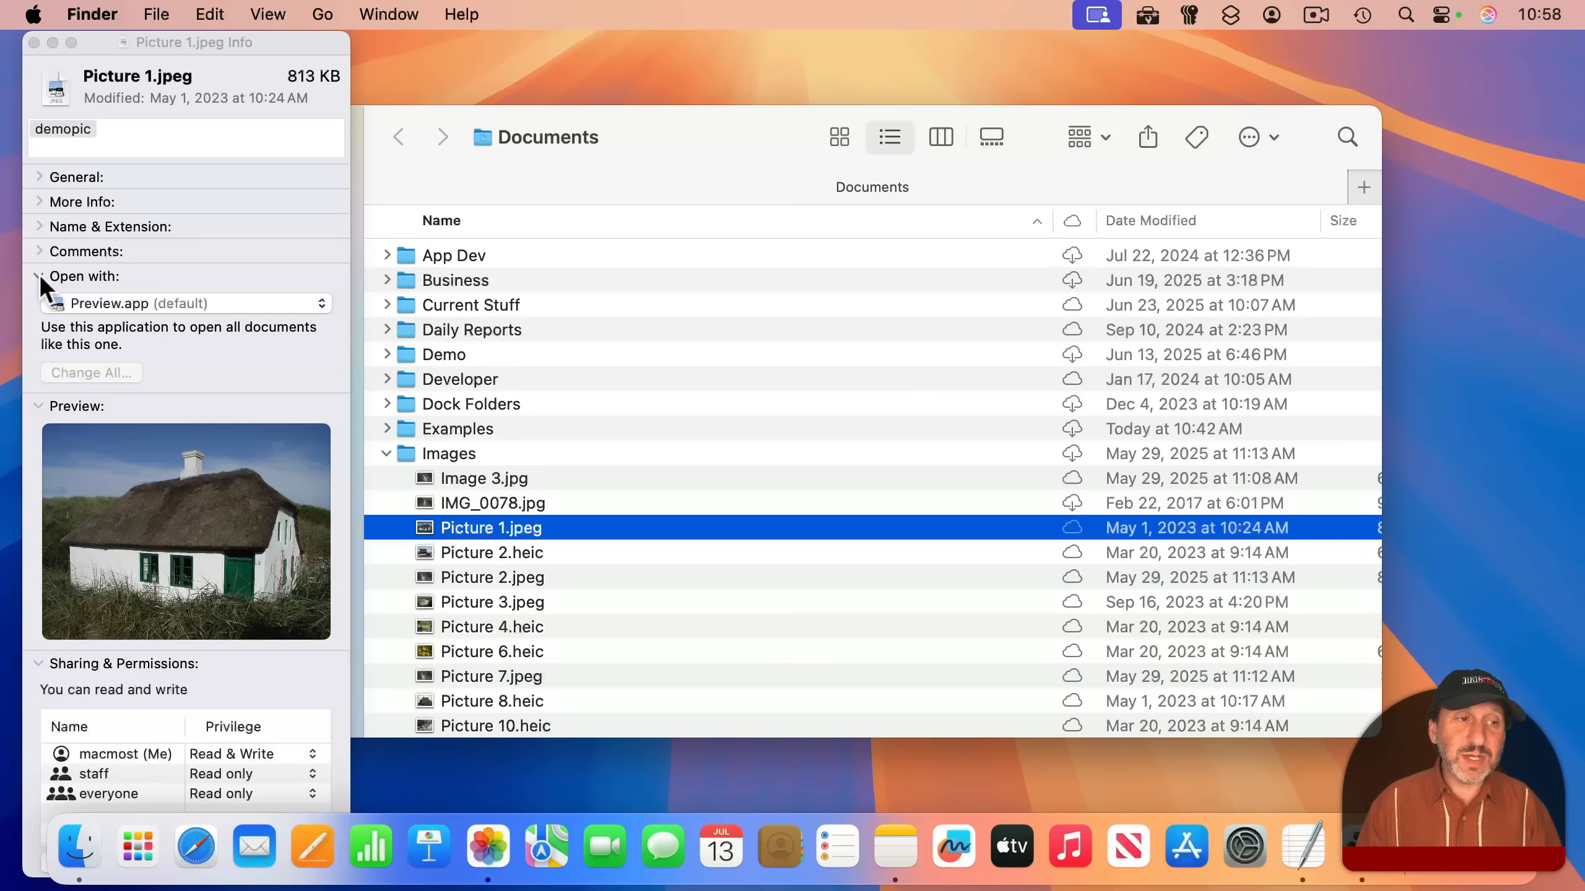
click(39, 276)
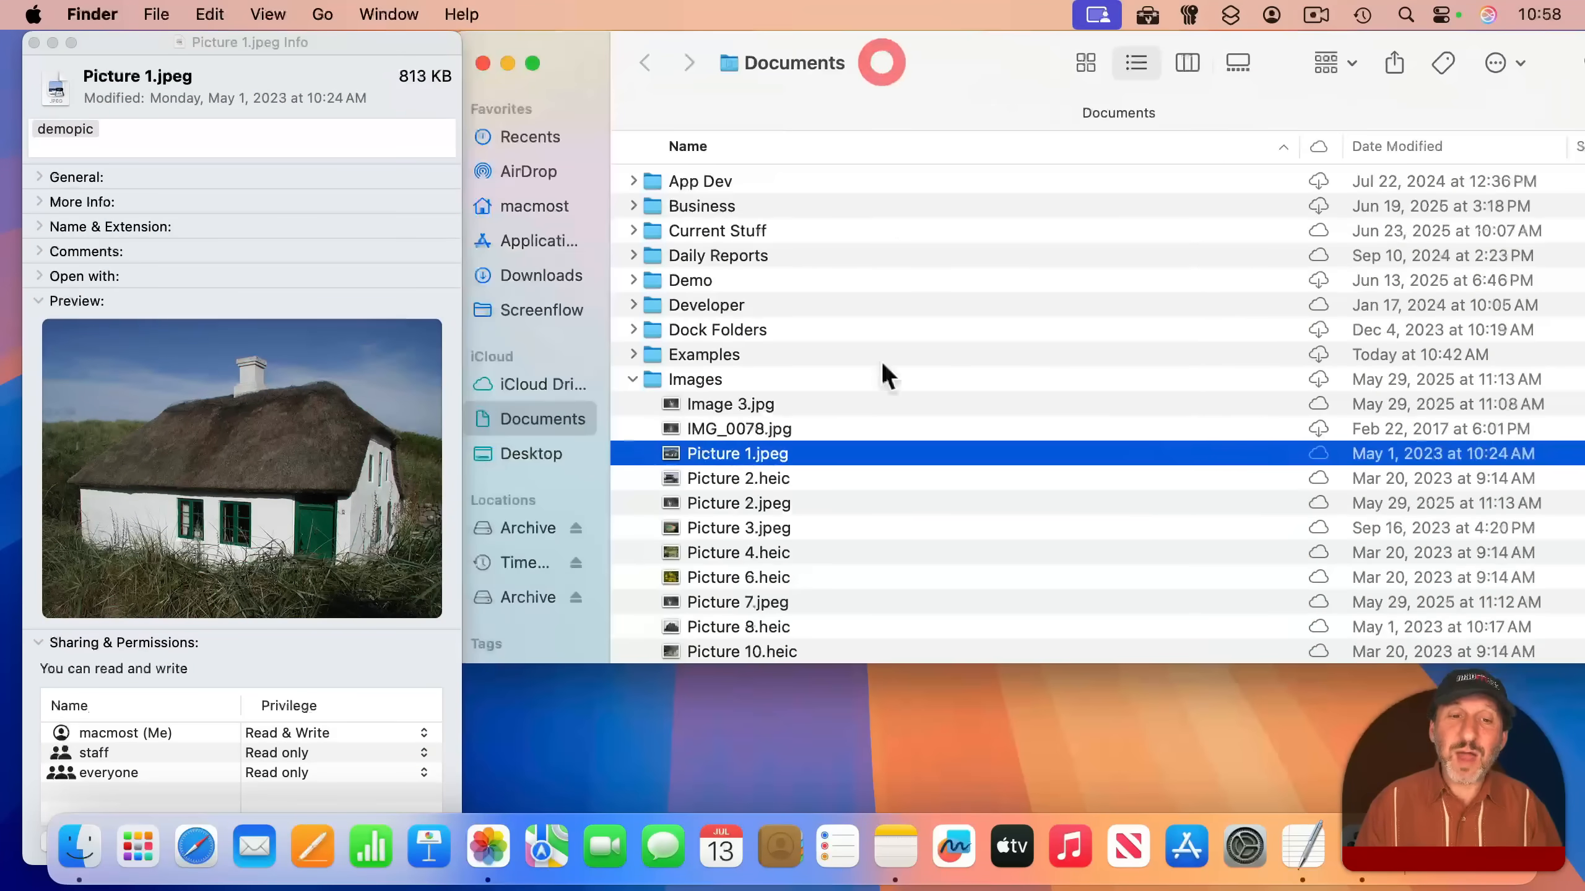
click(738, 601)
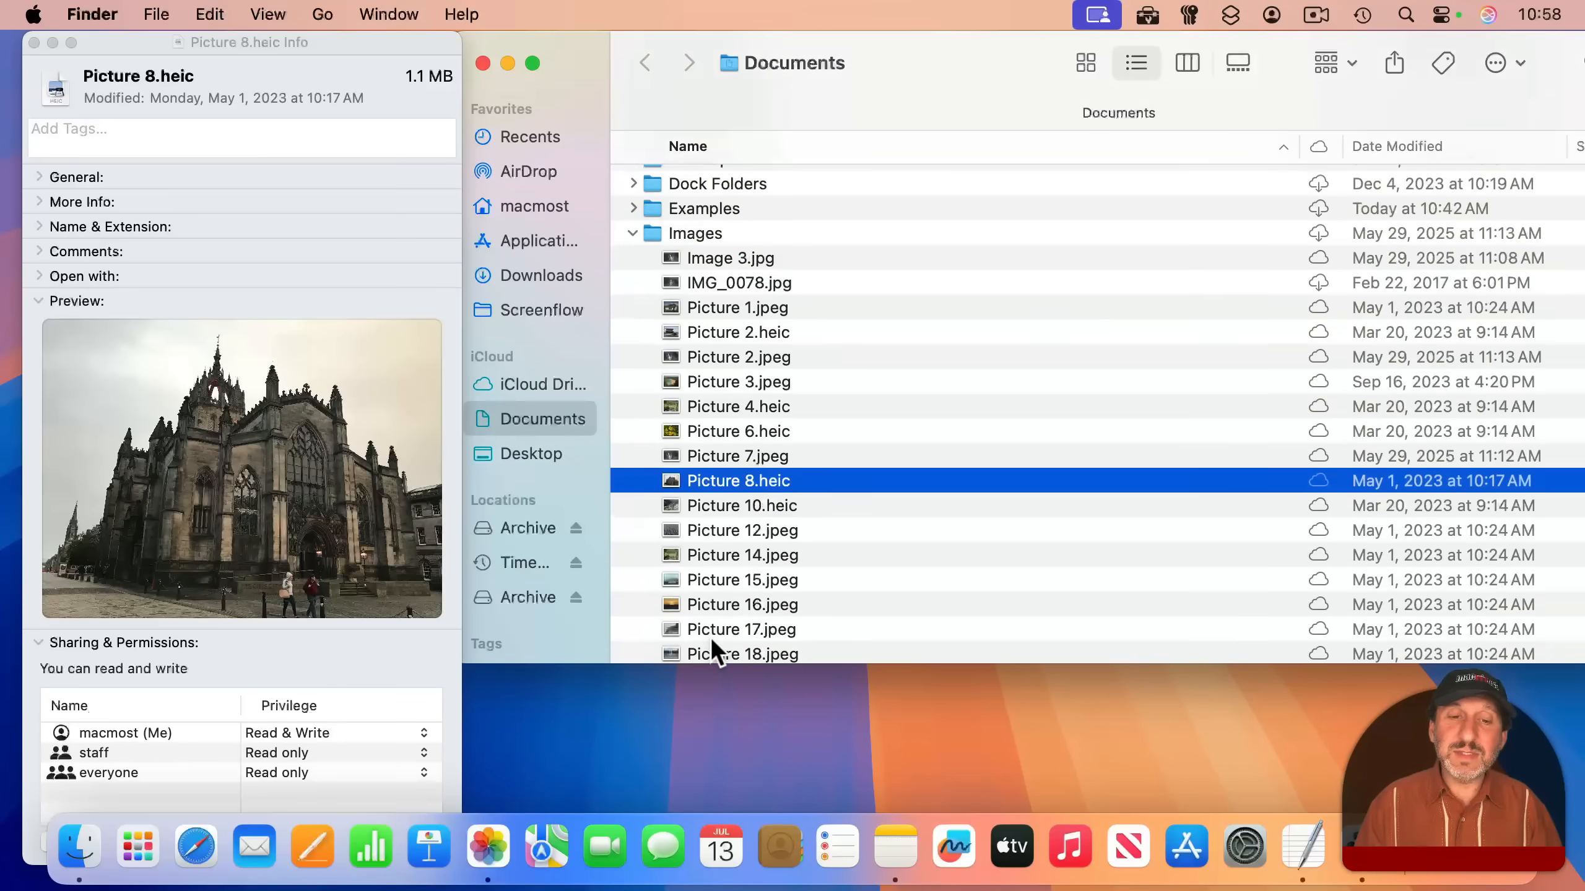
click(742, 529)
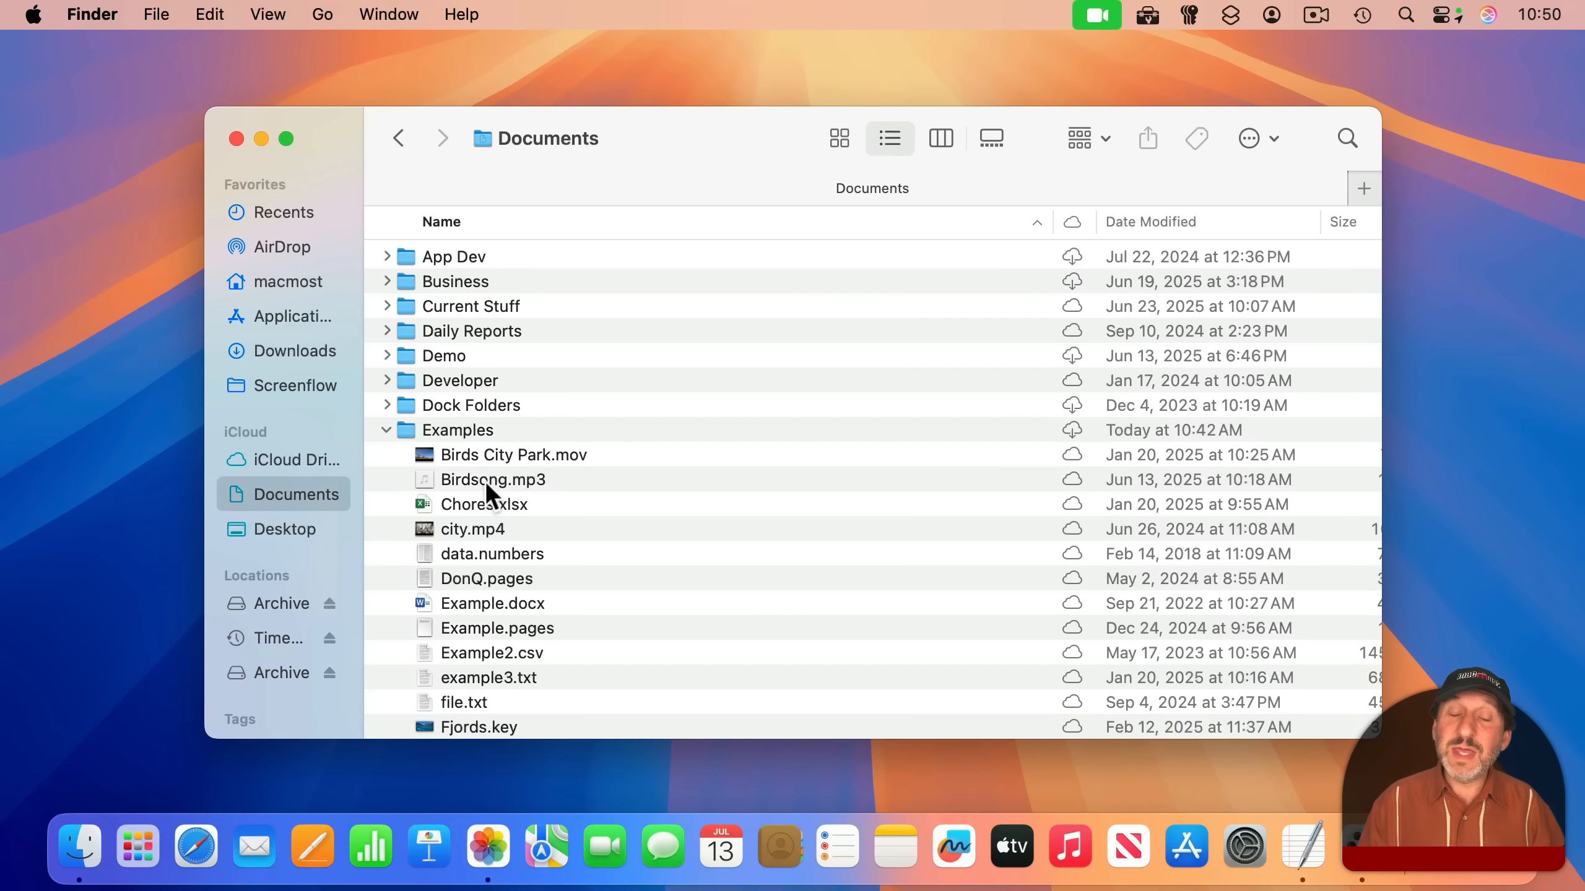
Select Birdsong.mp3 together with example3.txt in the Examples folder.
click(493, 479)
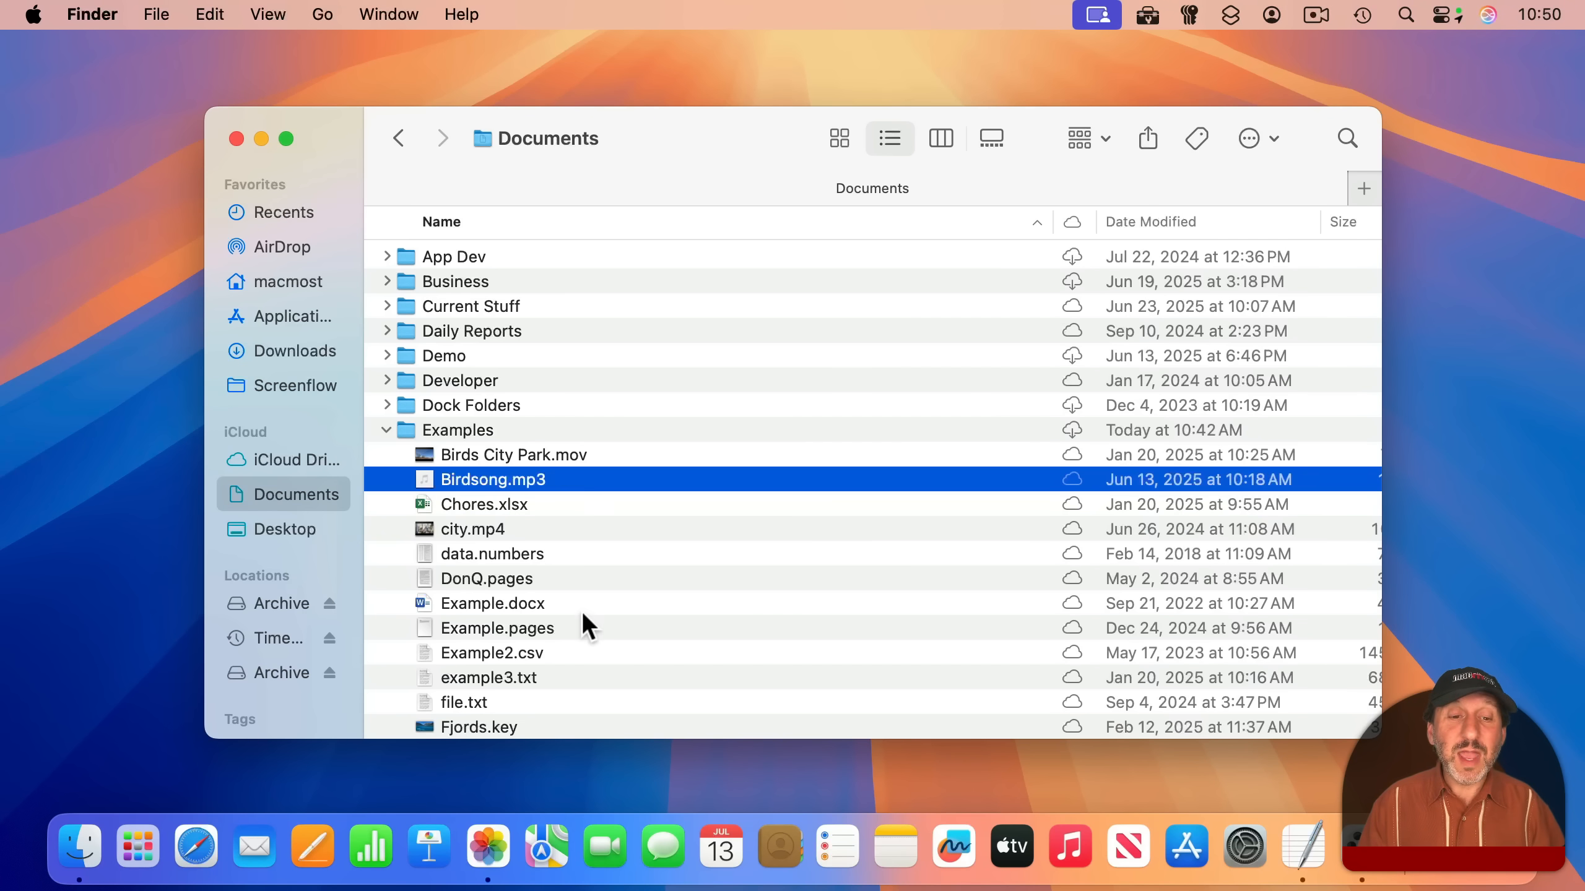
mouse_move(502, 685)
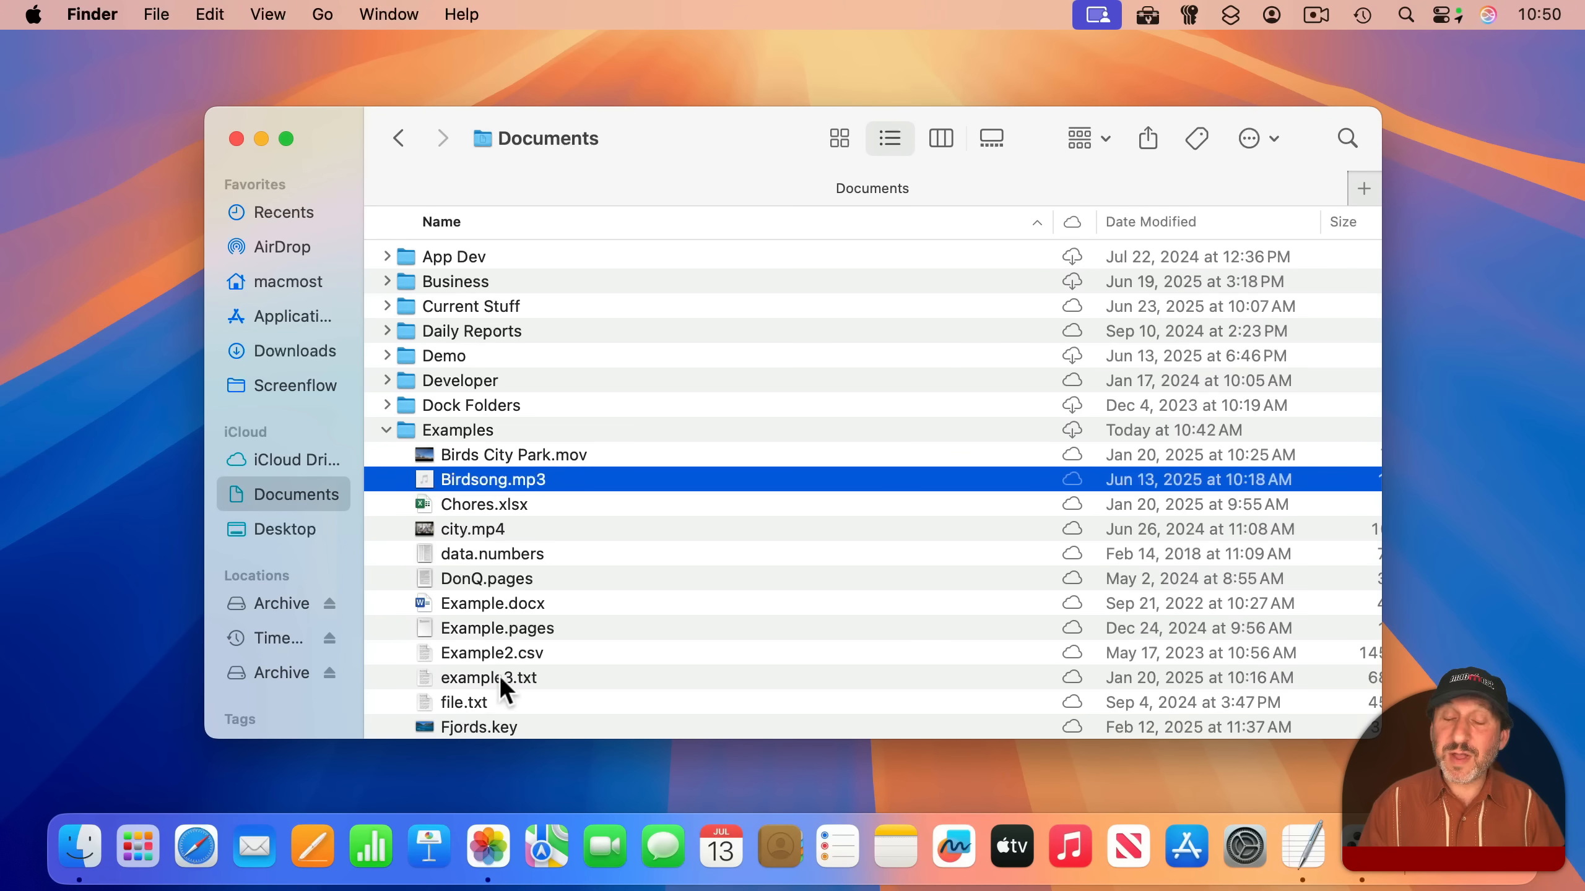
click(489, 677)
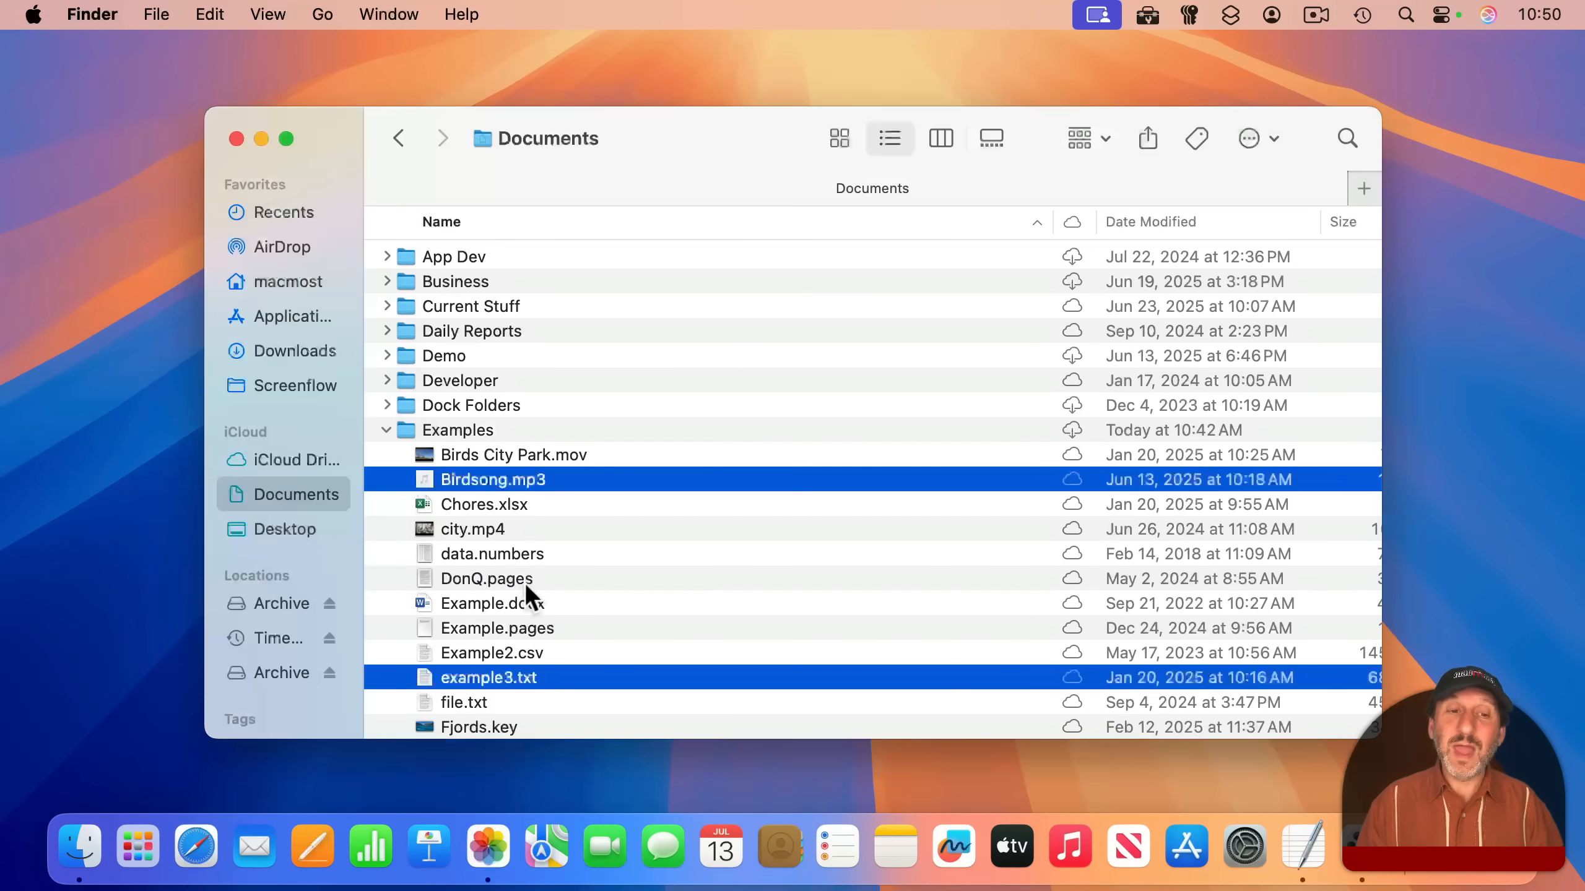
mouse_move(500, 707)
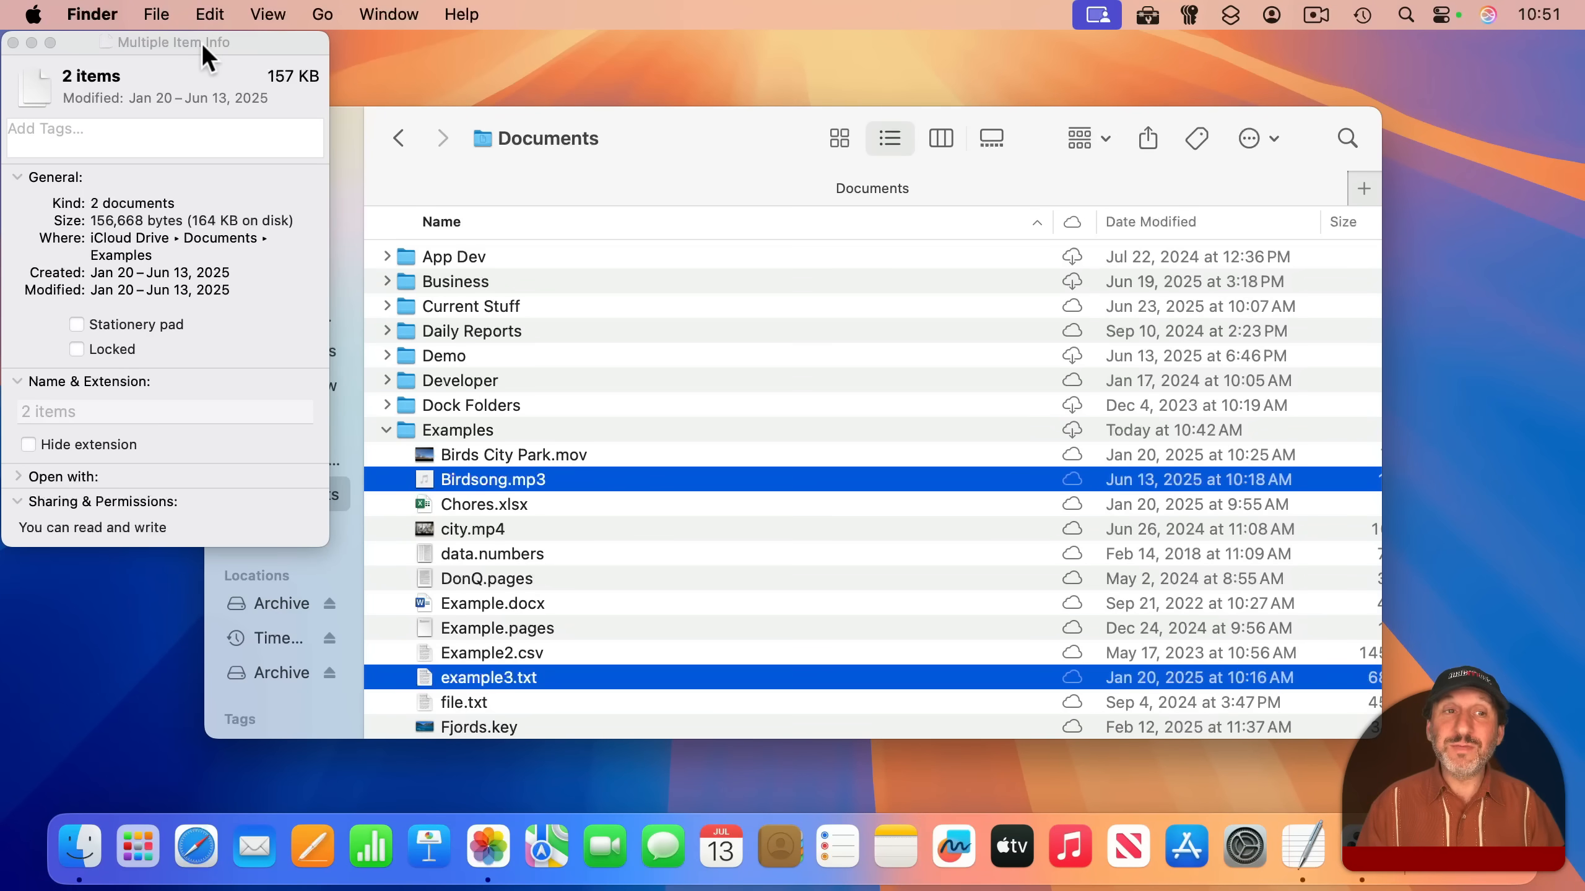
mouse_move(109, 86)
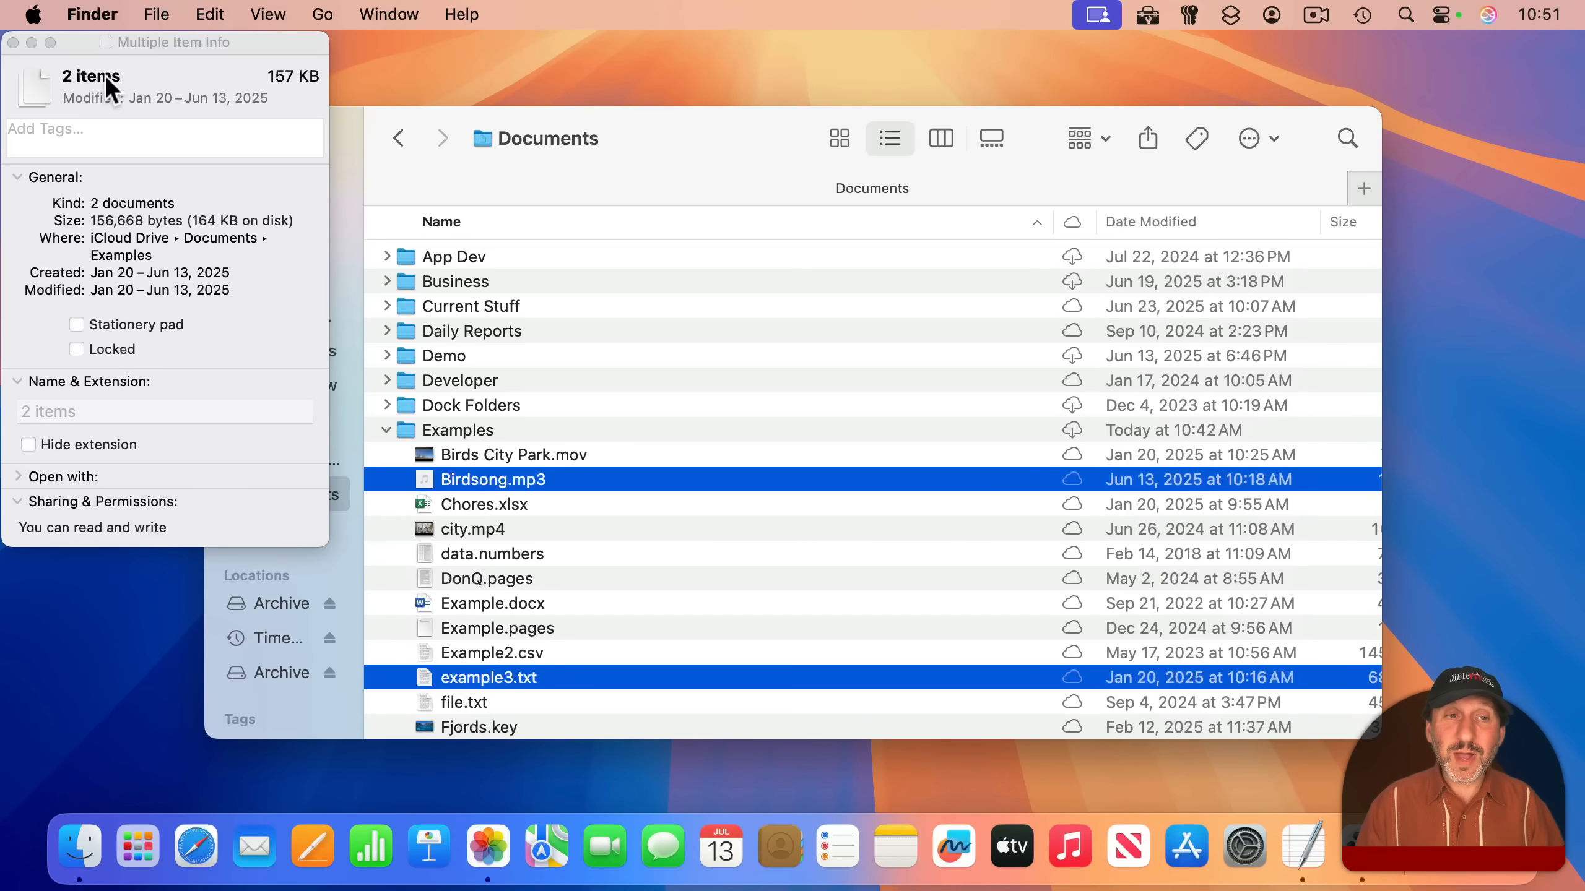
mouse_move(293, 76)
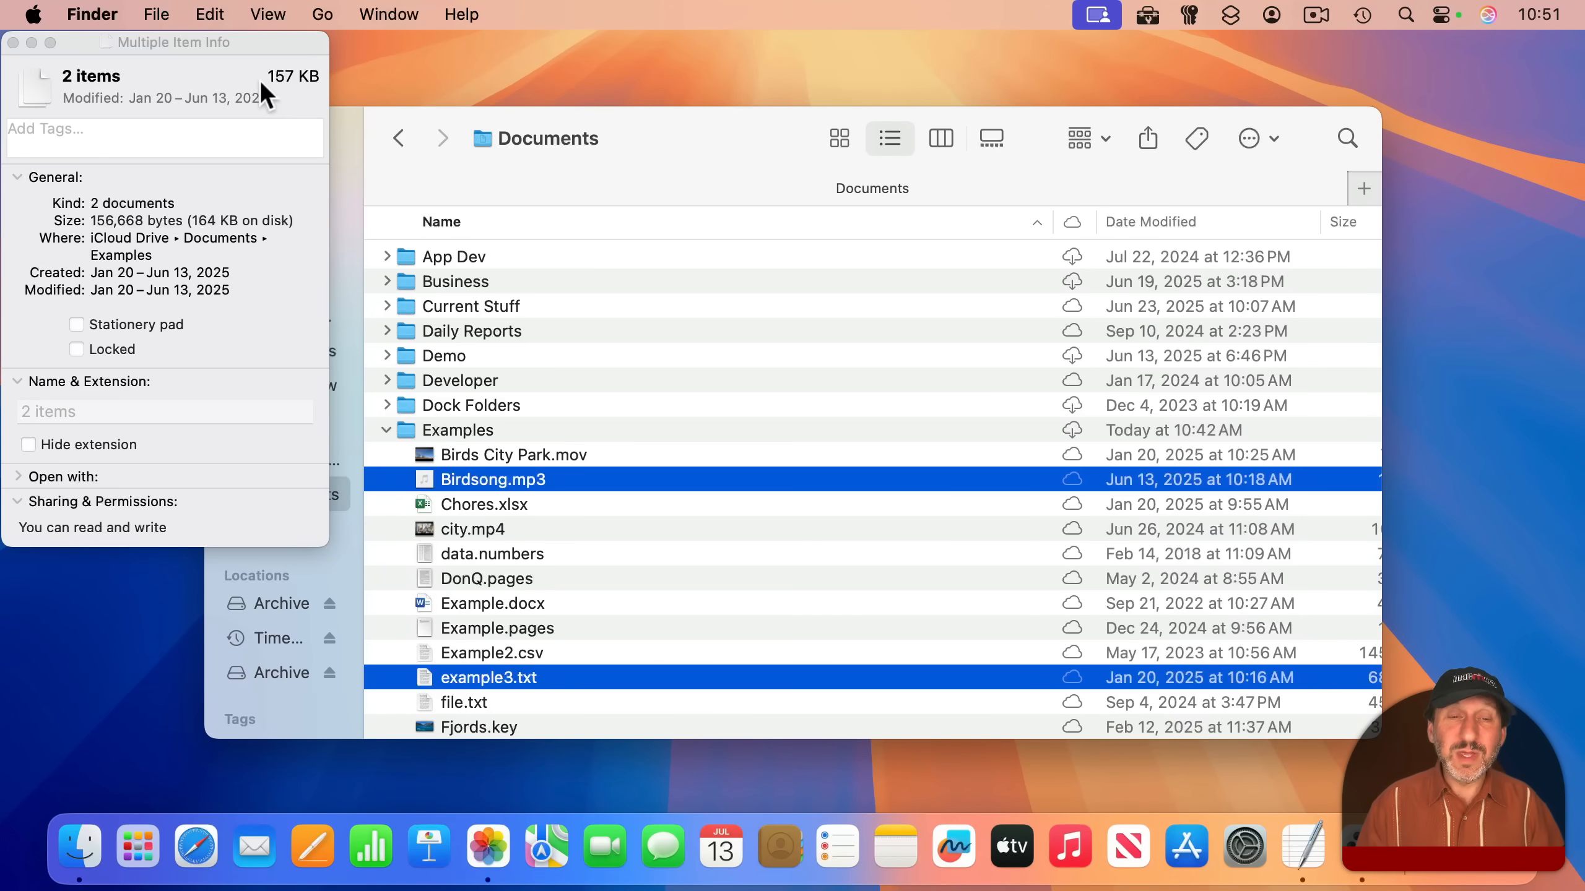
mouse_move(223, 136)
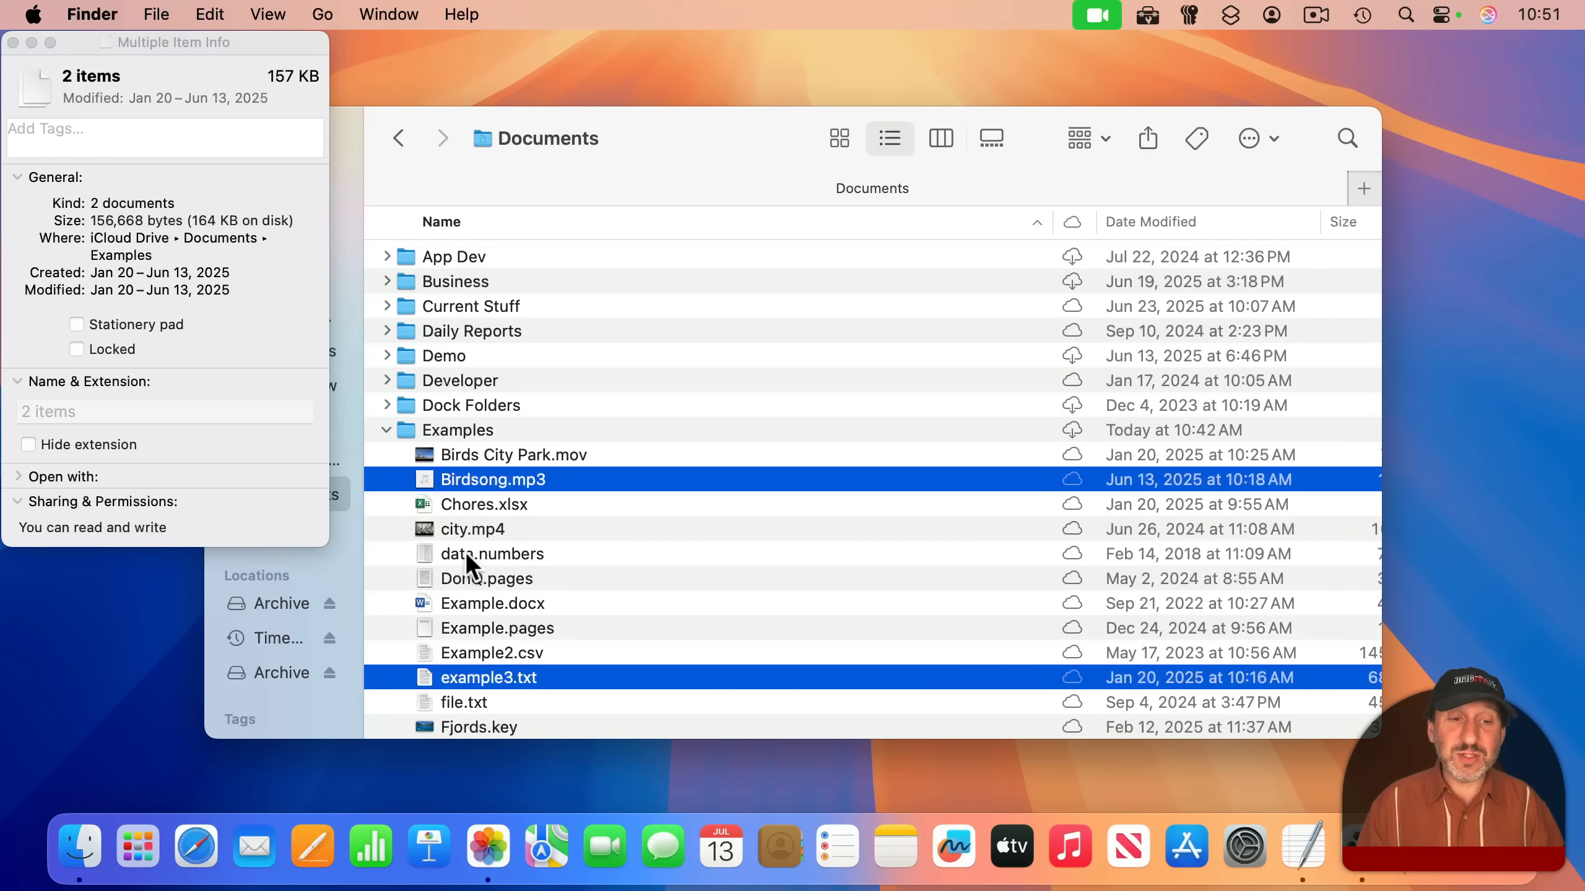
Select data.numbers with Example.pages, then Daily Reports with the Examples folder.
click(493, 553)
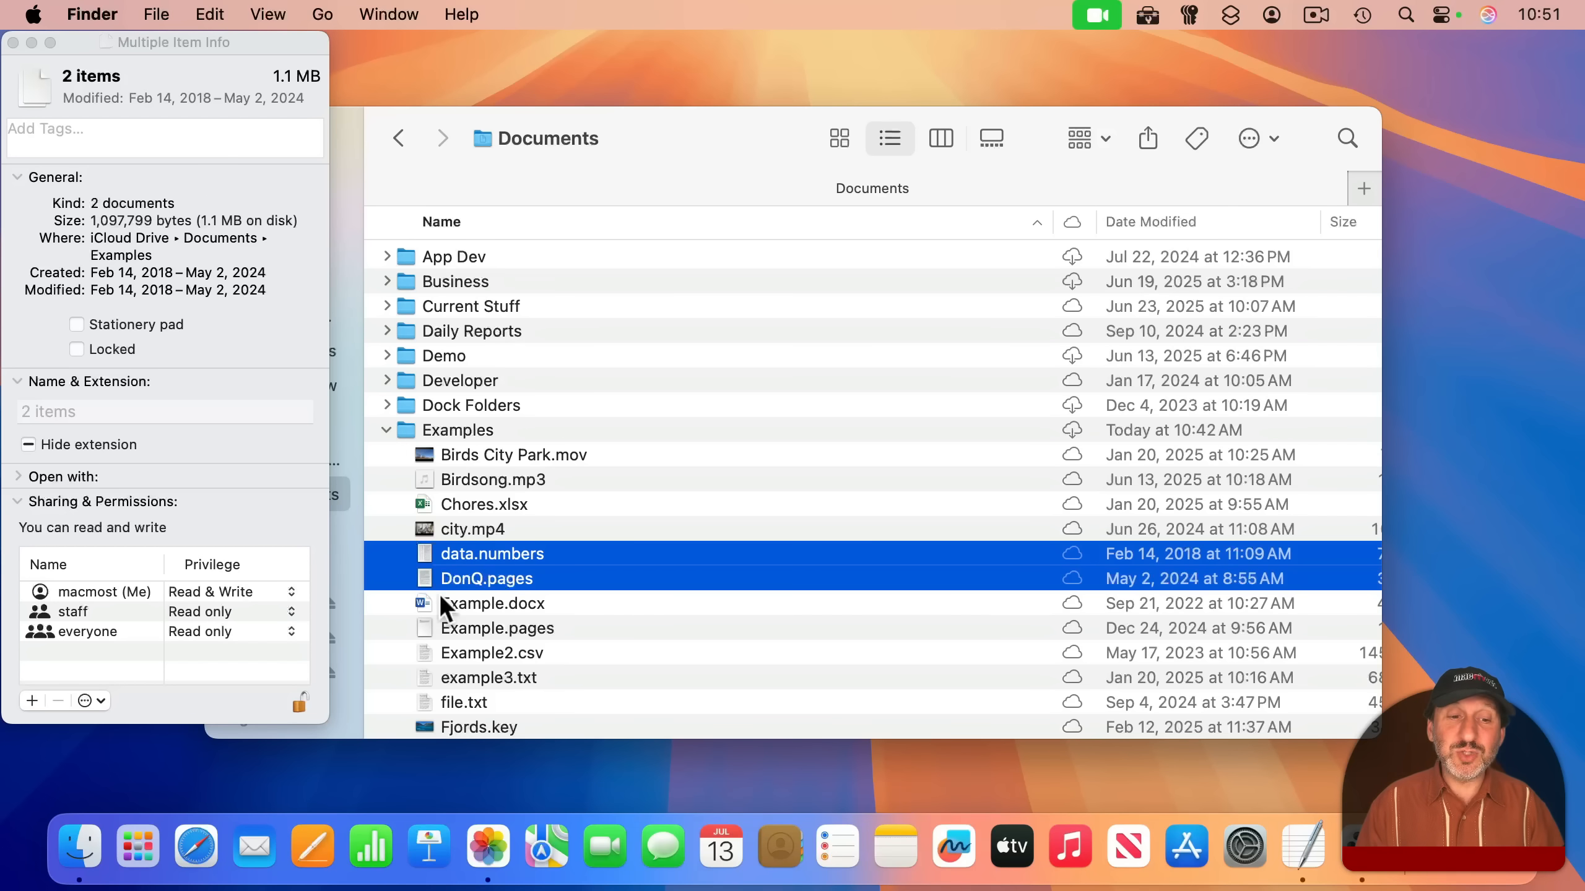
click(497, 627)
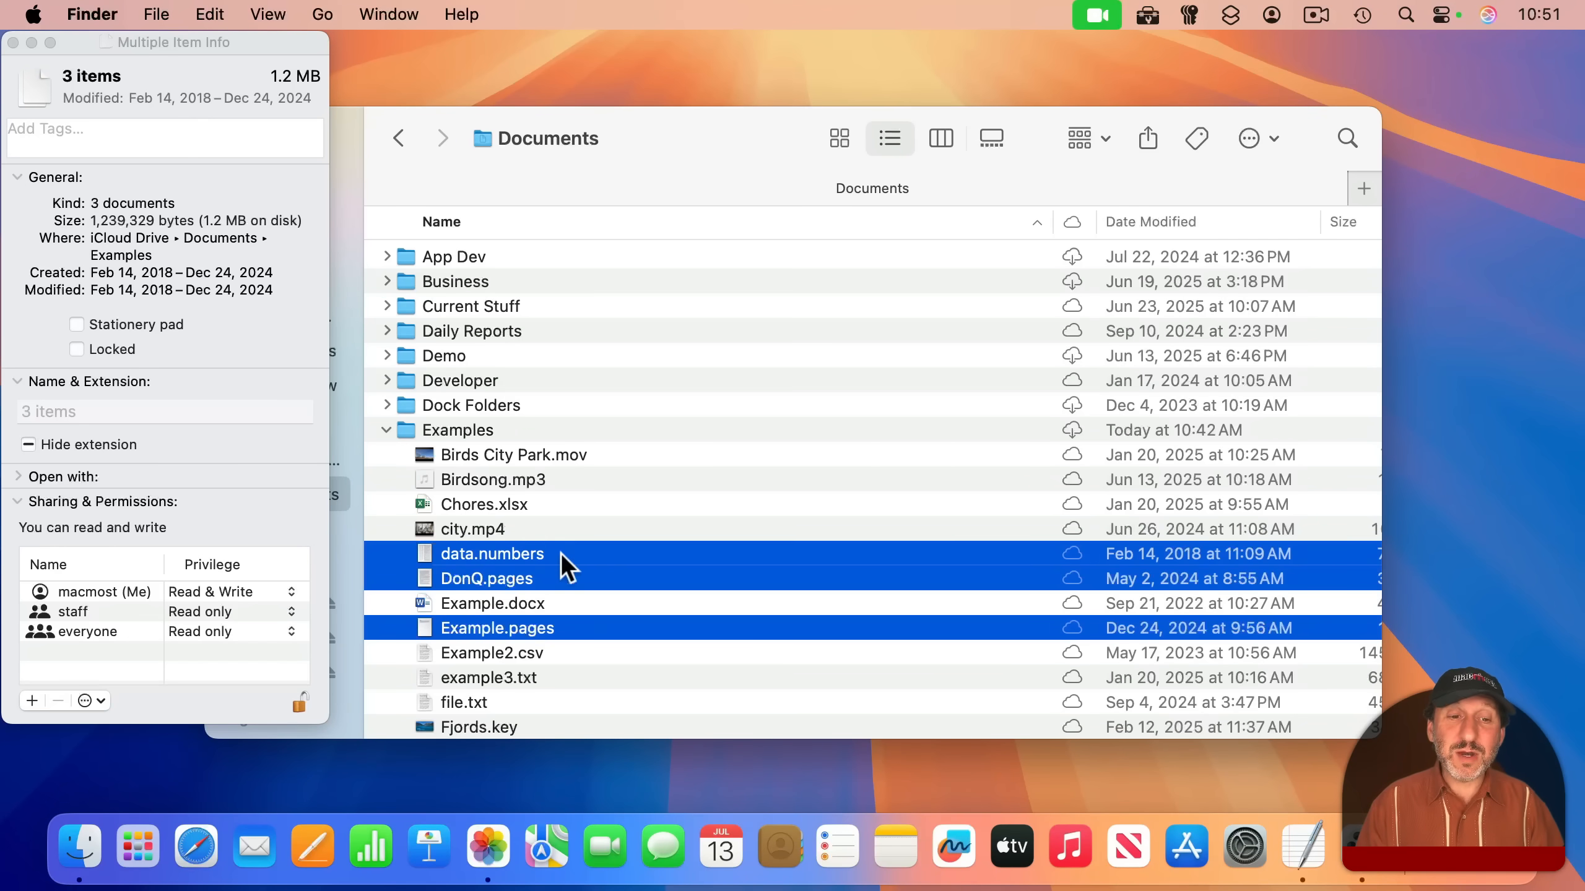
click(471, 331)
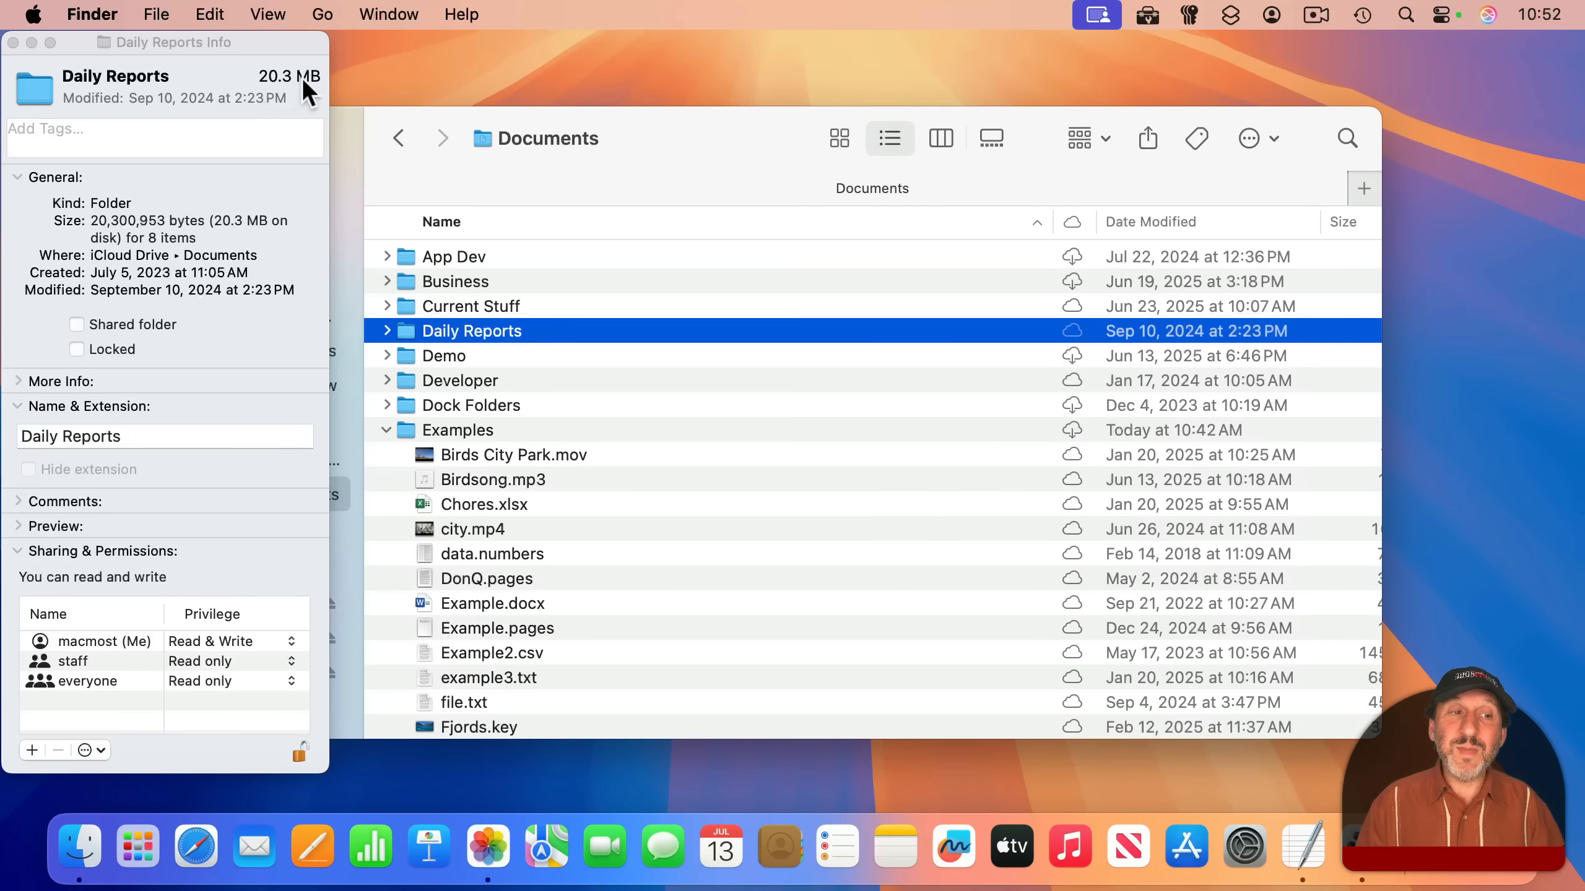
mouse_move(566, 455)
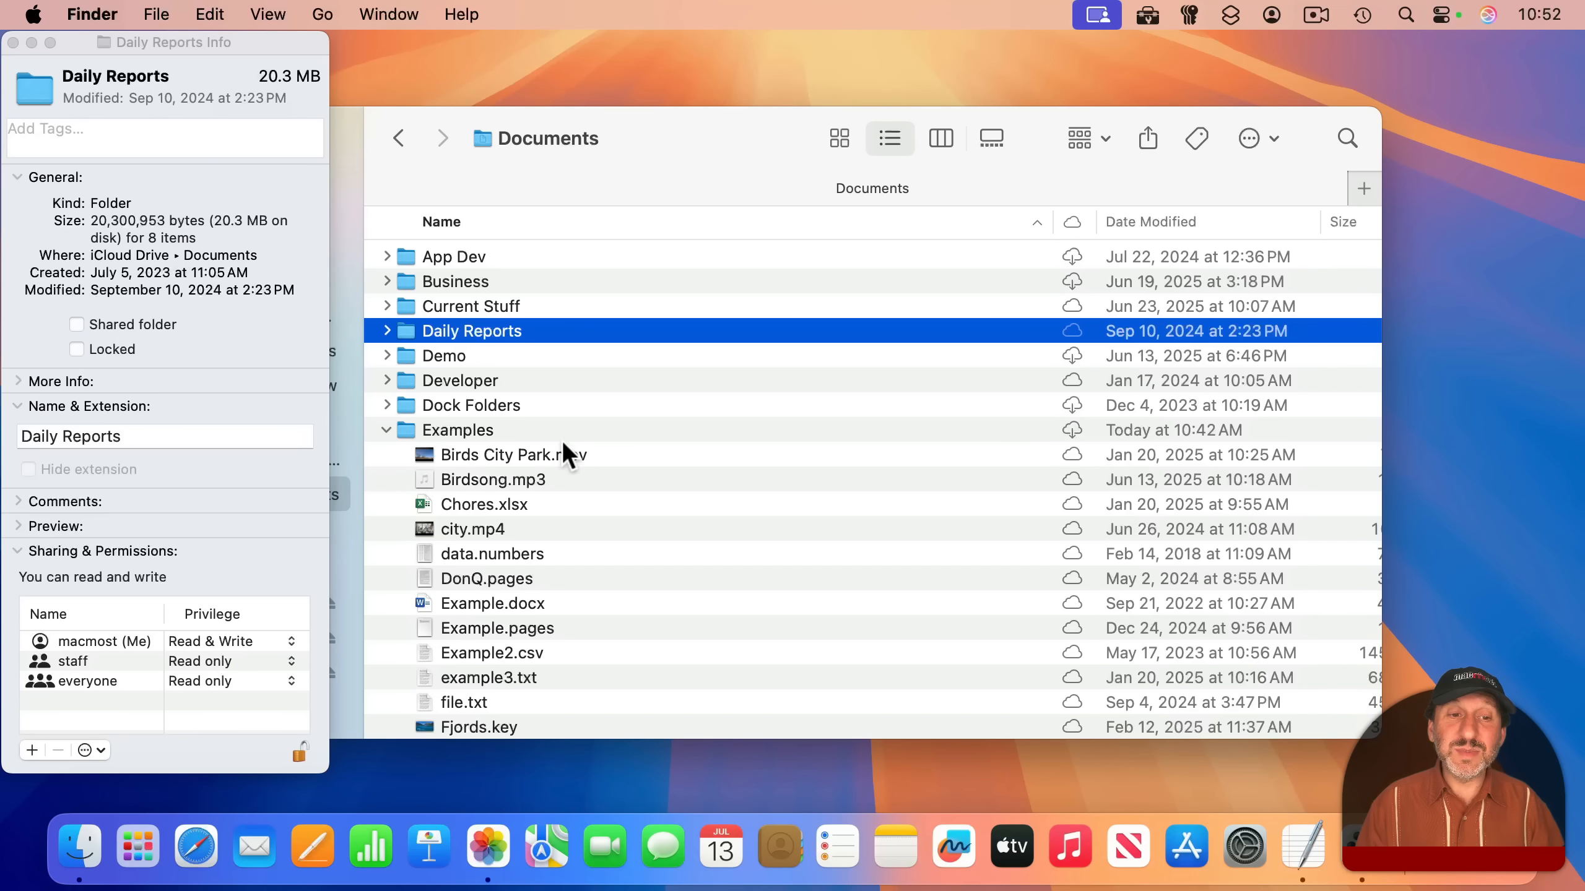
click(459, 429)
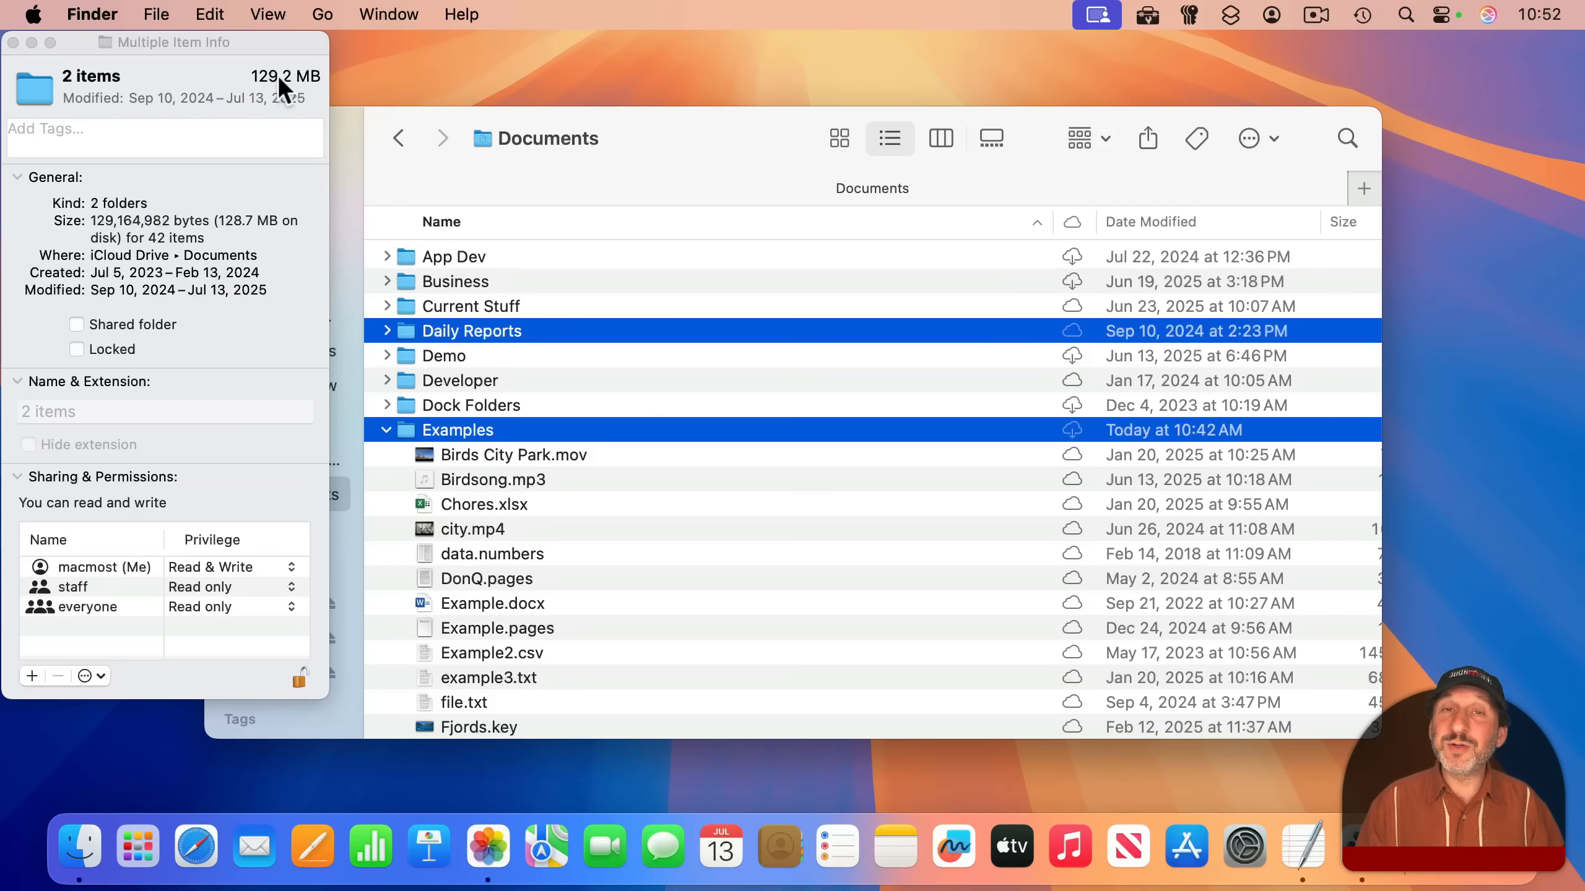
mouse_move(207, 258)
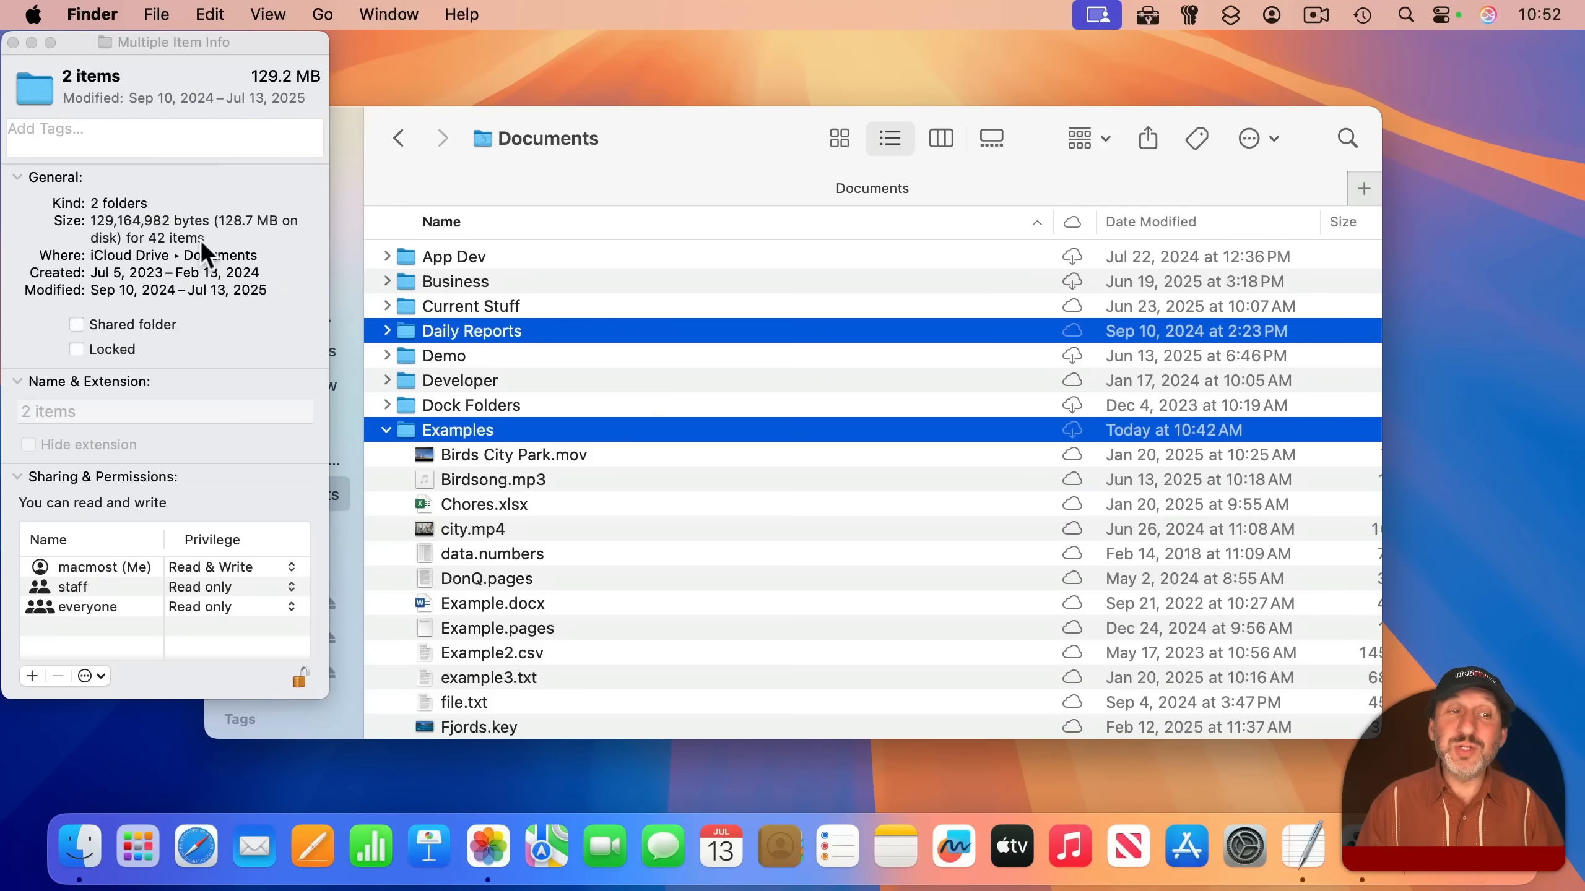
mouse_move(243, 308)
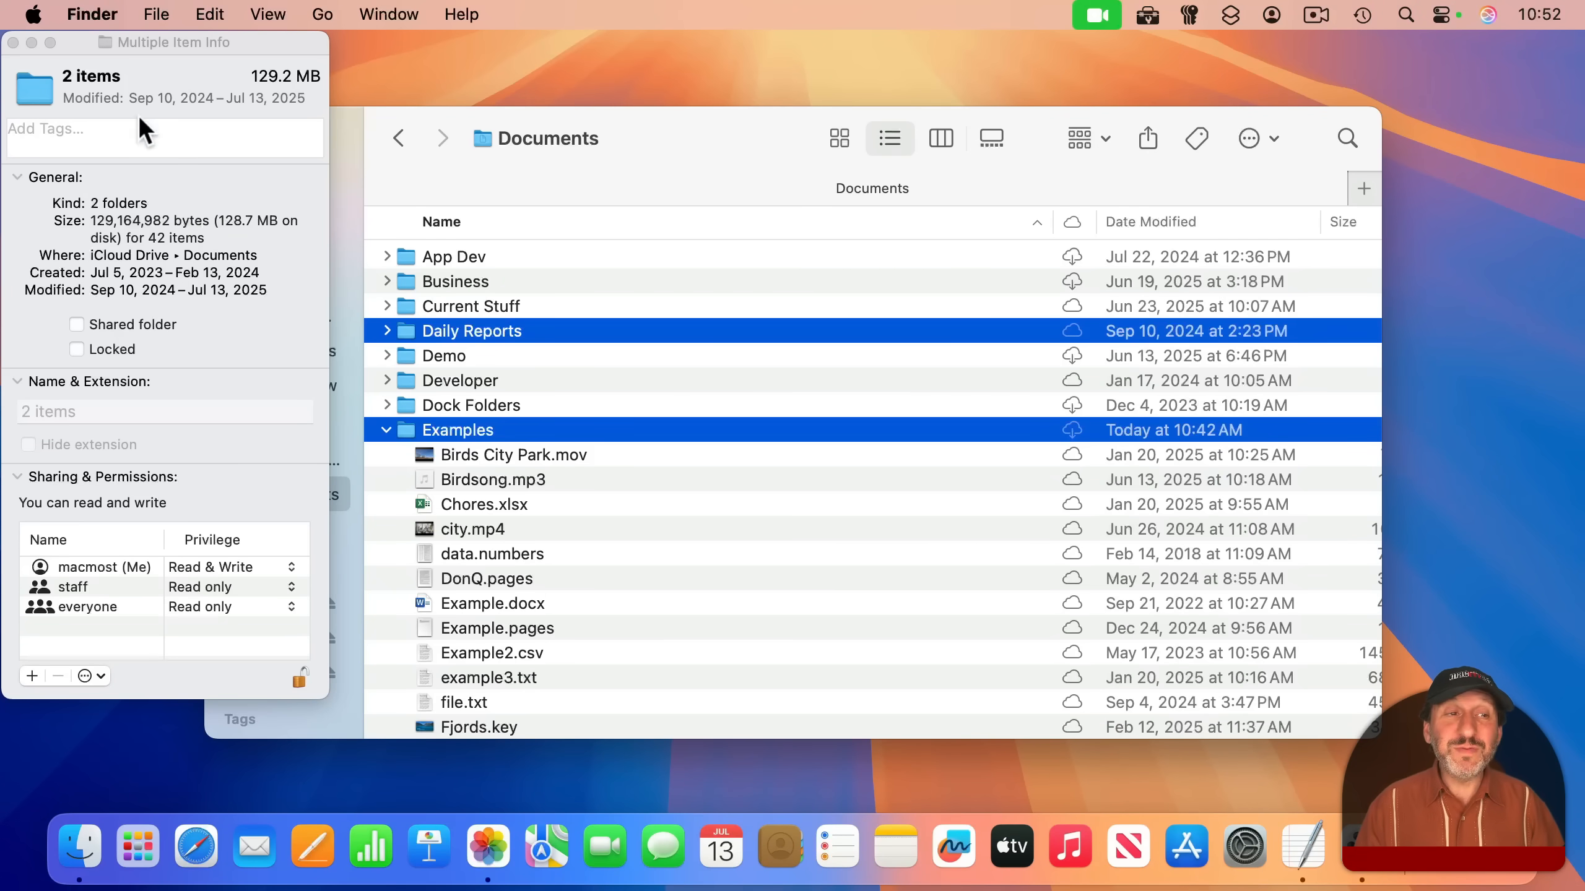
mouse_move(430, 460)
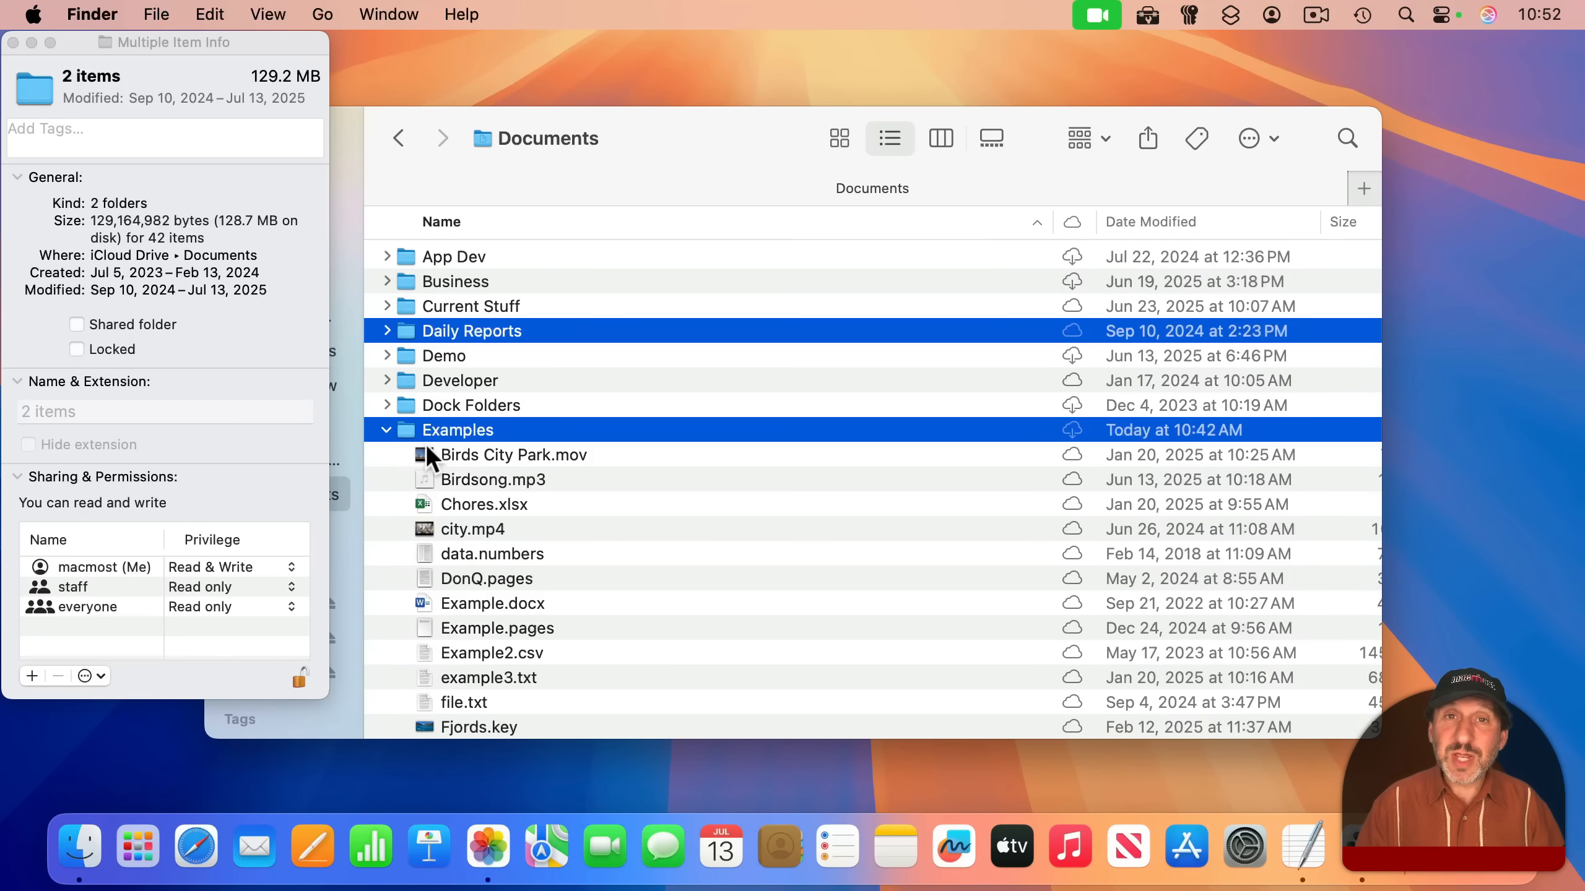
mouse_move(495, 617)
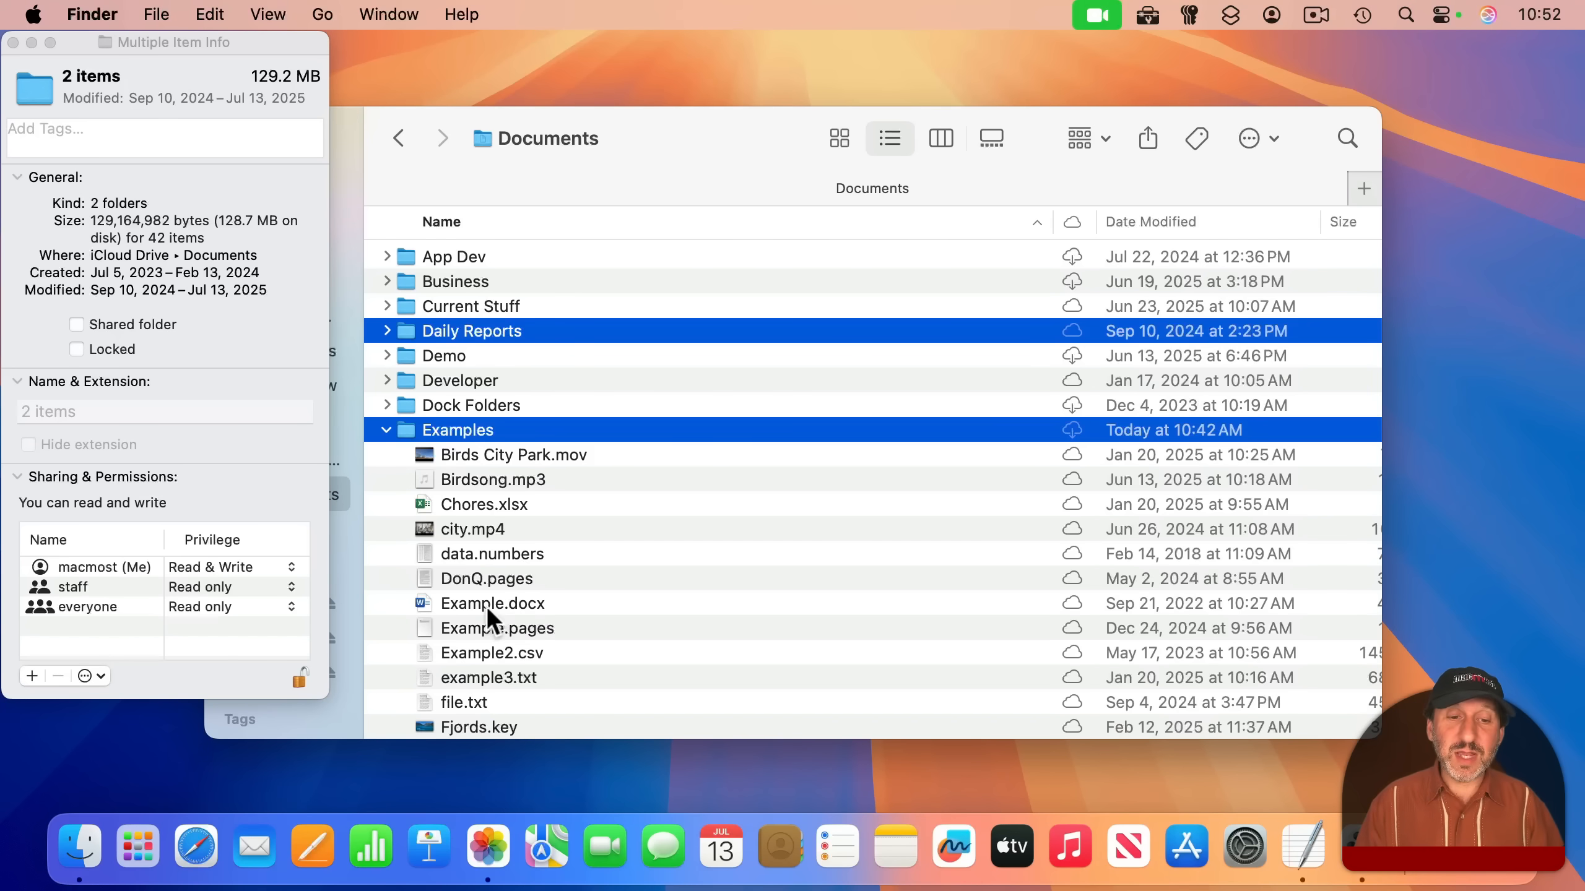
Add Example.pages to the Birds City Park.mov selection, then close the combined info window.
click(497, 627)
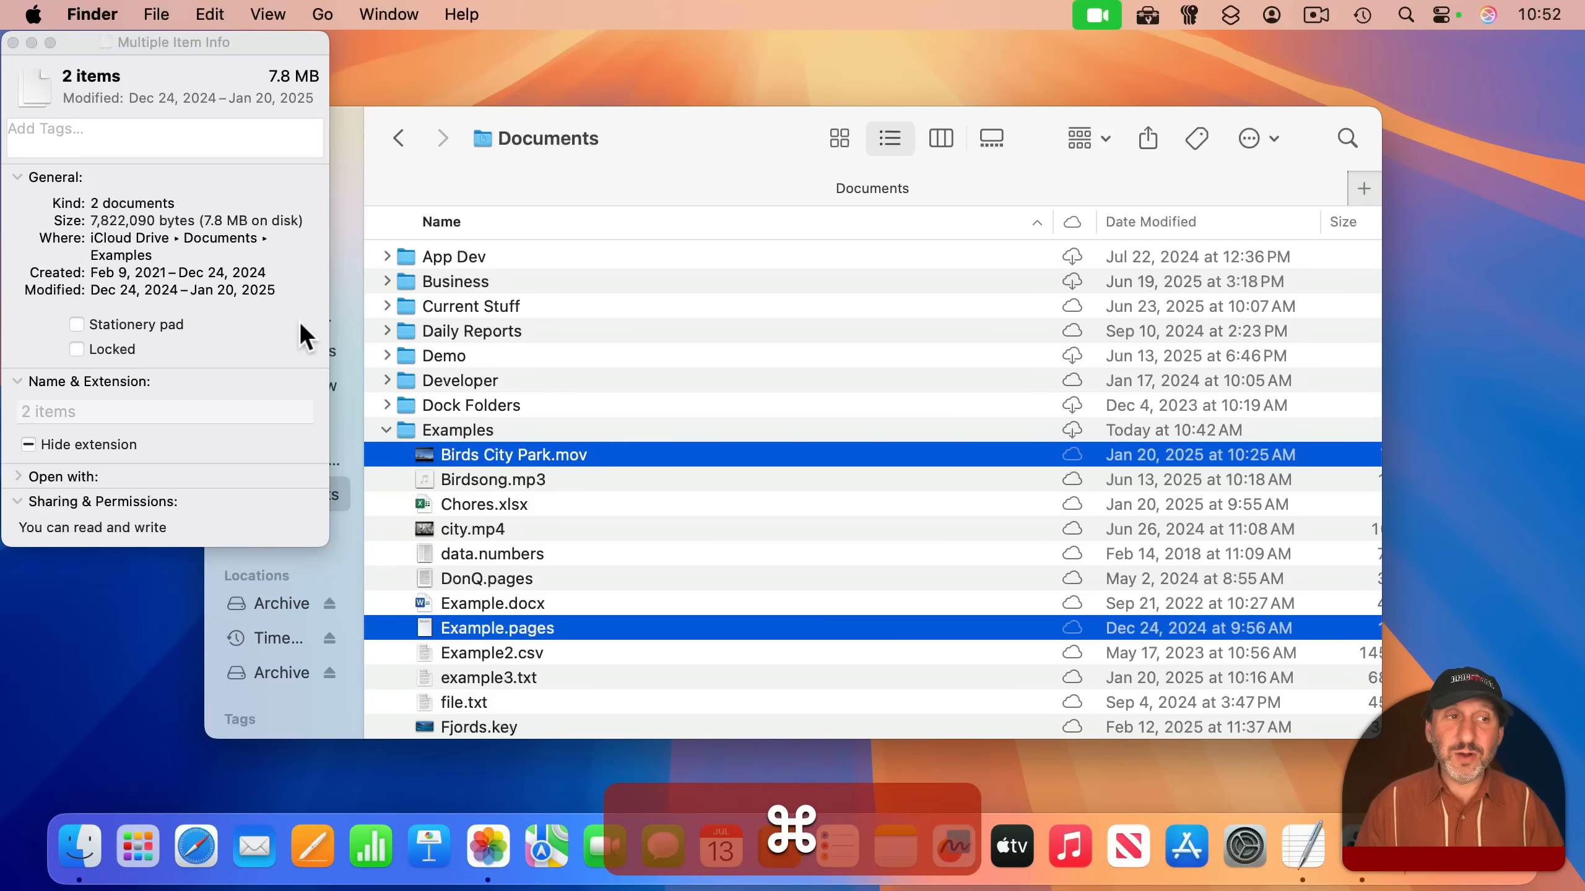
click(165, 128)
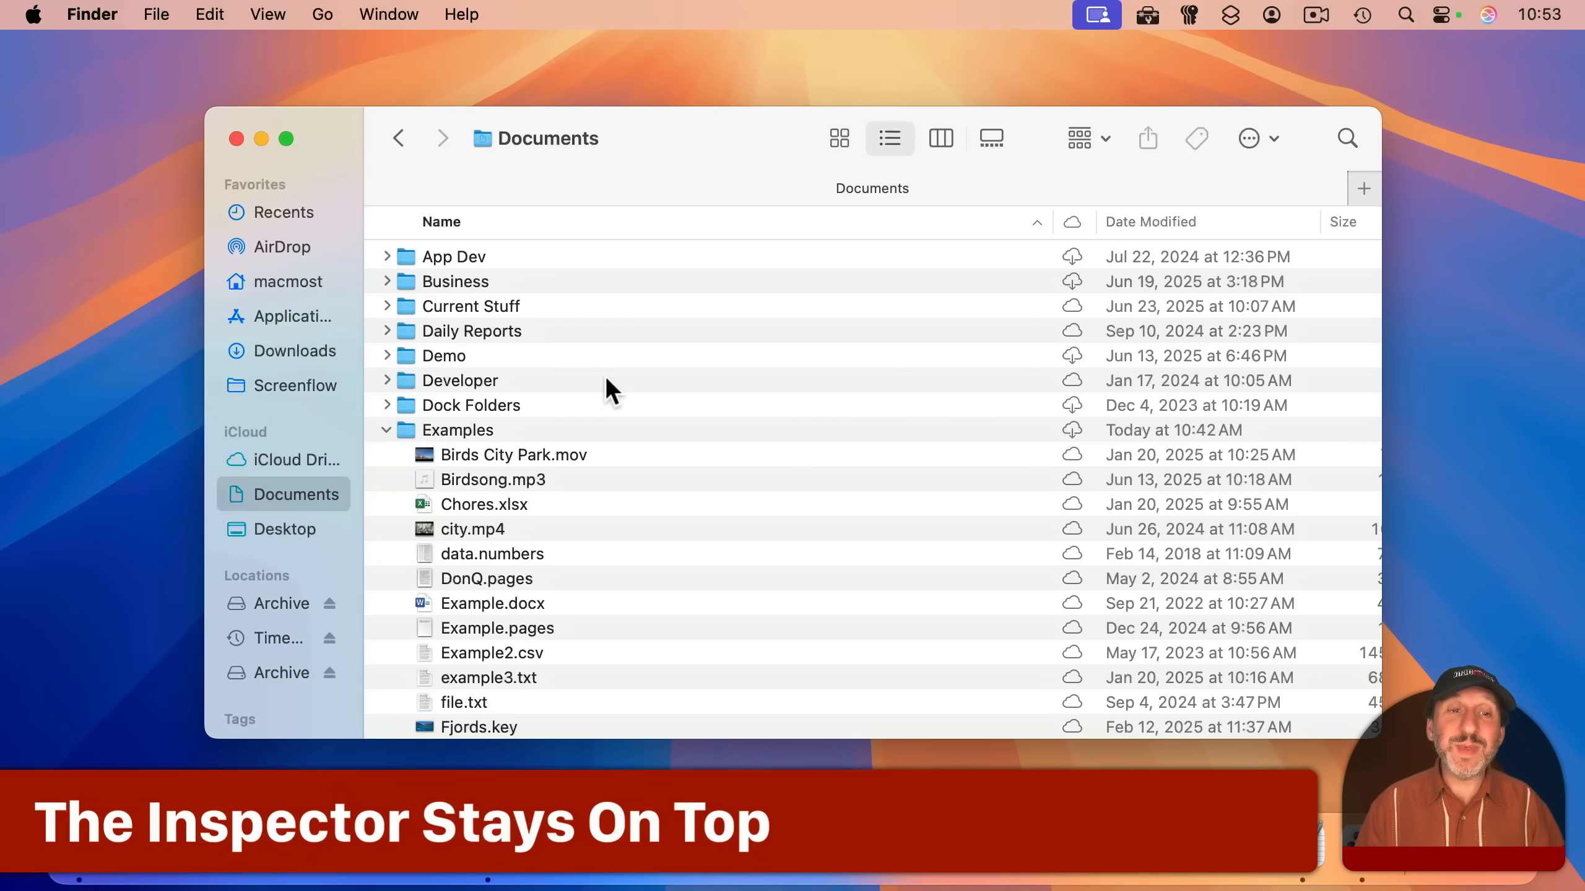
mouse_move(460, 292)
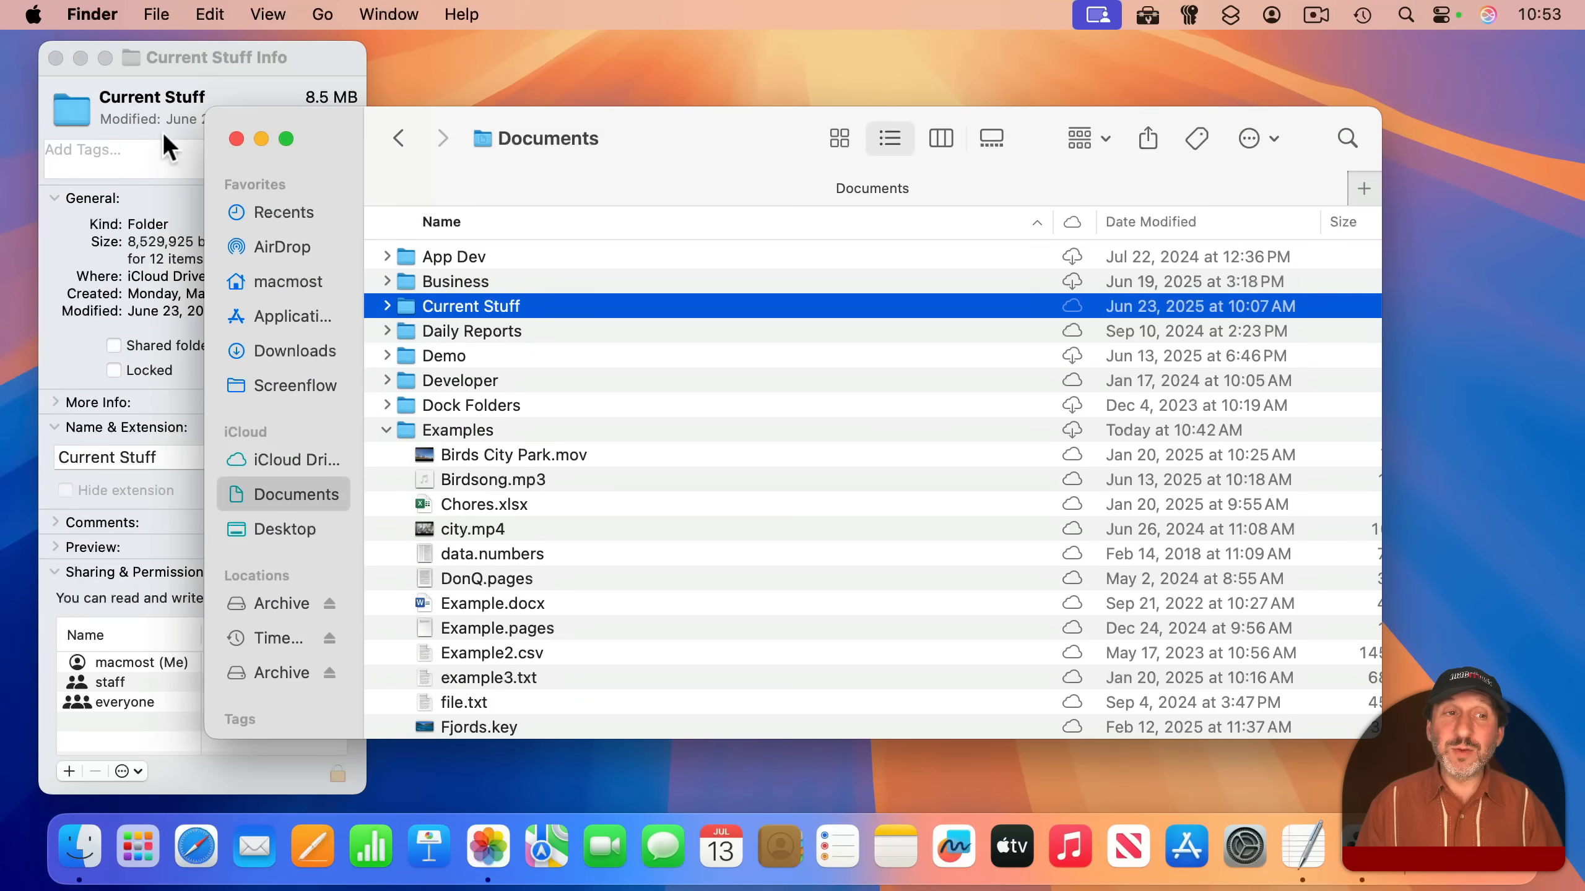
mouse_move(239, 109)
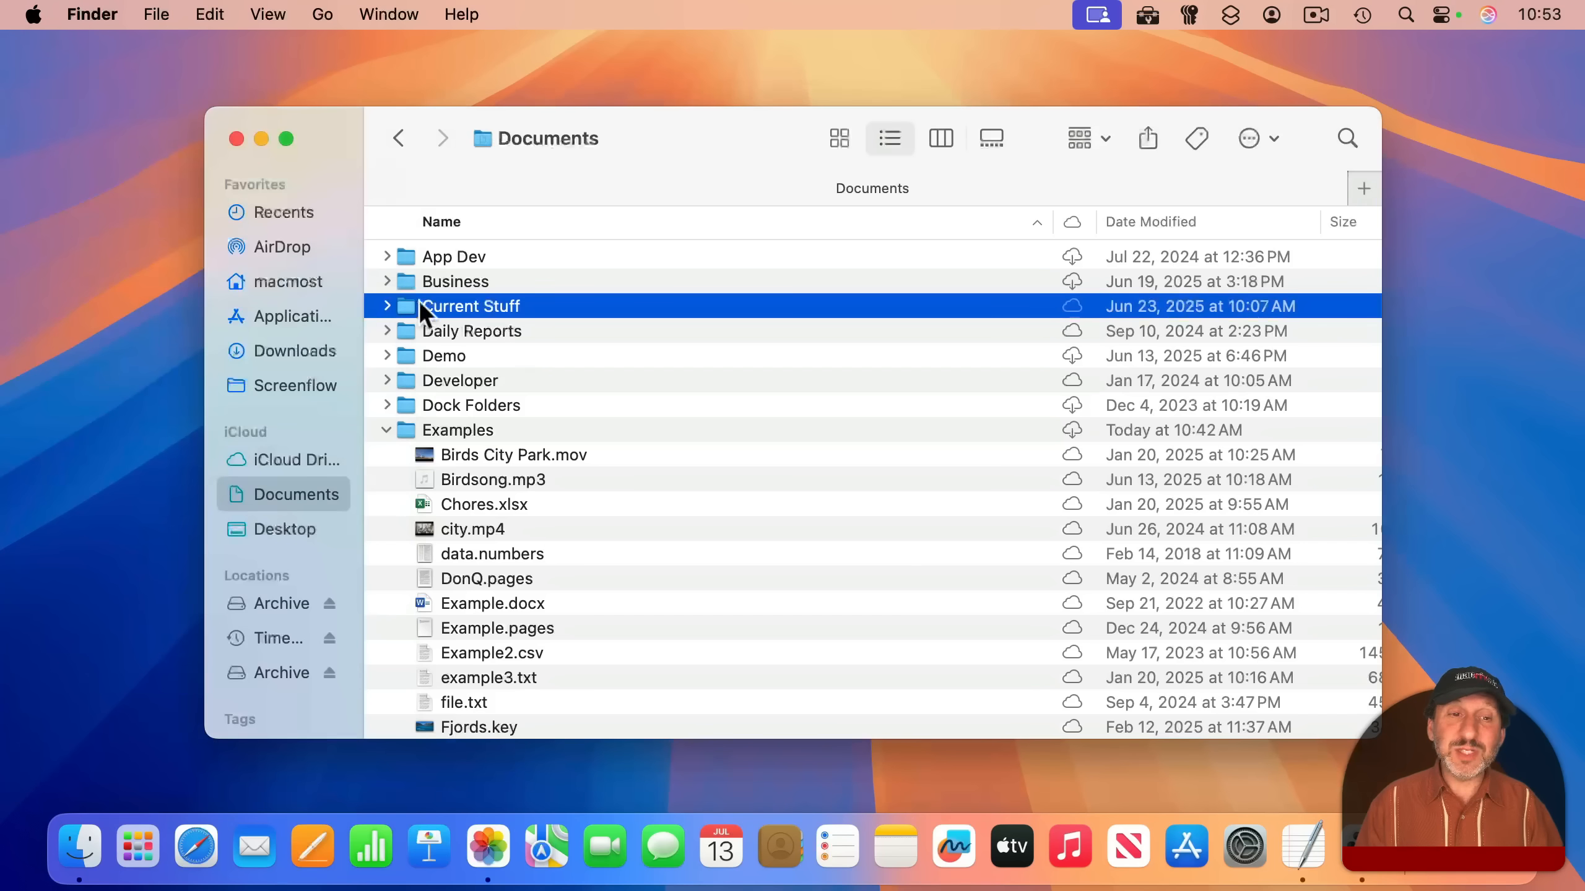
Open the floating inspector for Current Stuff and nudge it down and right.
key(cmd+i)
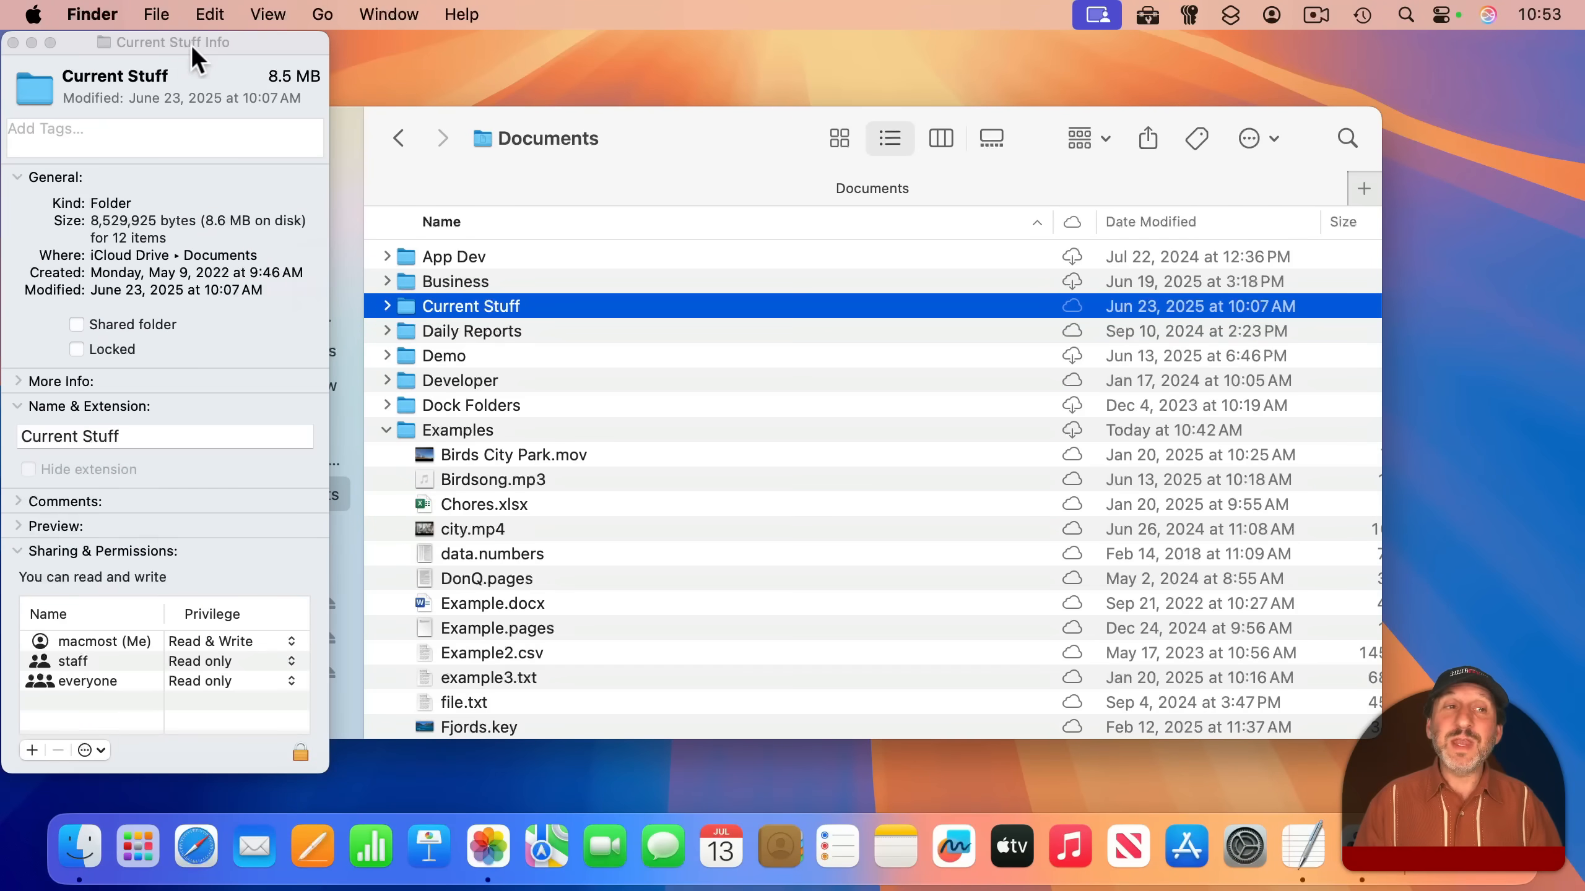
drag(172, 43, 192, 55)
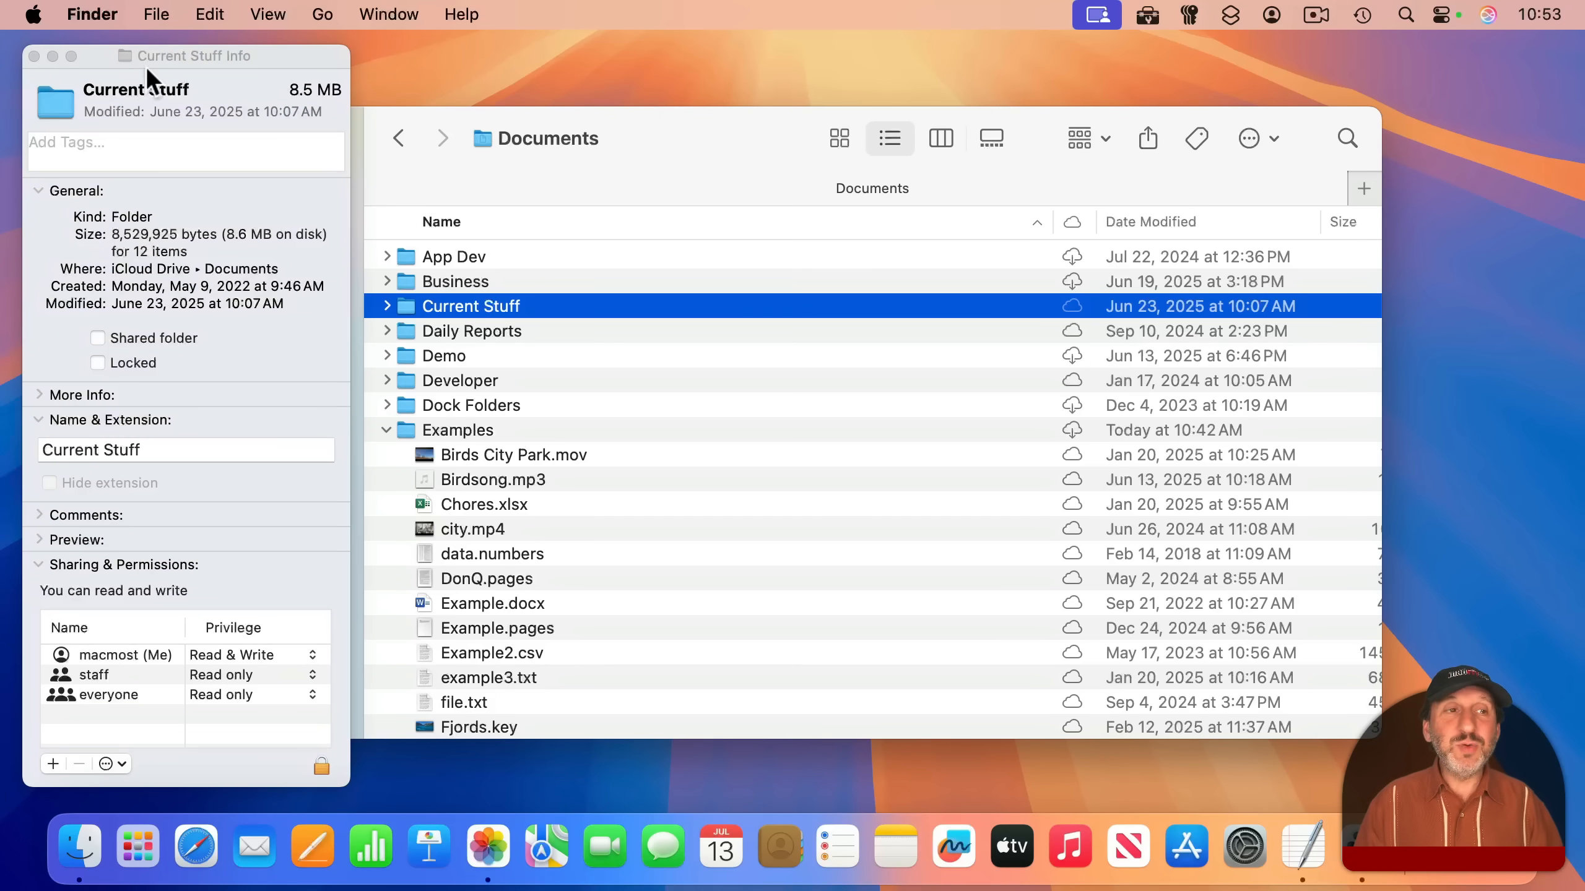
mouse_move(250, 64)
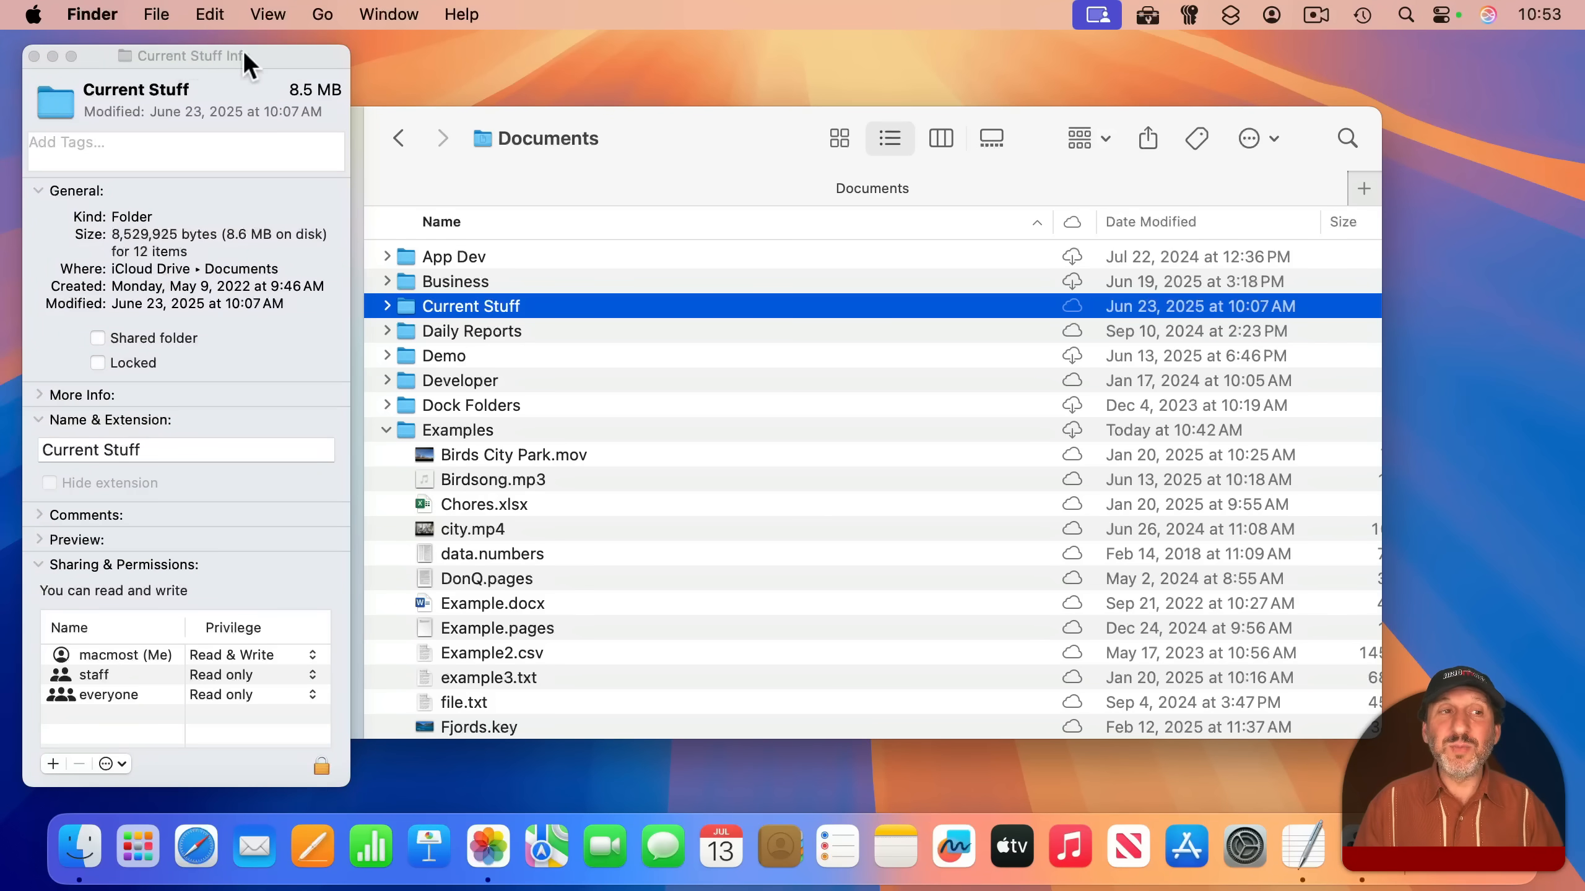
mouse_move(321, 79)
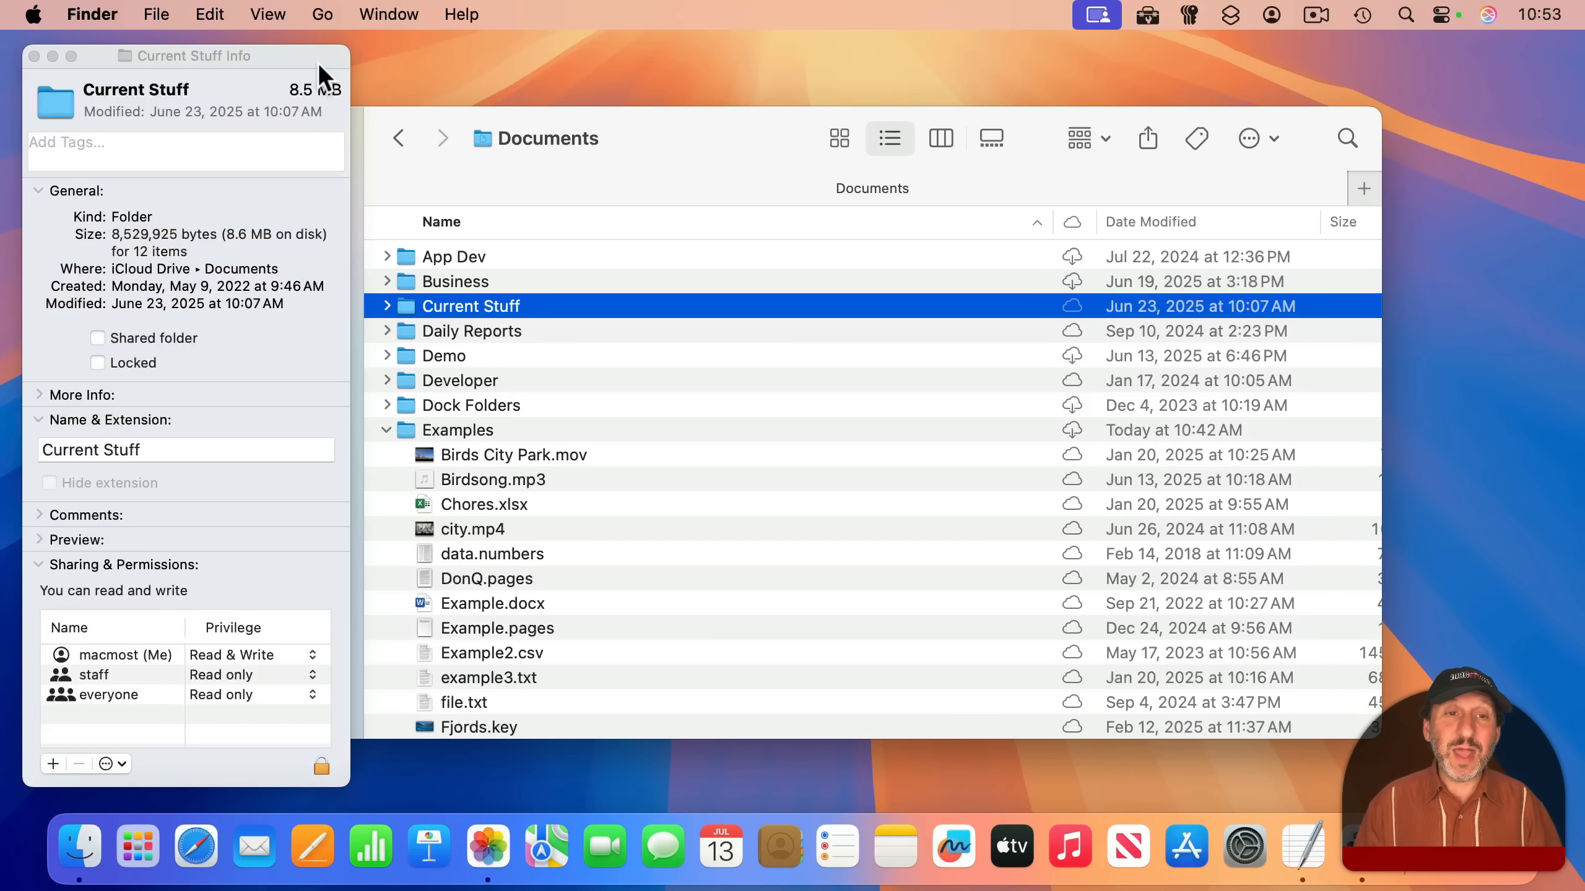
mouse_move(427, 148)
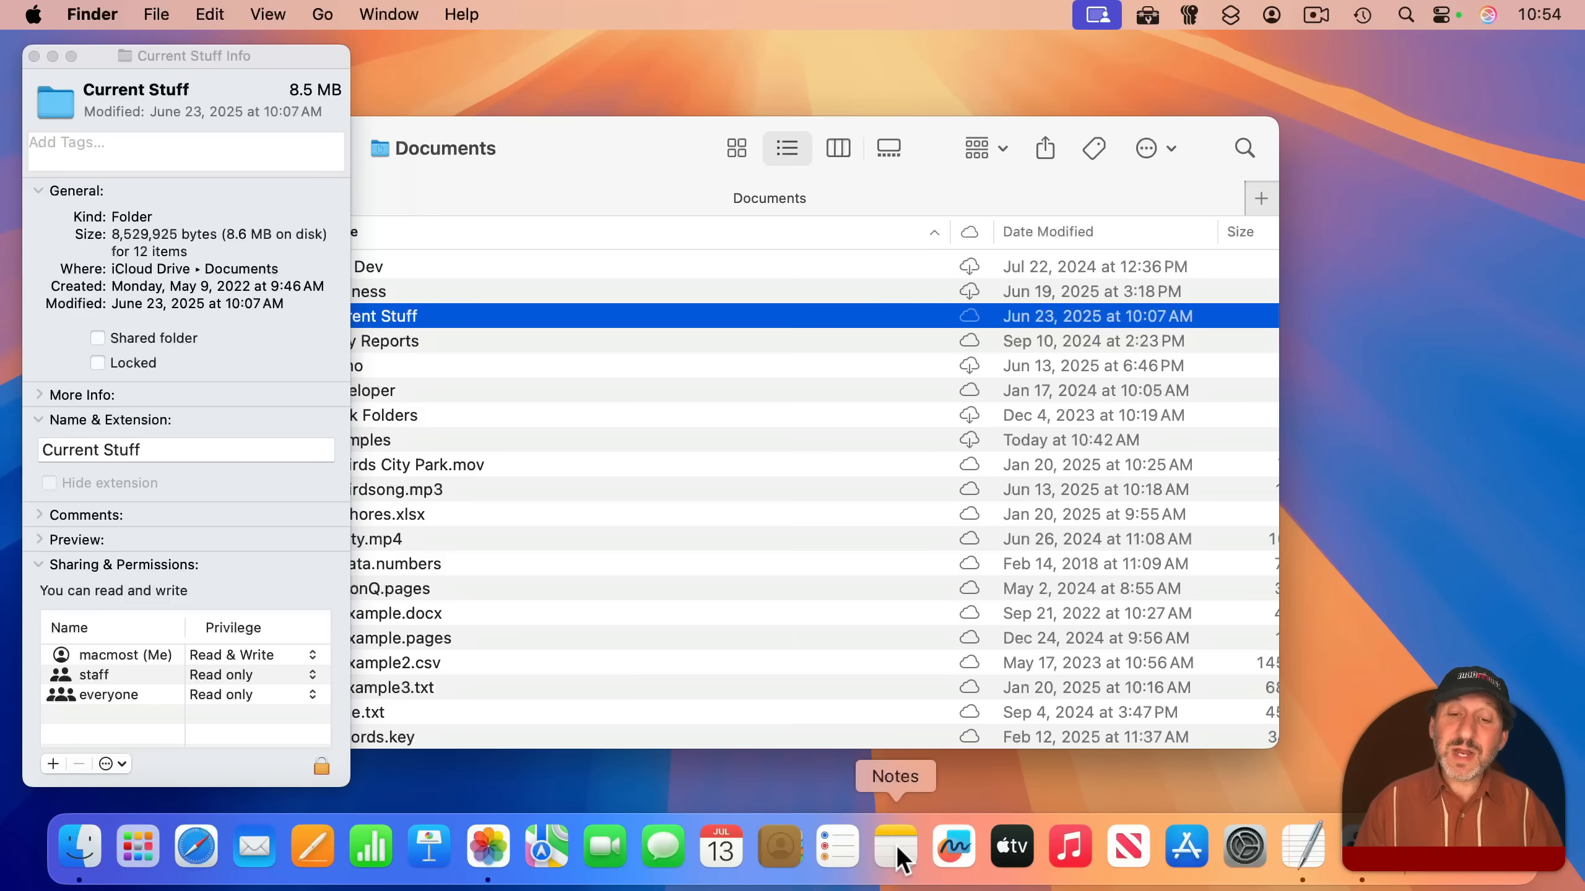
Bring Notes to the front, showing the Development Meeting Notes note.
click(893, 847)
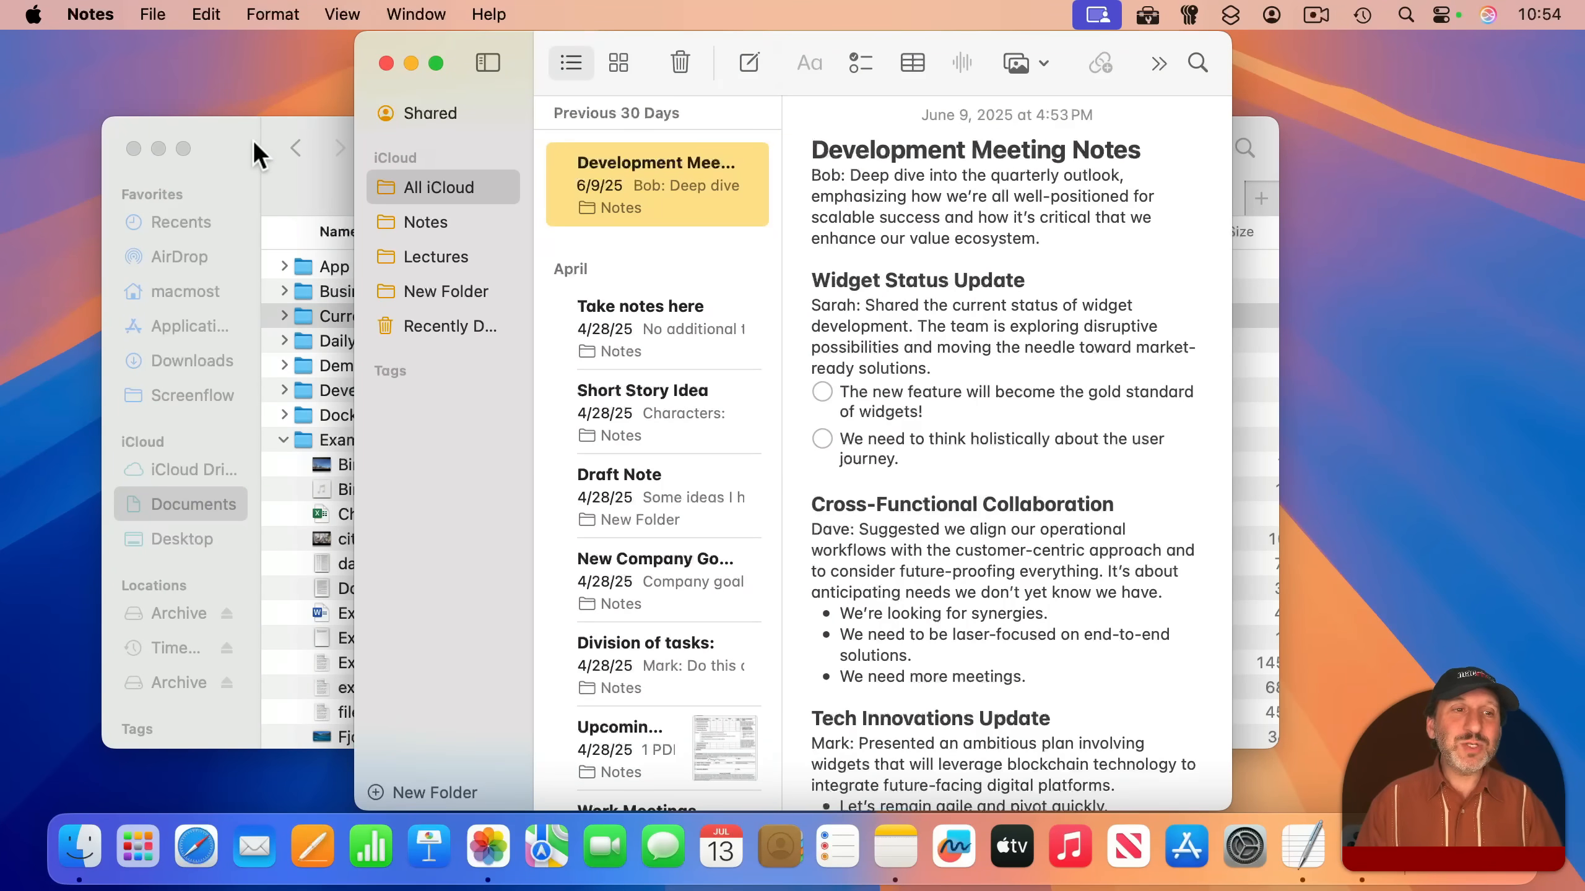
mouse_move(254, 180)
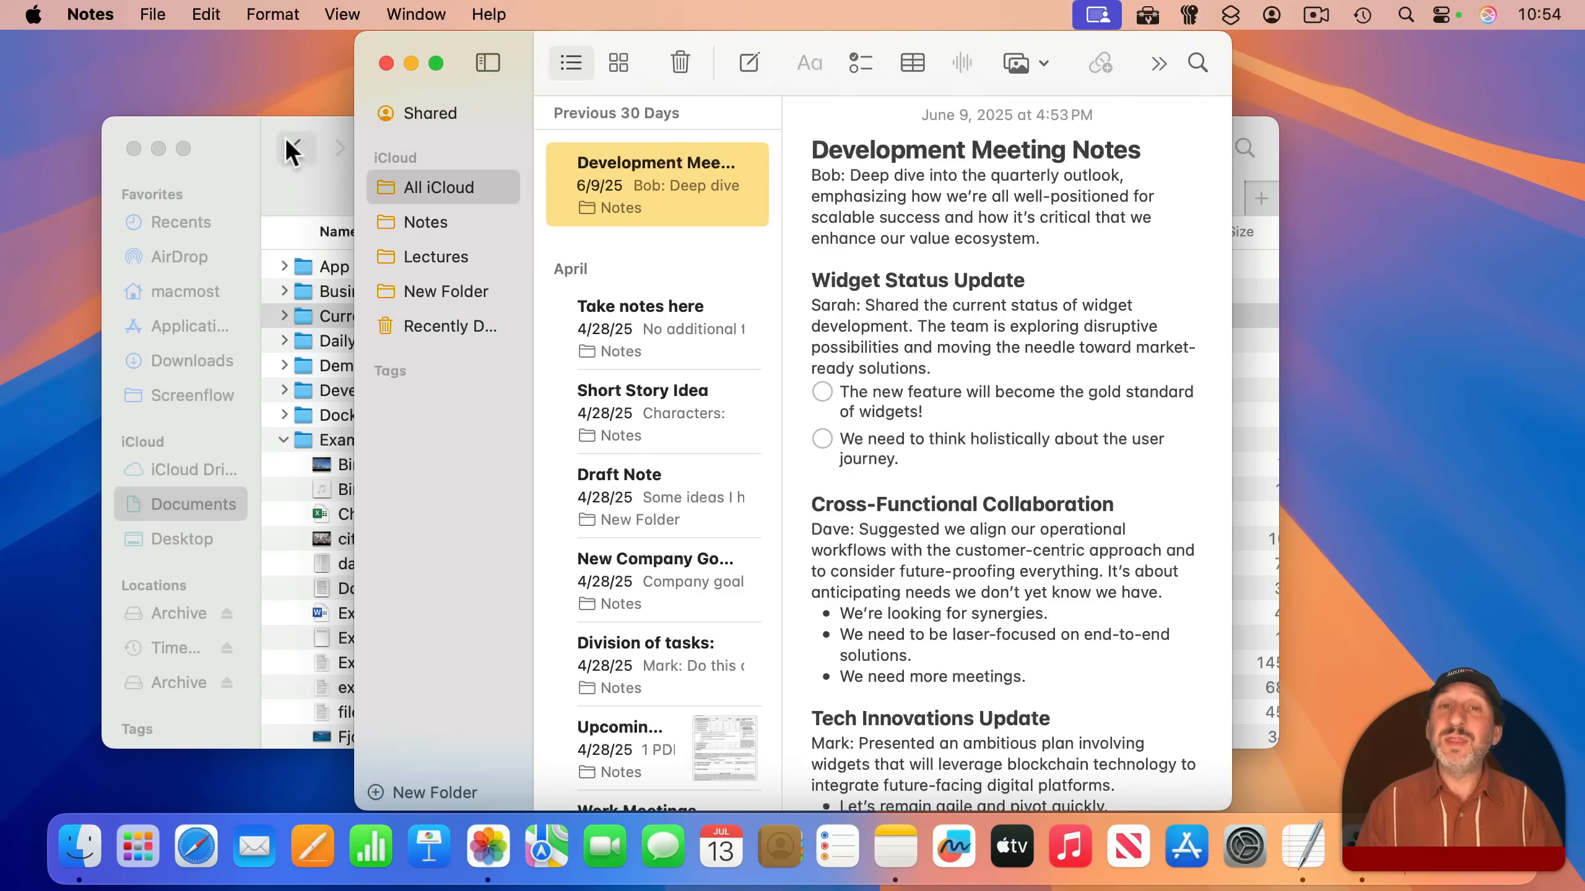
mouse_move(250, 162)
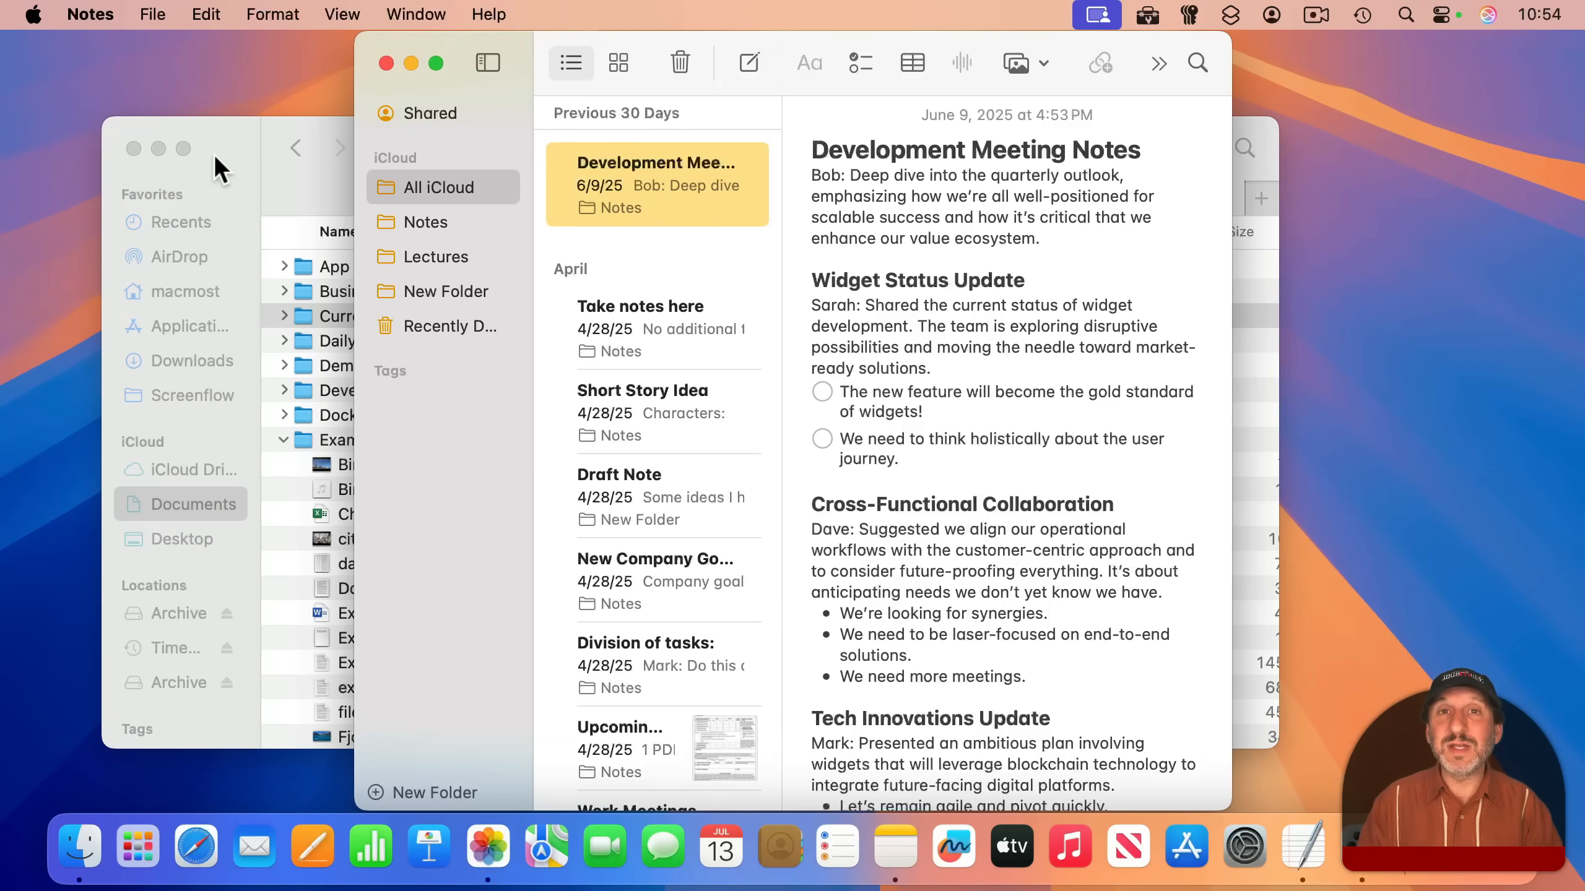
mouse_move(245, 136)
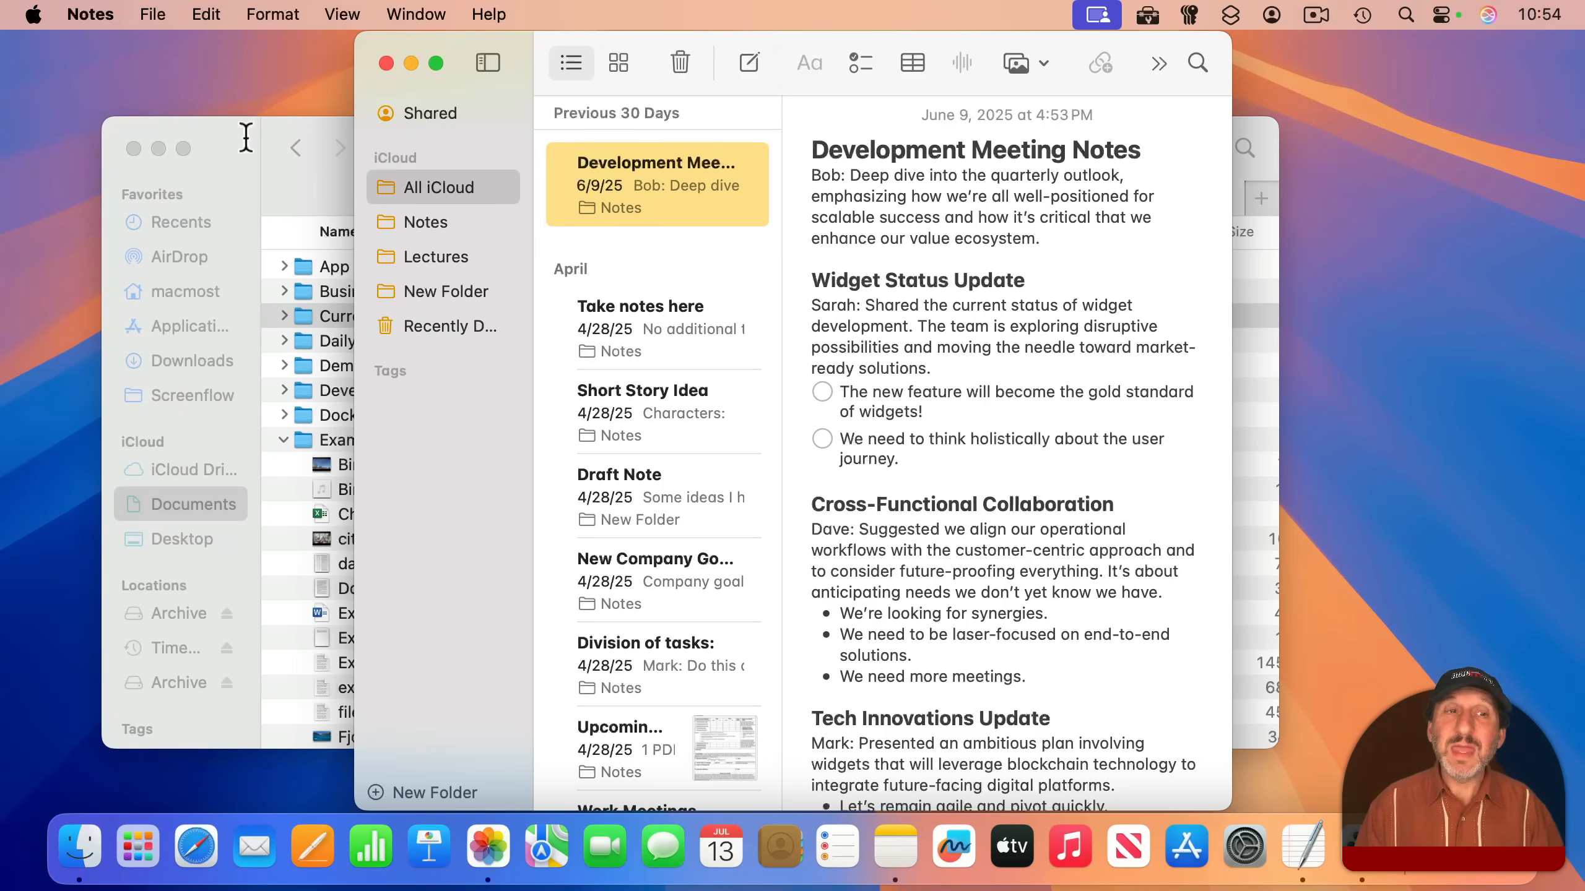
Select the Current Stuff folder and open its Info window showing 8.5 MB across 12 items.
click(369, 315)
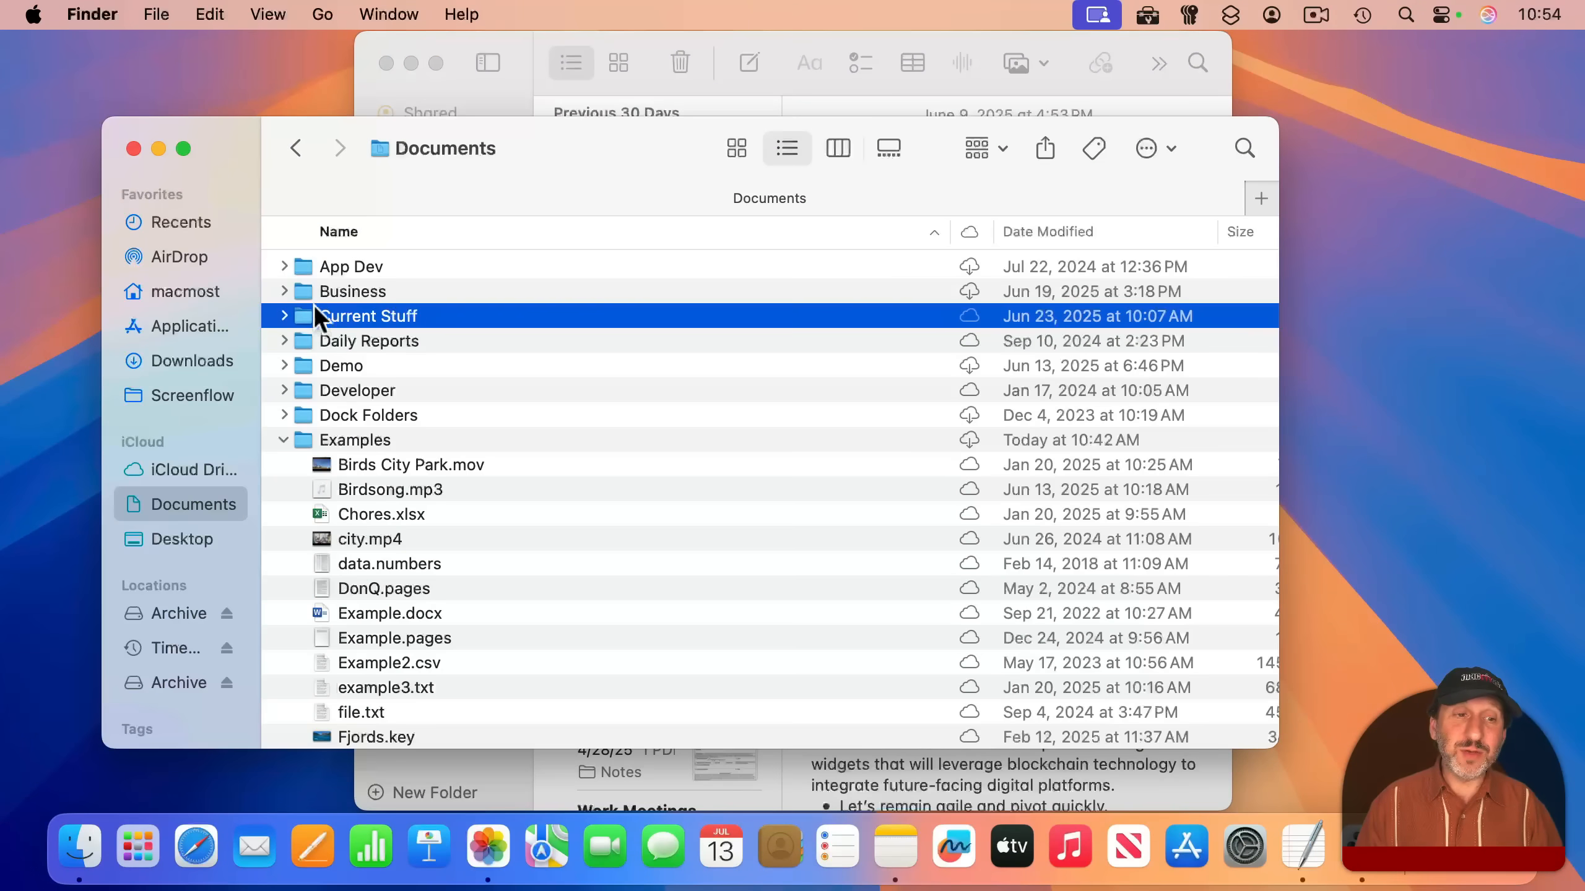
key(cmd+i)
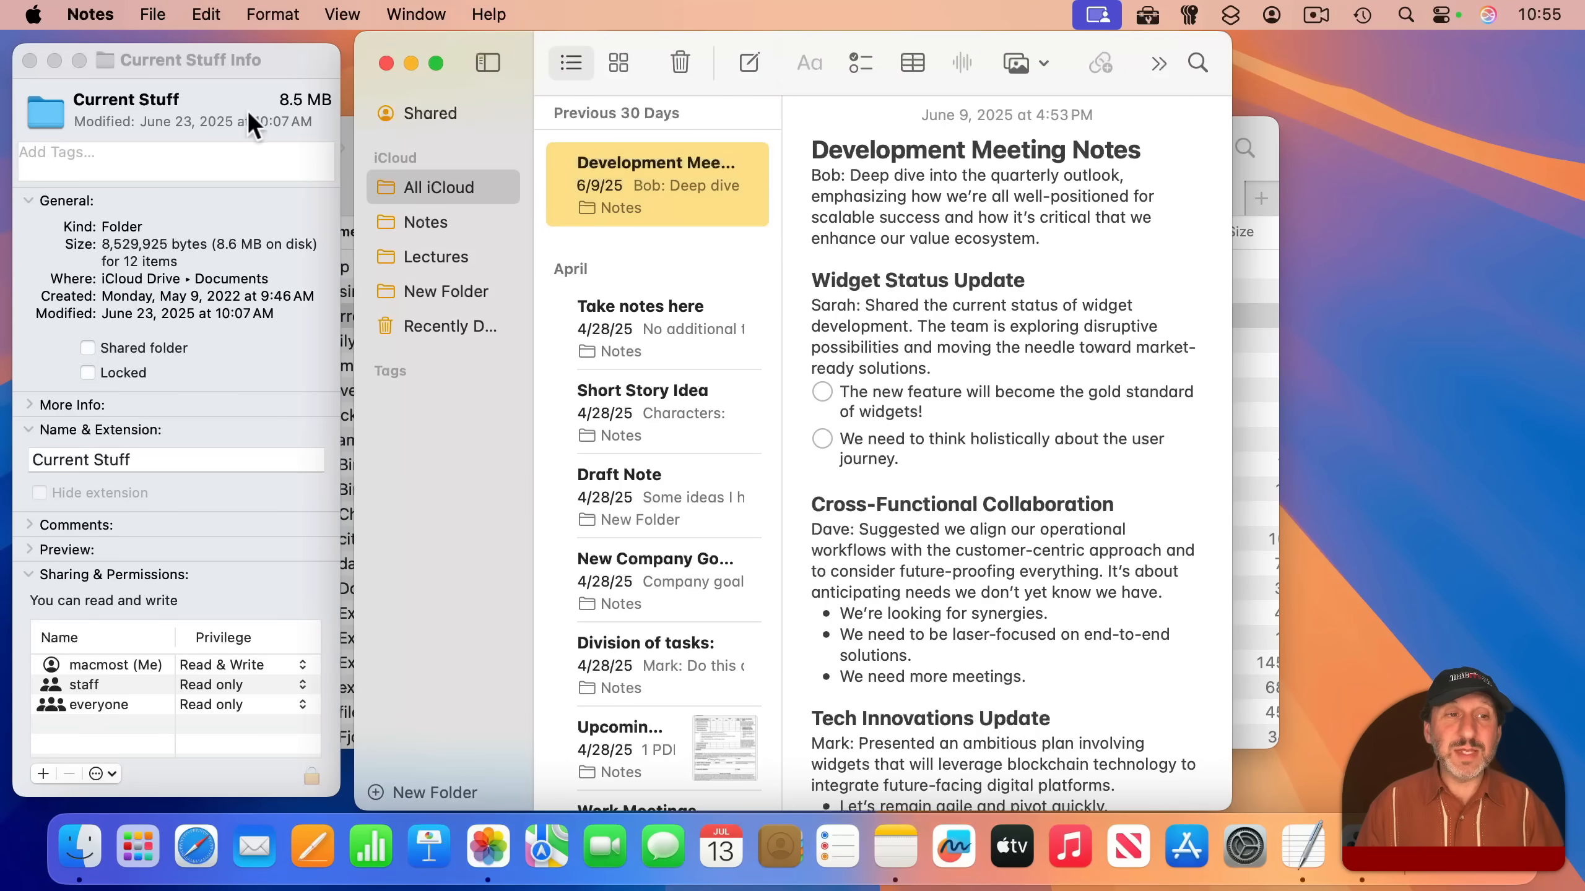
mouse_move(241, 81)
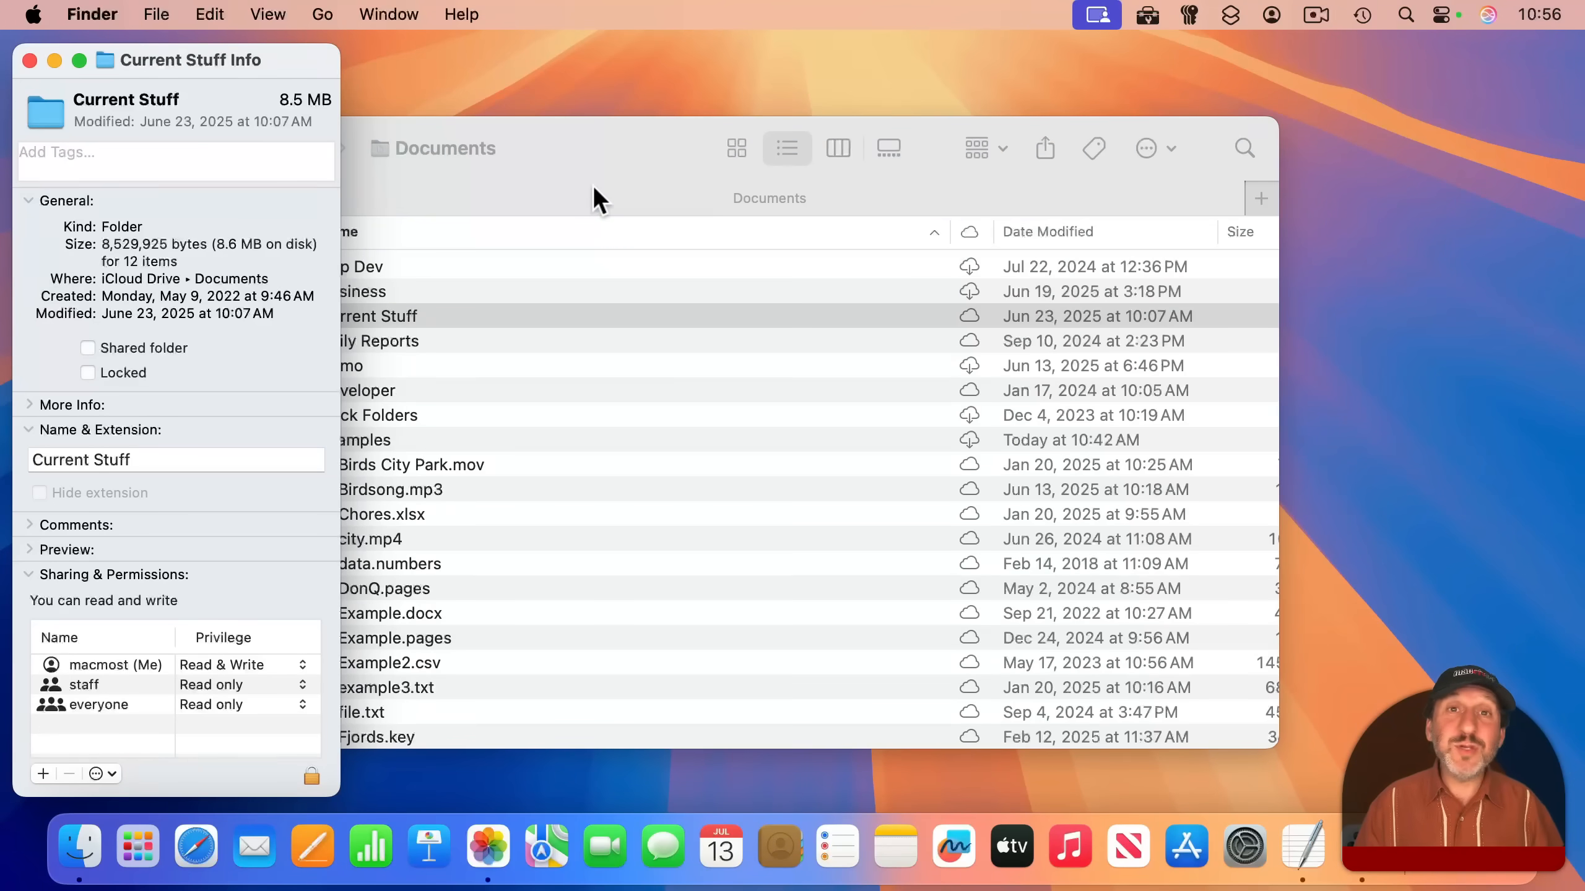
mouse_move(554, 198)
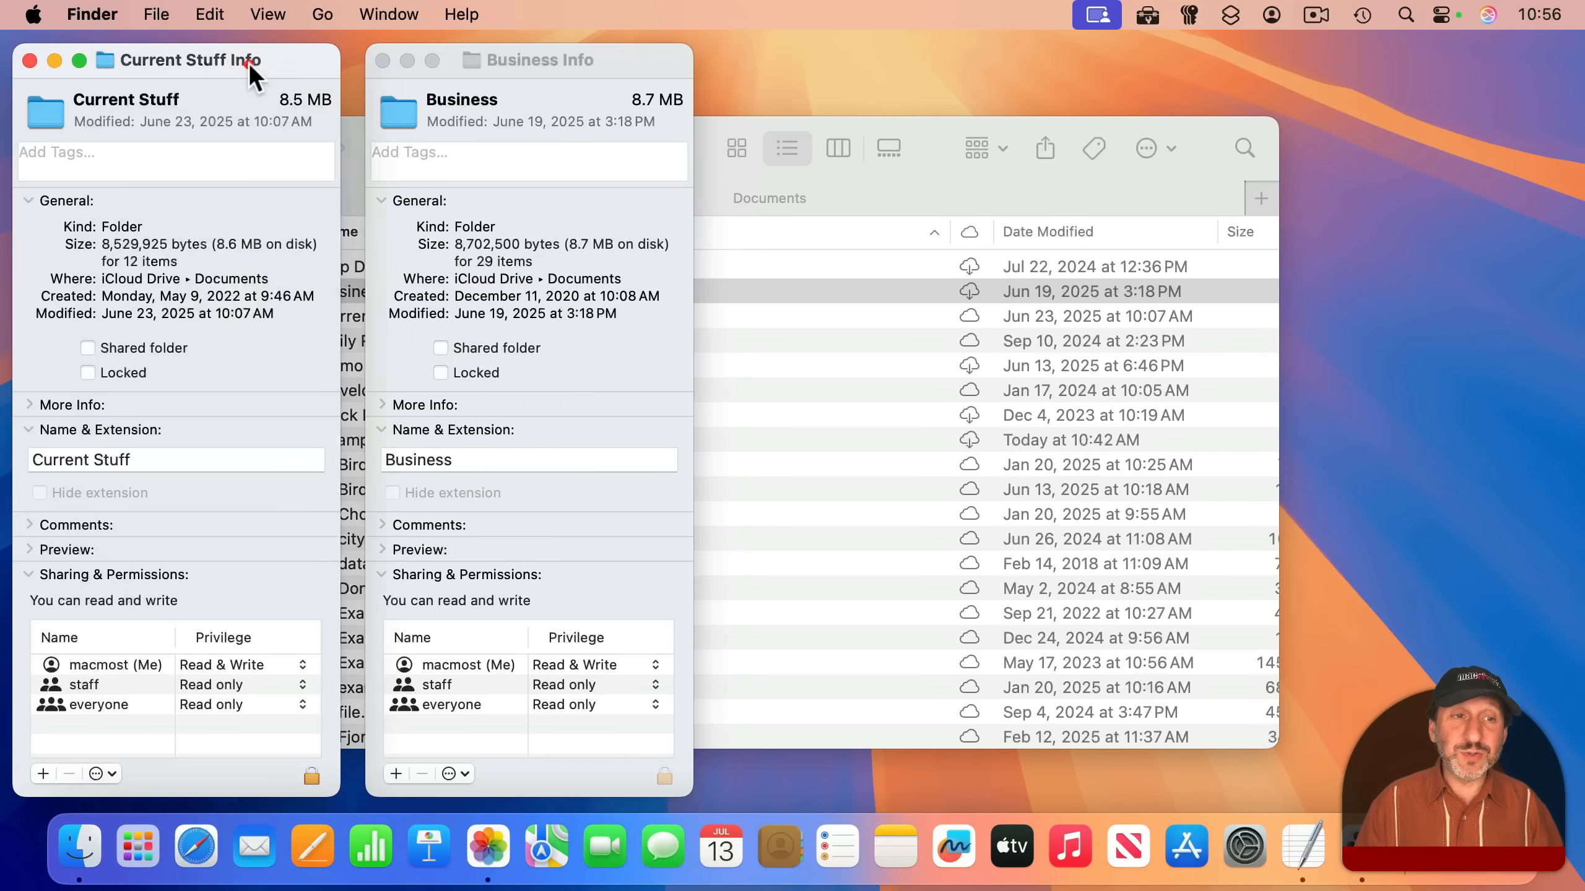
mouse_move(627, 136)
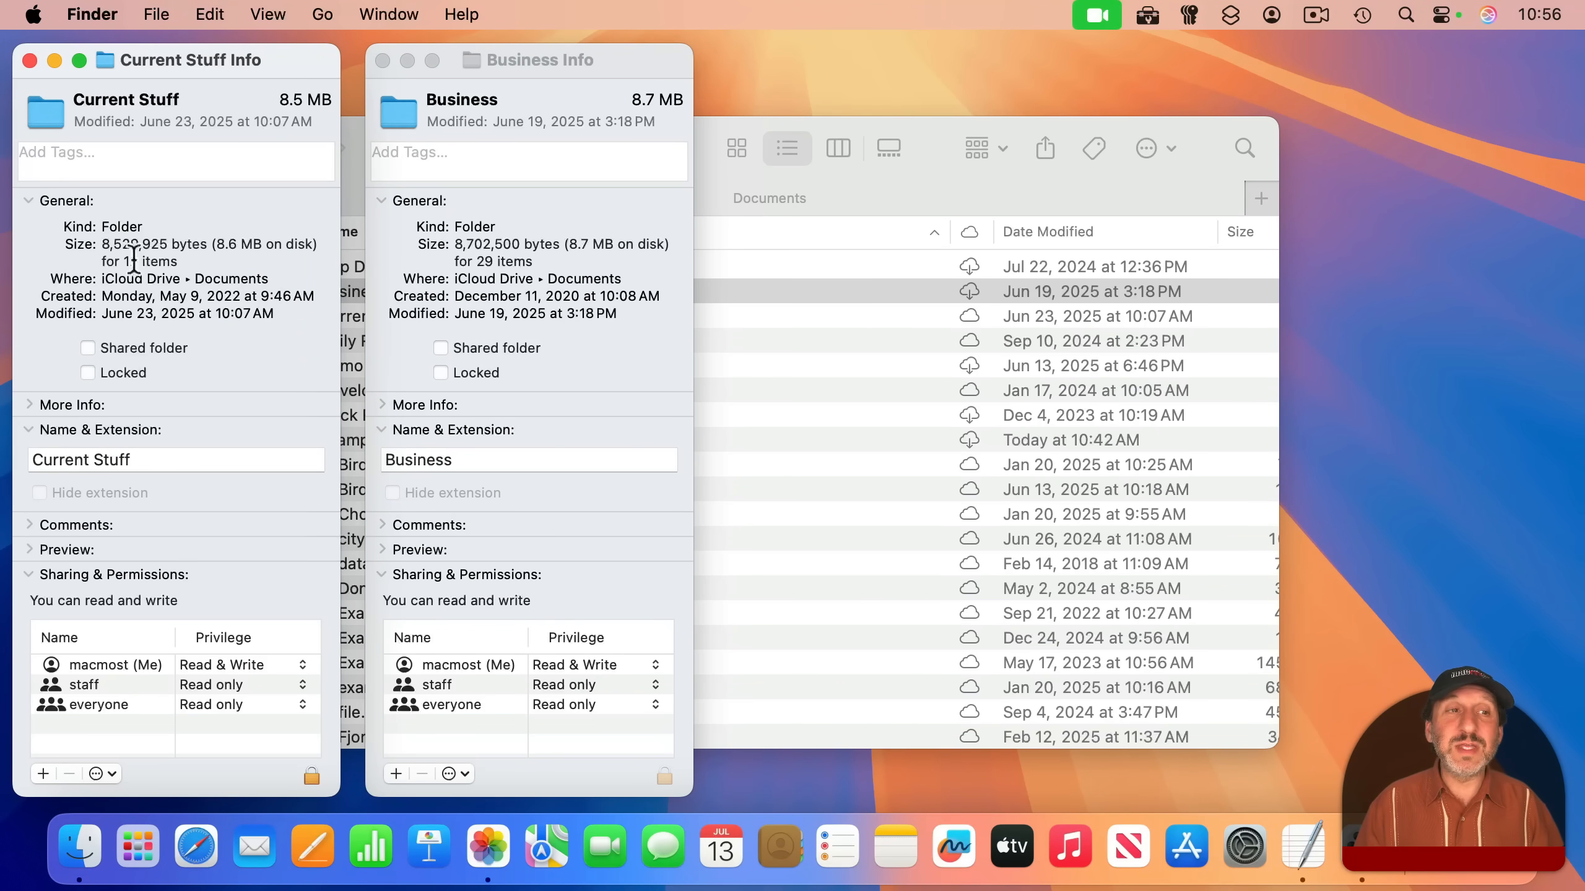
Close the Current Stuff and Business Info windows together with an Option-click.
click(242, 78)
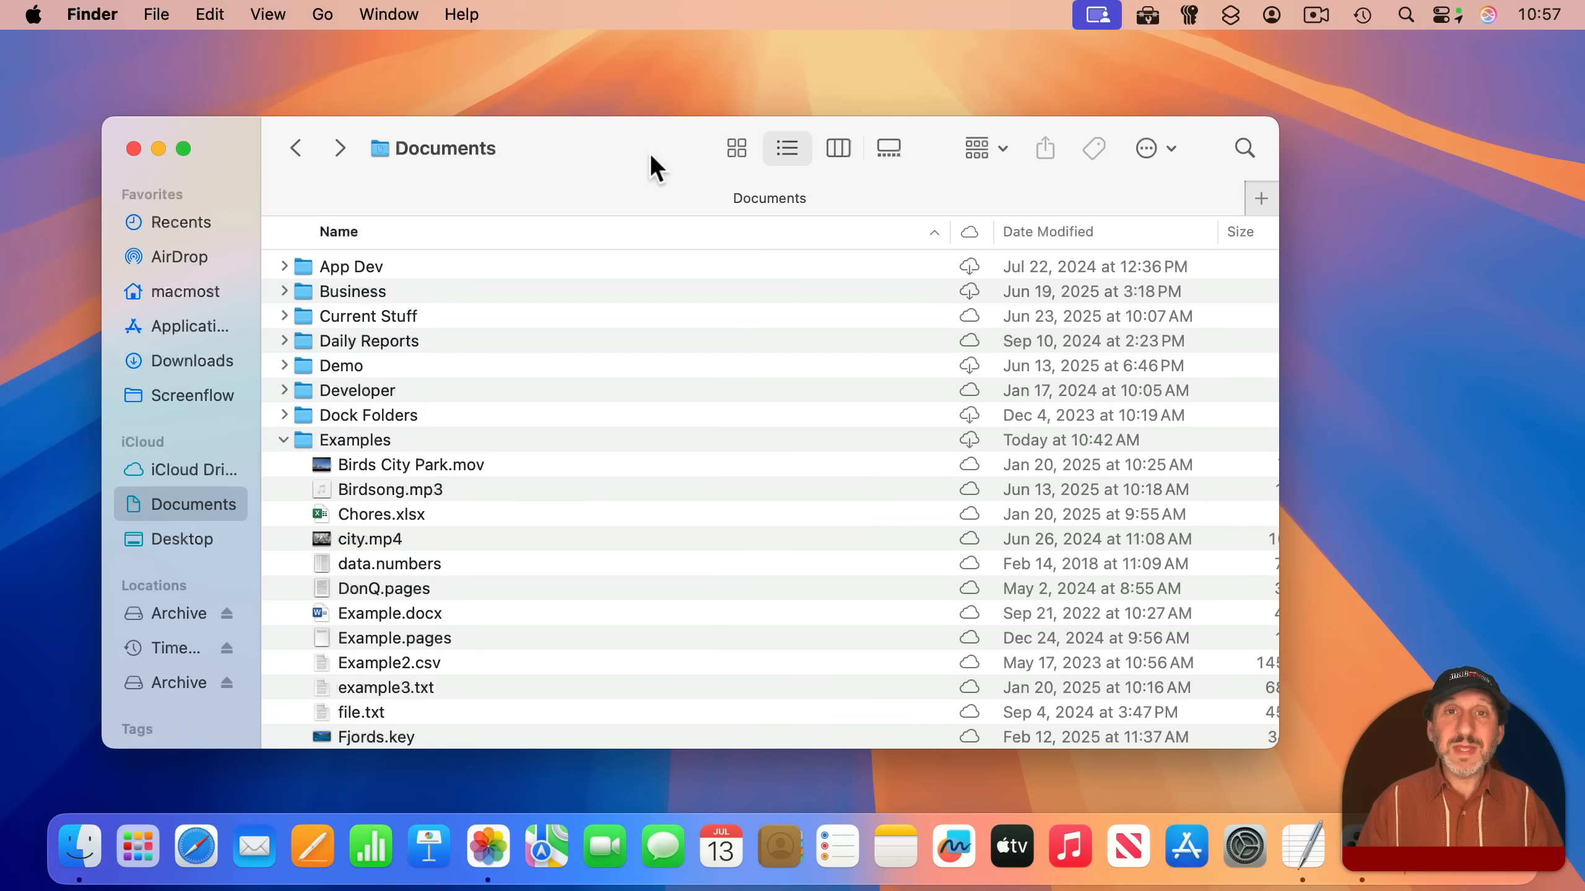
mouse_move(486, 106)
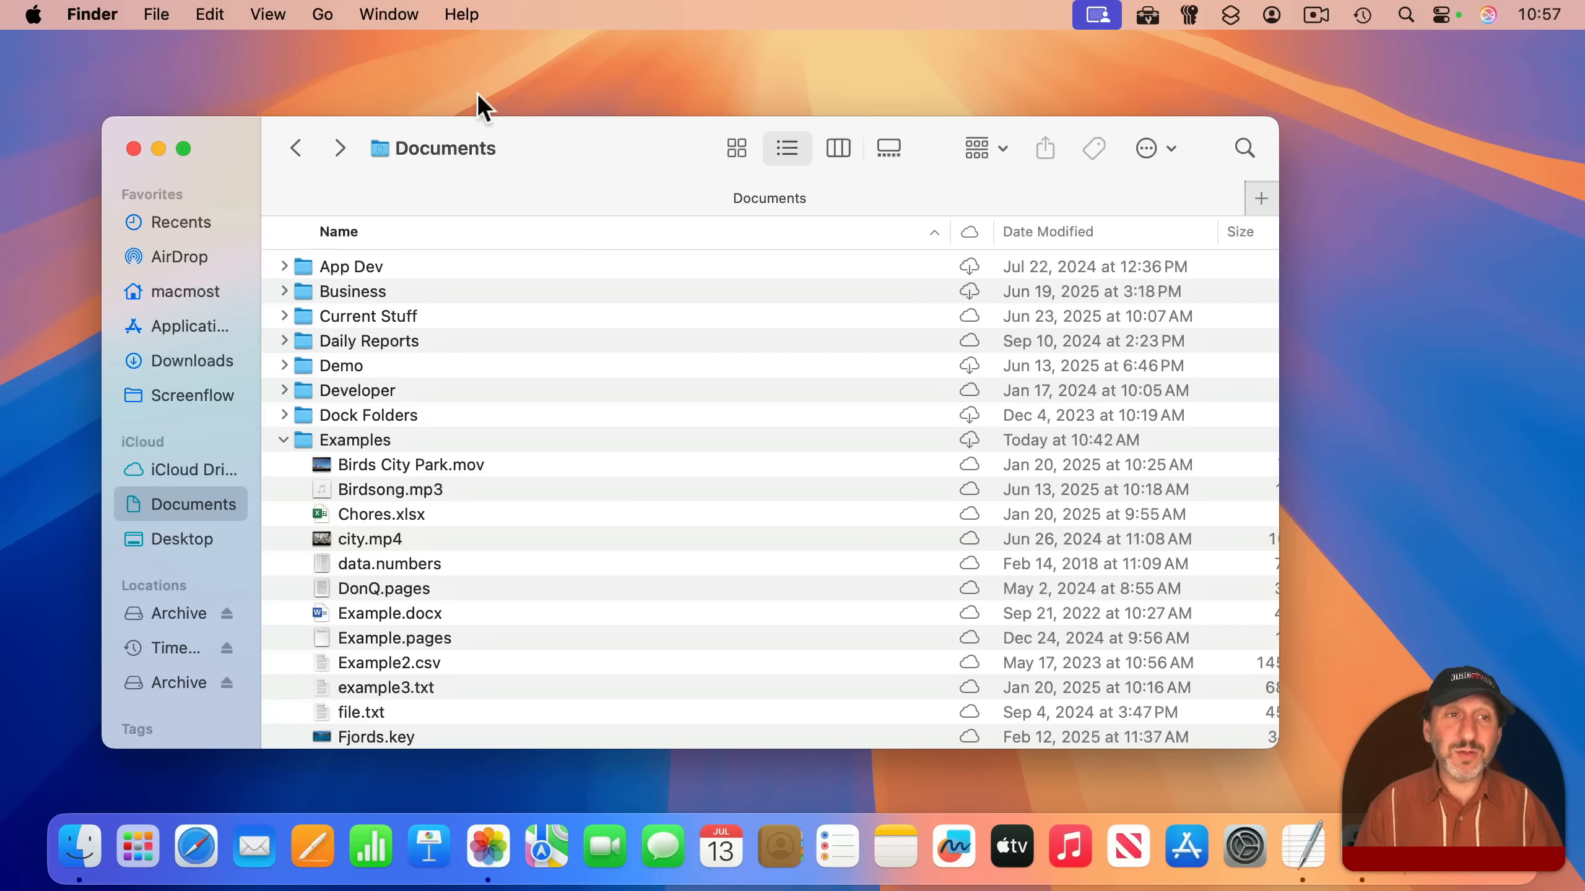
click(322, 14)
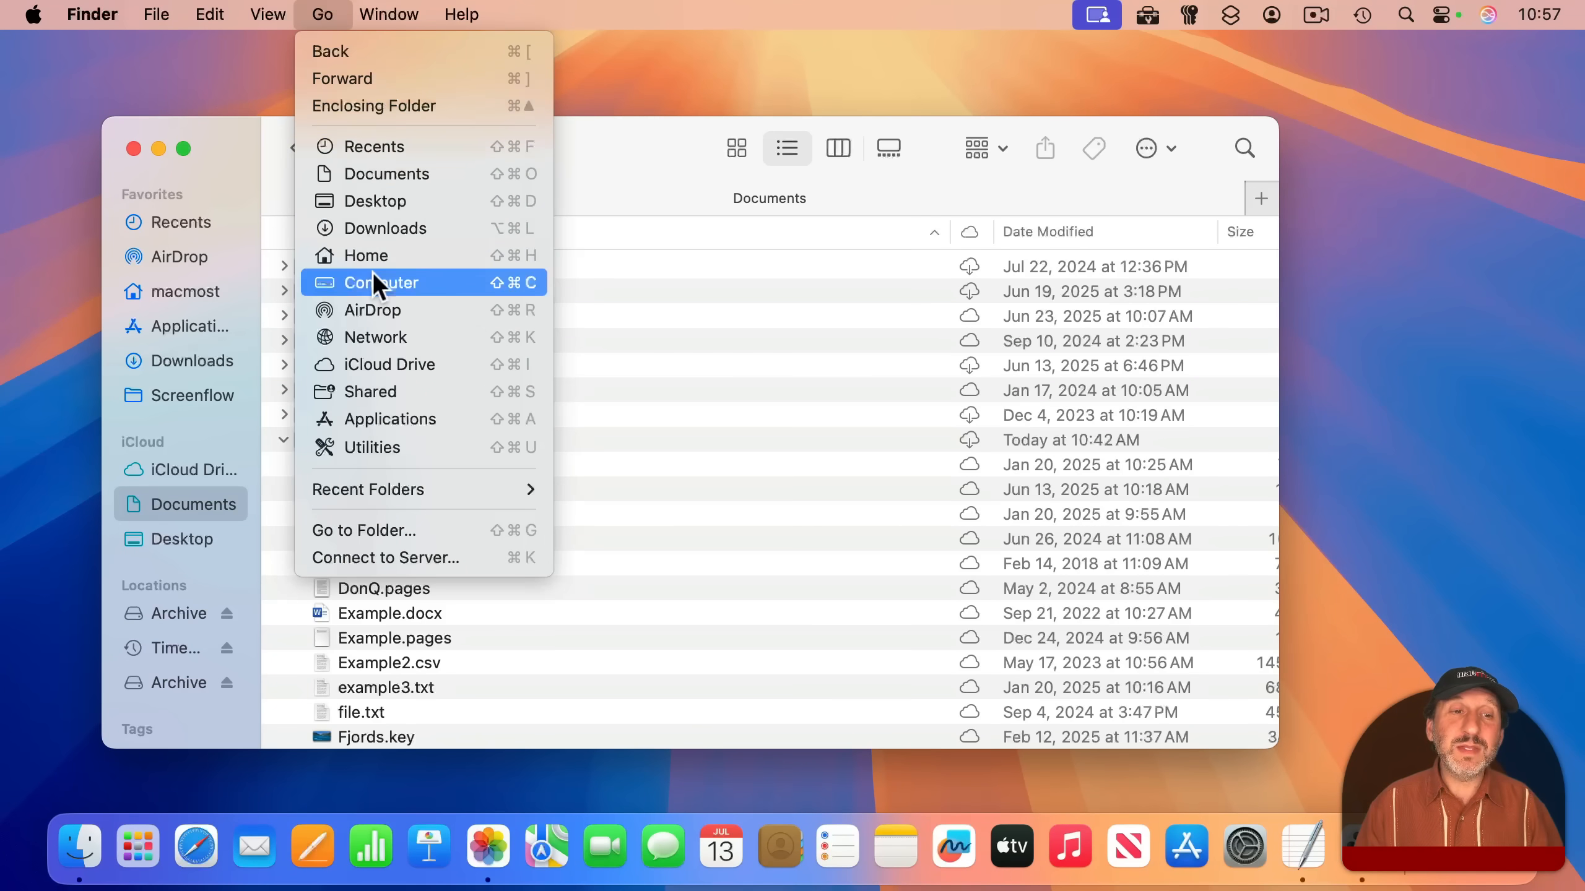
click(379, 282)
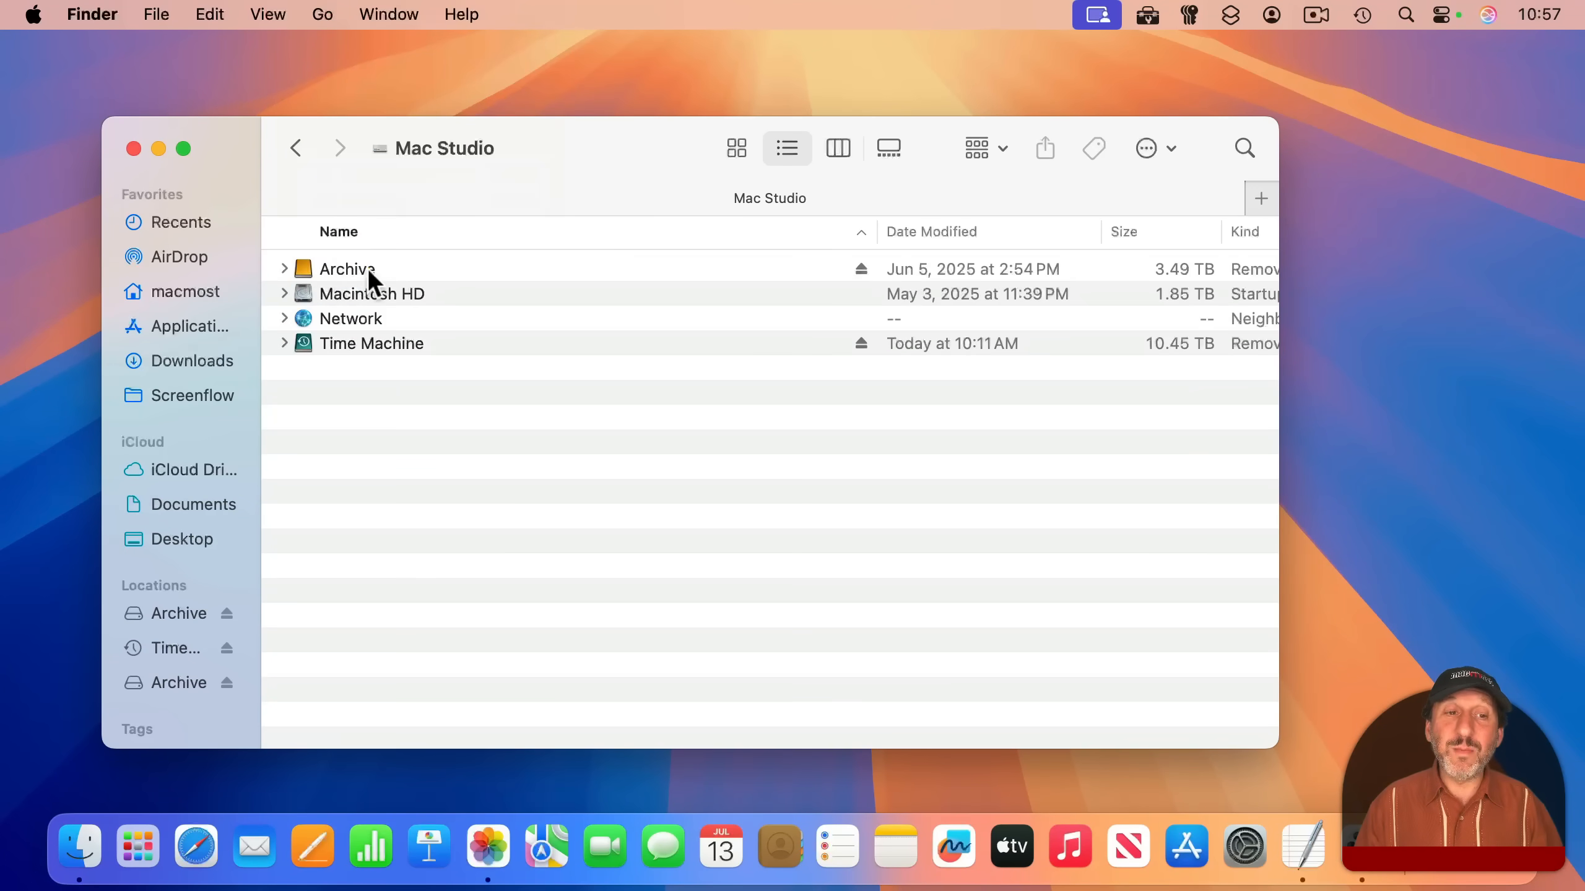
click(347, 268)
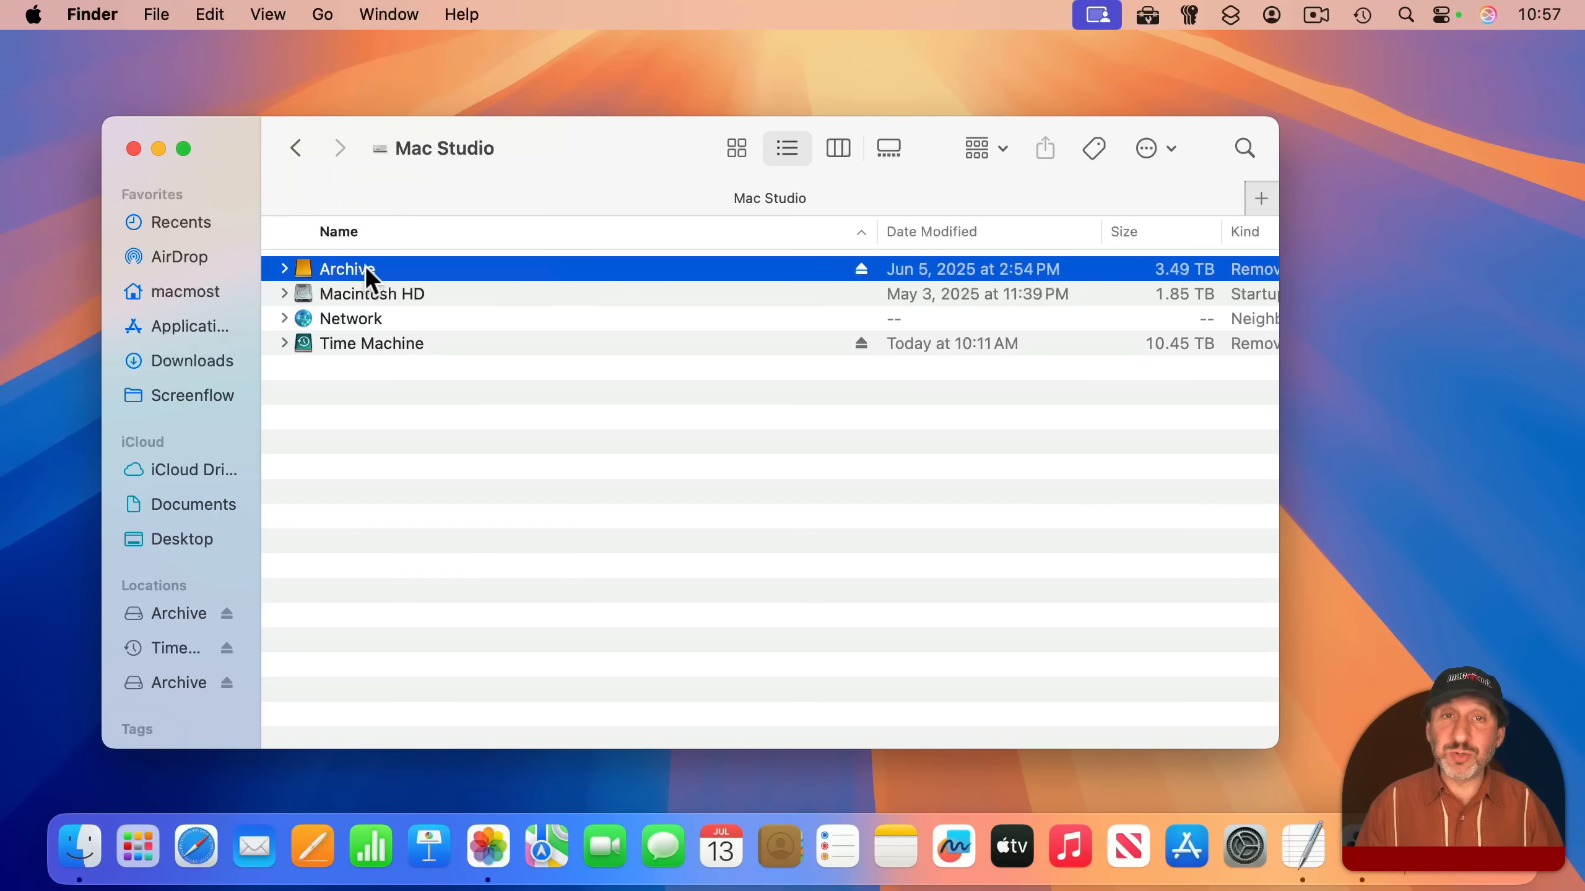
key(cmd+i)
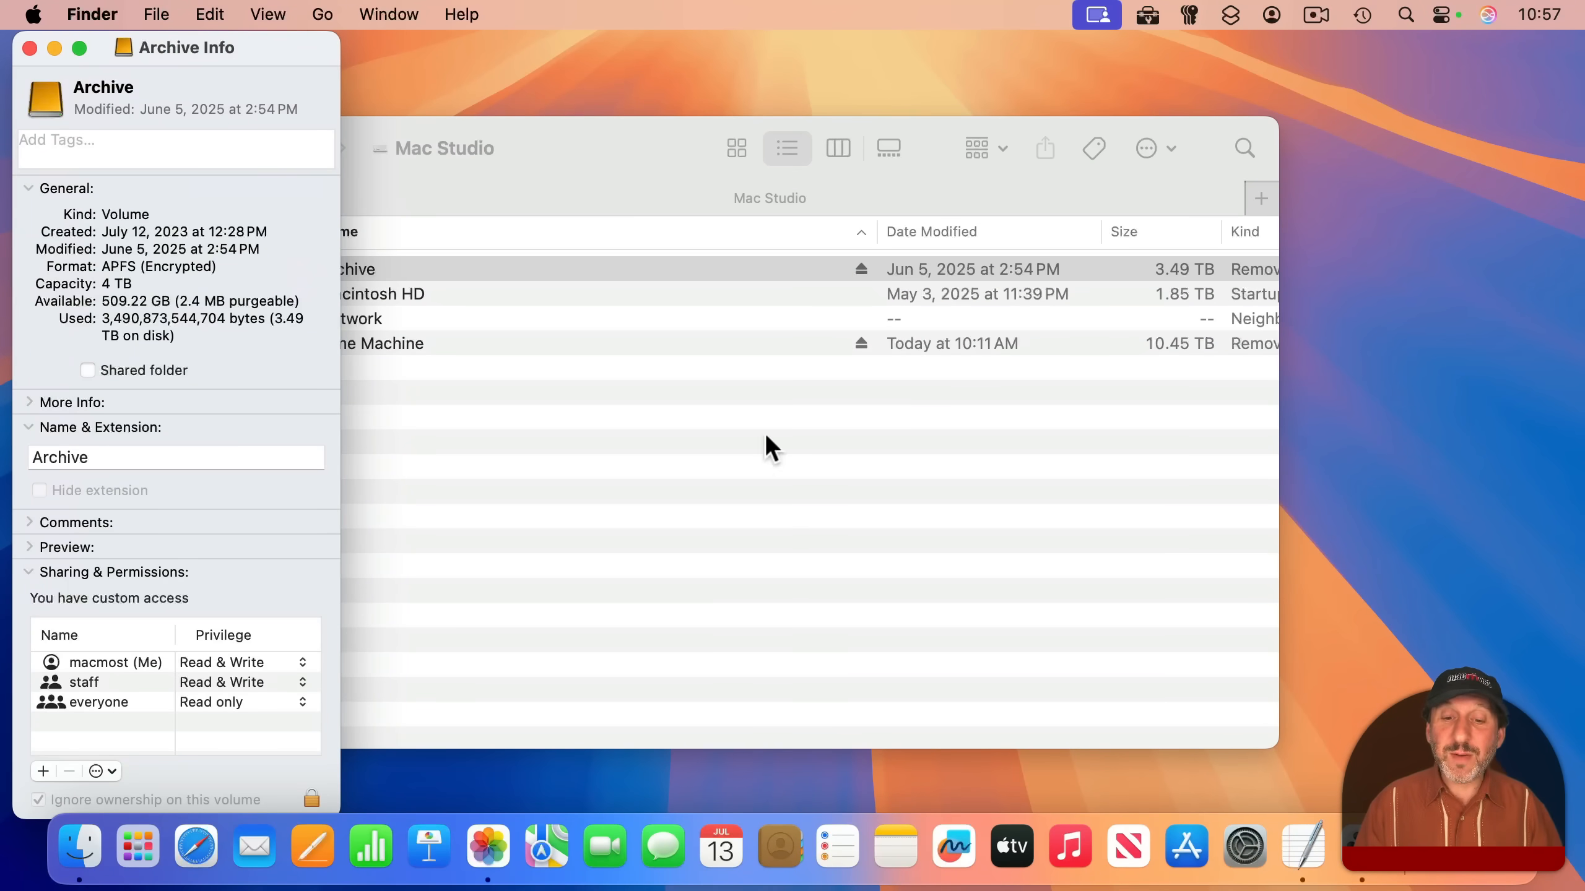
click(893, 847)
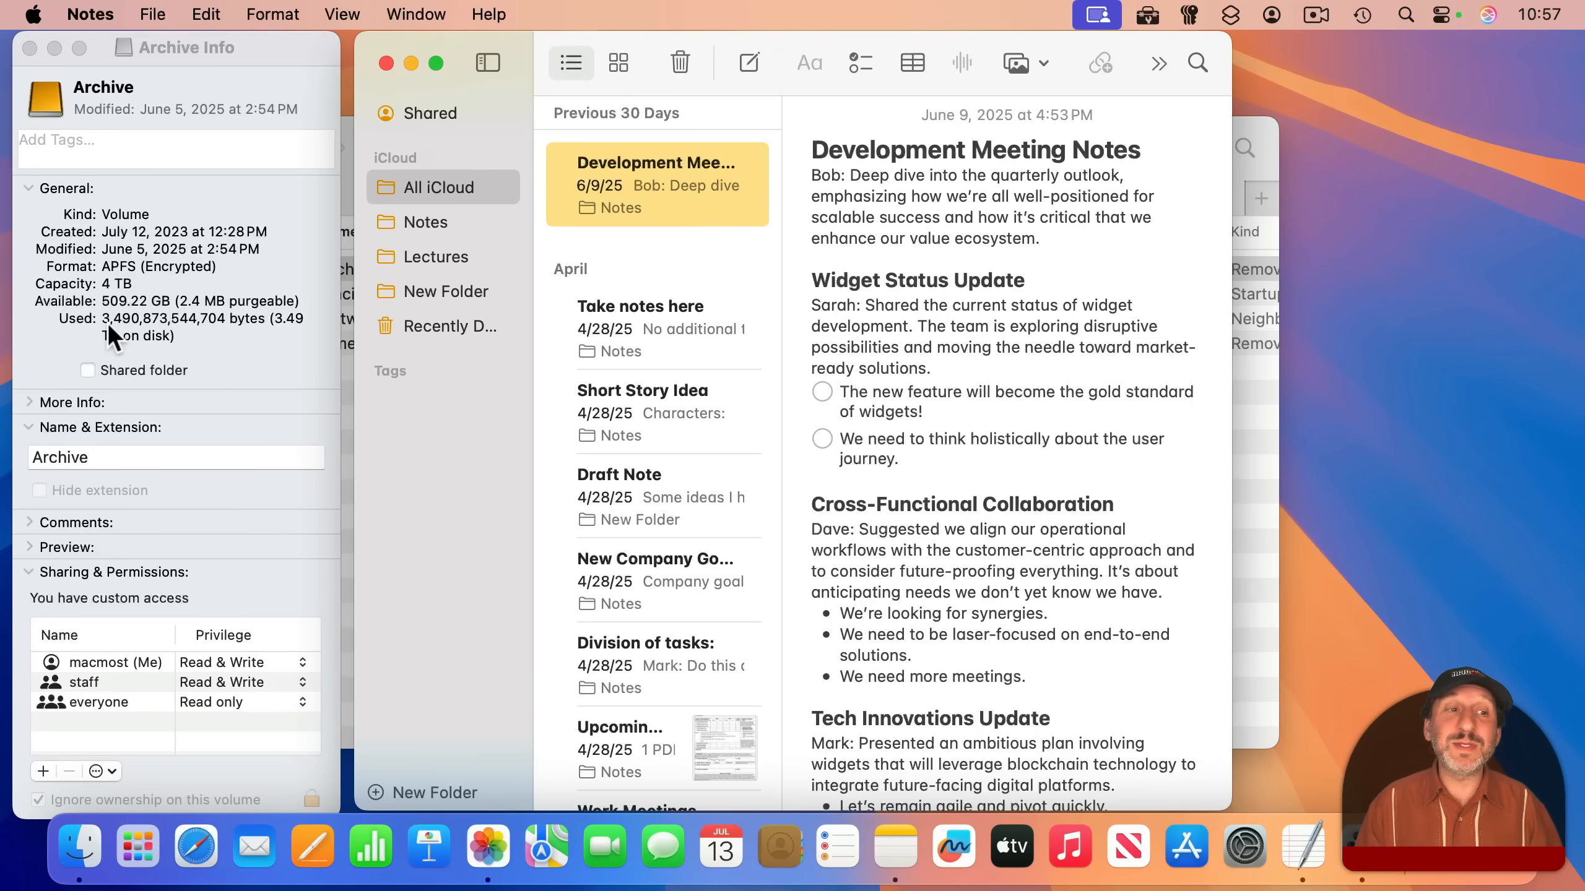
mouse_move(692, 105)
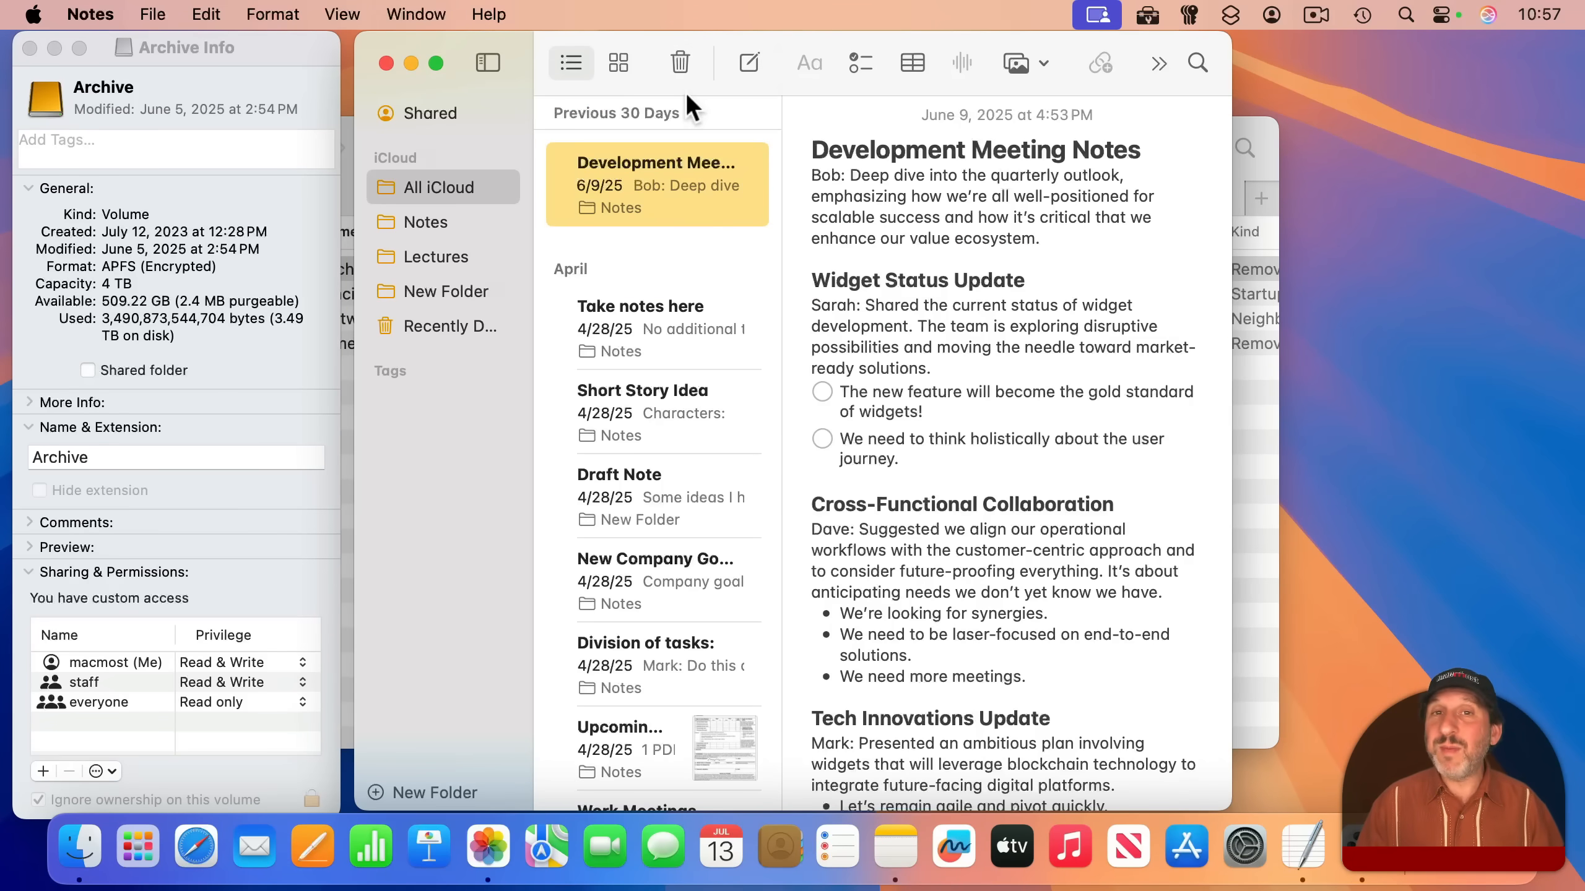
mouse_move(142, 192)
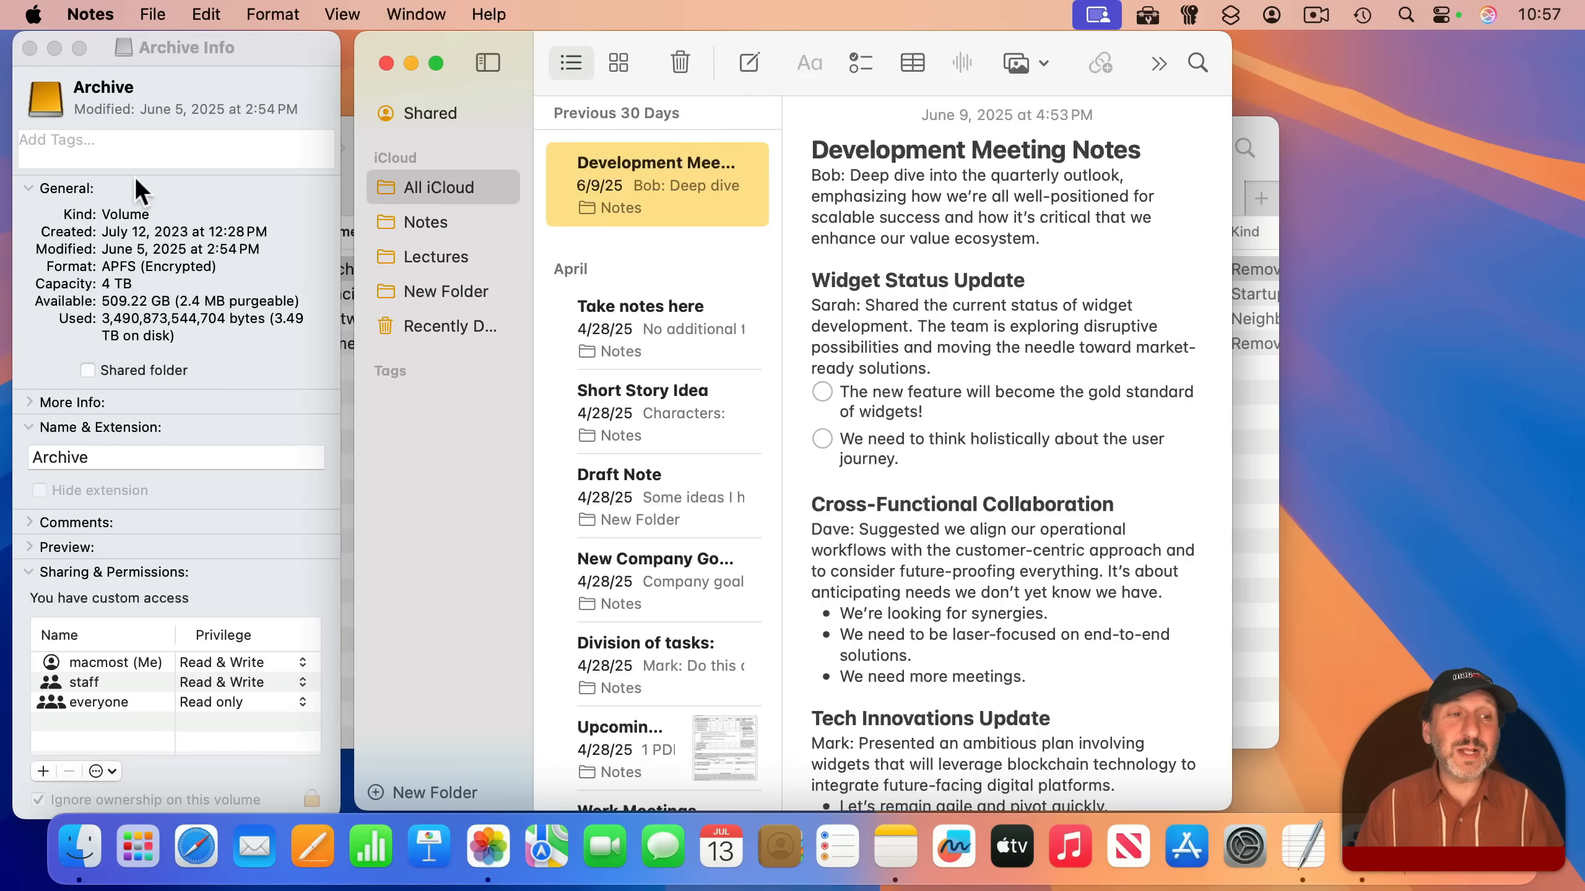
mouse_move(208, 71)
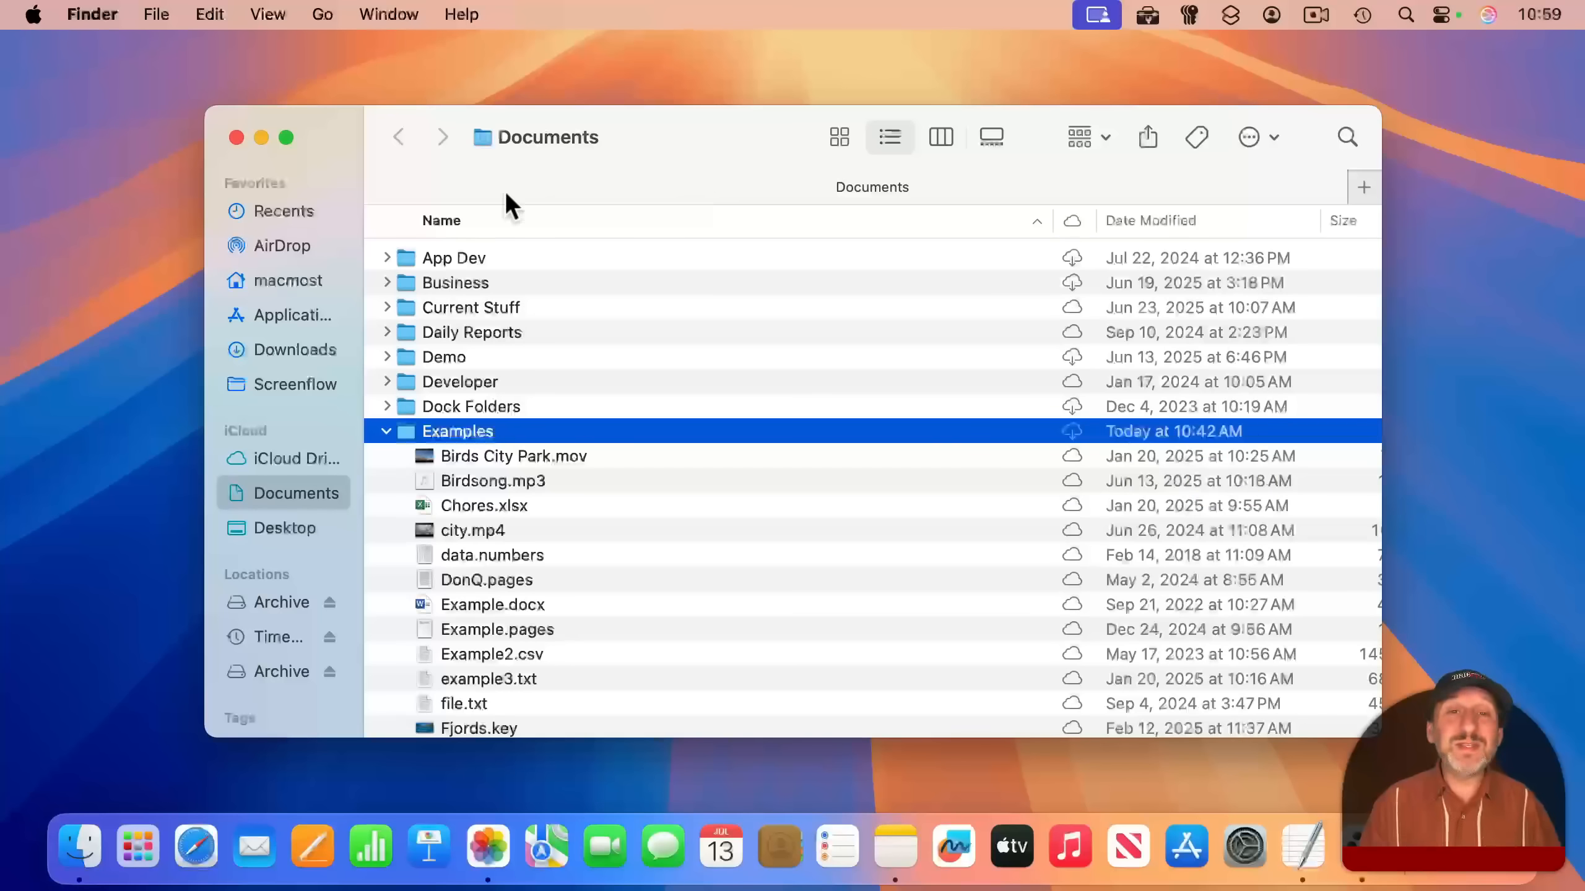
mouse_move(266, 14)
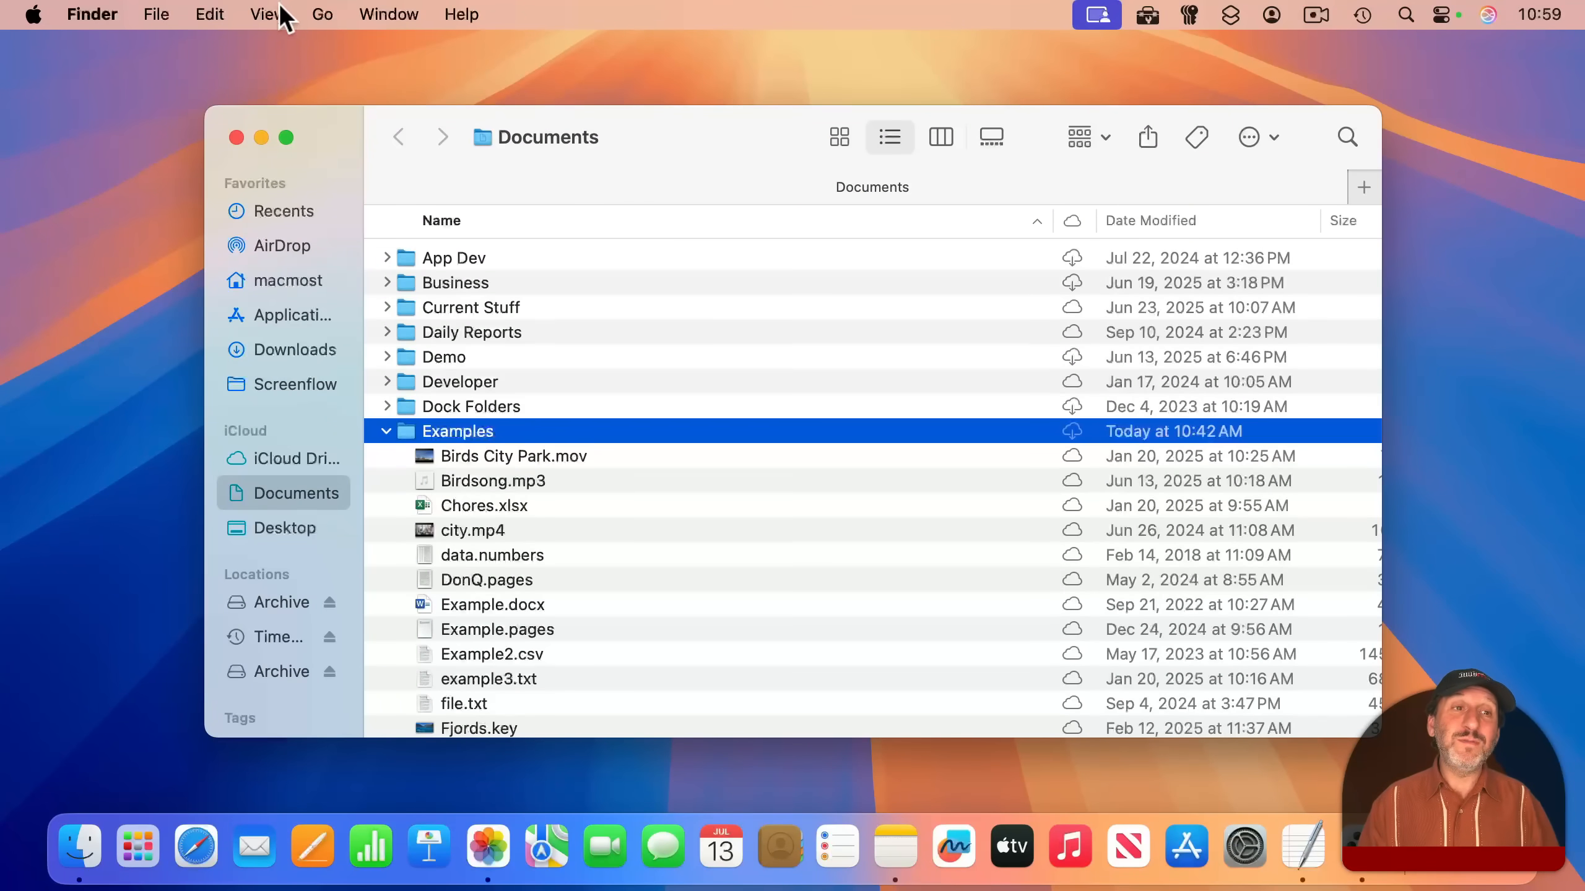
Show the preview pane and preview Example.pages, a 142 KB Pages document.
click(267, 14)
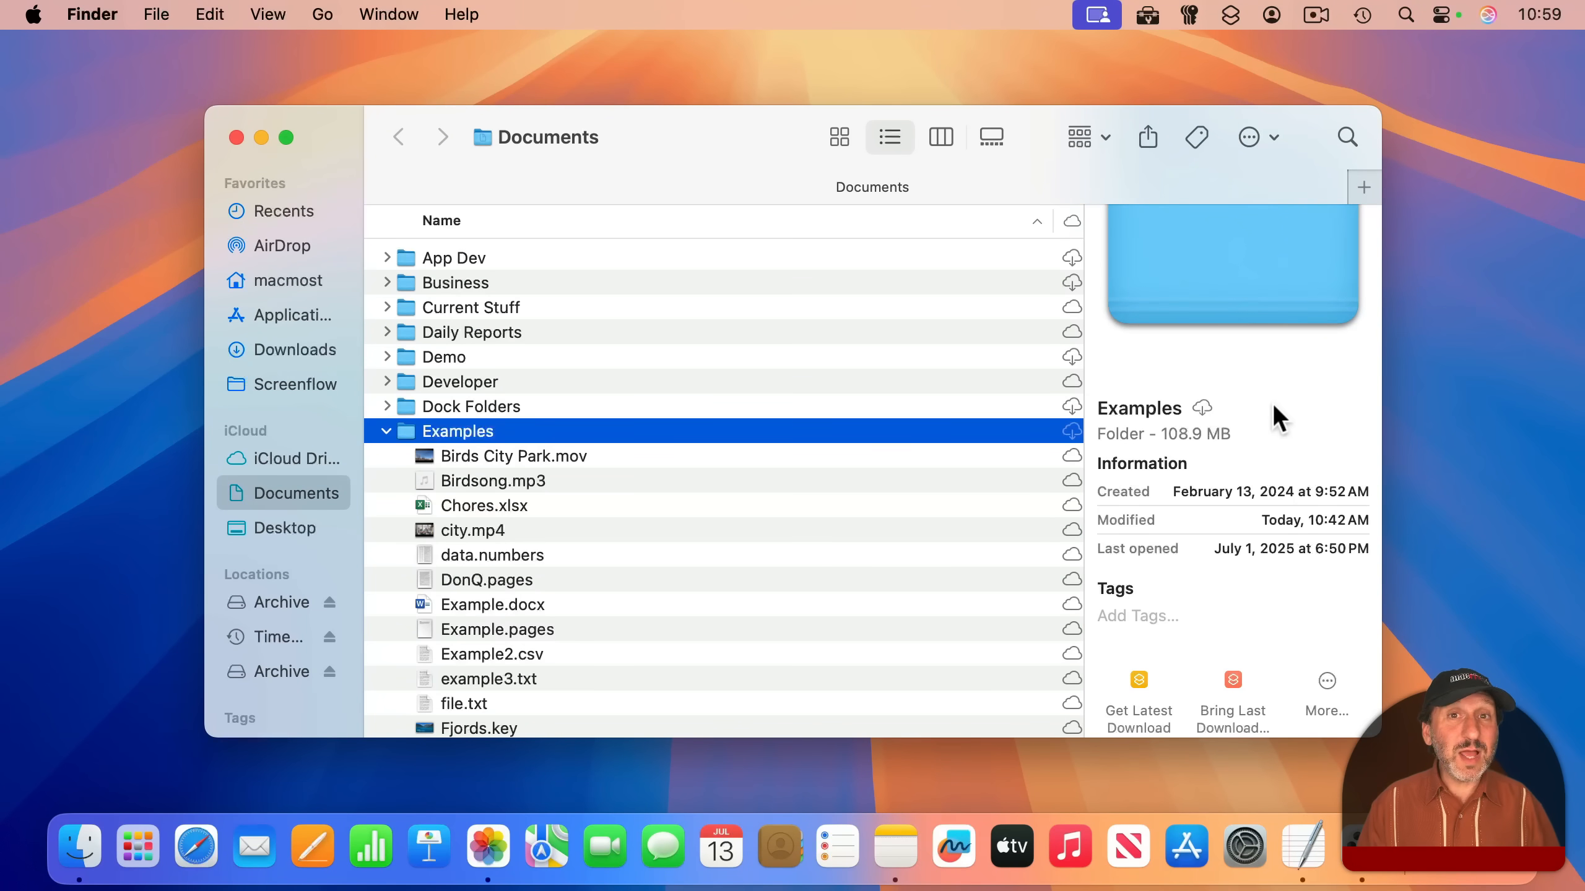
mouse_move(505, 647)
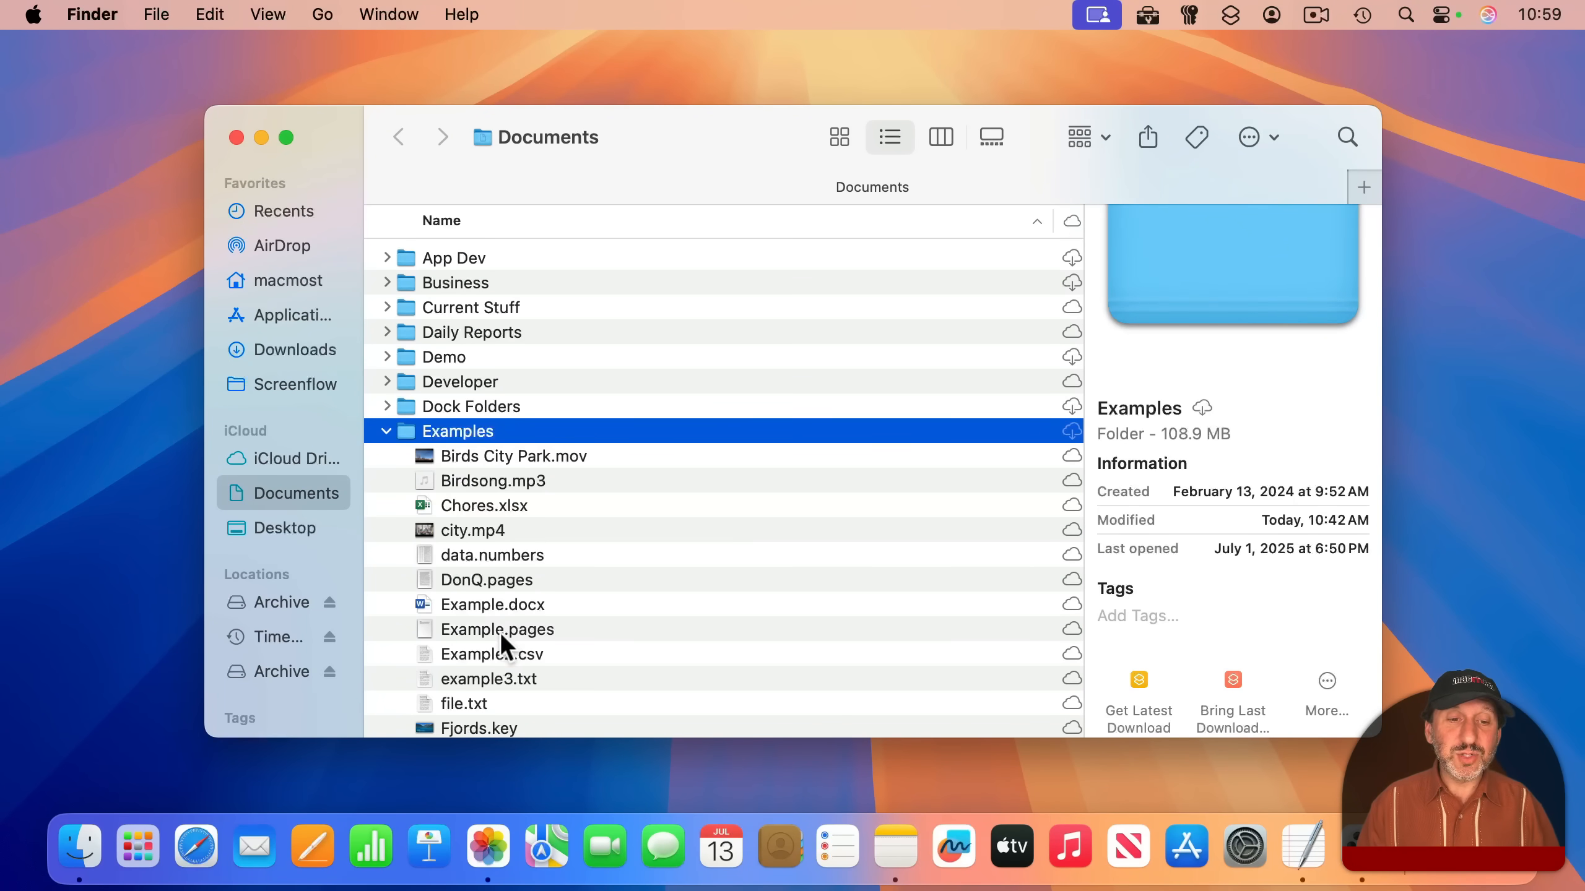
click(497, 629)
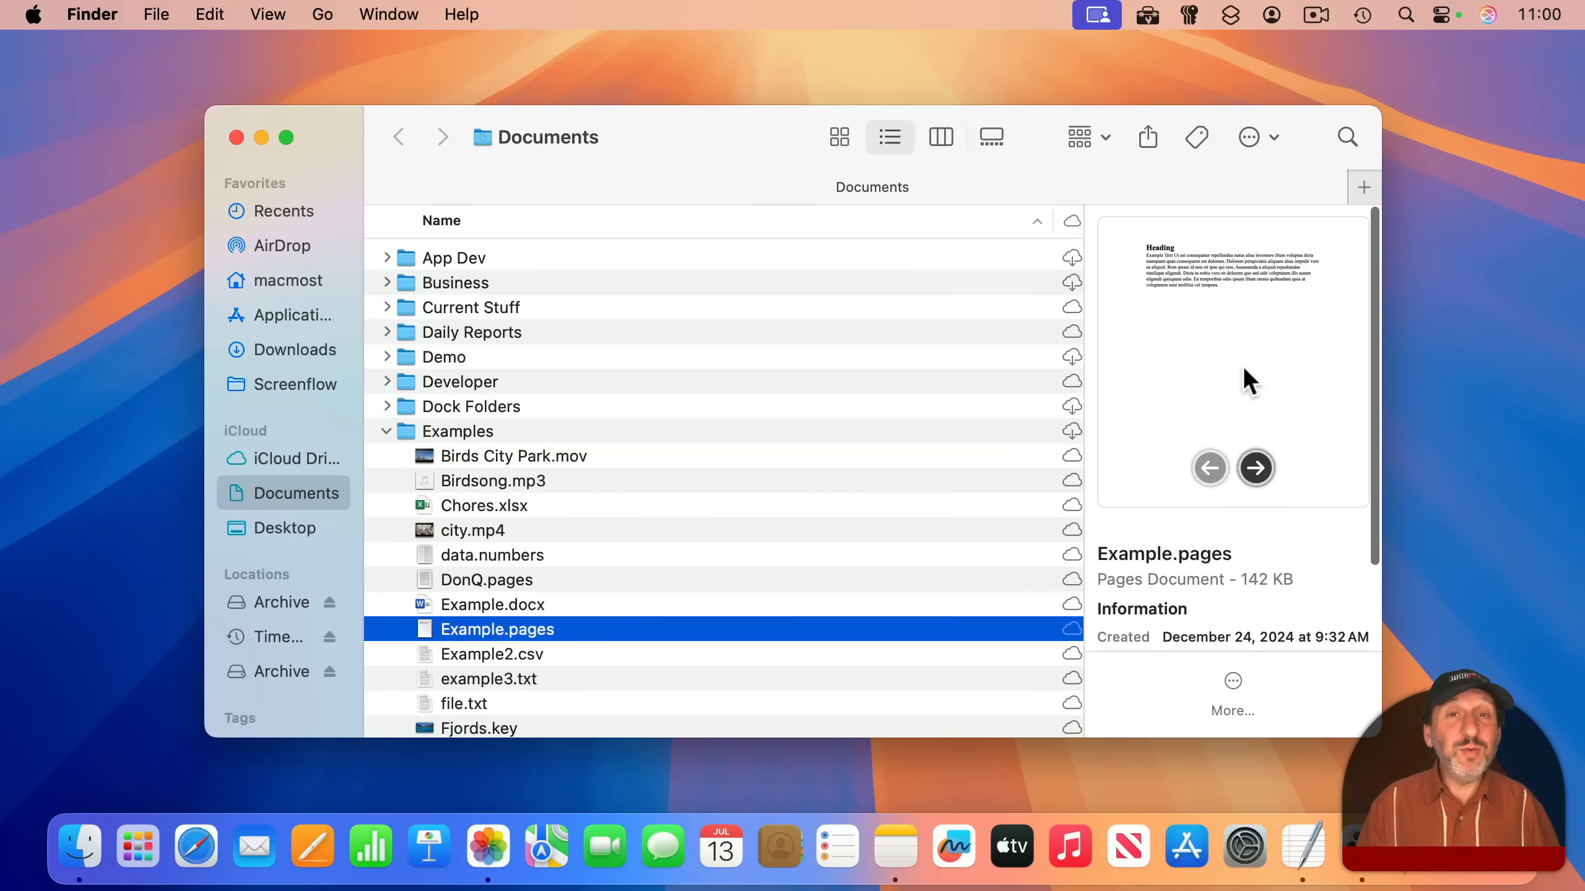
Widen the preview pane to enlarge the Picture 1.jpeg cottage photo.
scroll(down, 3)
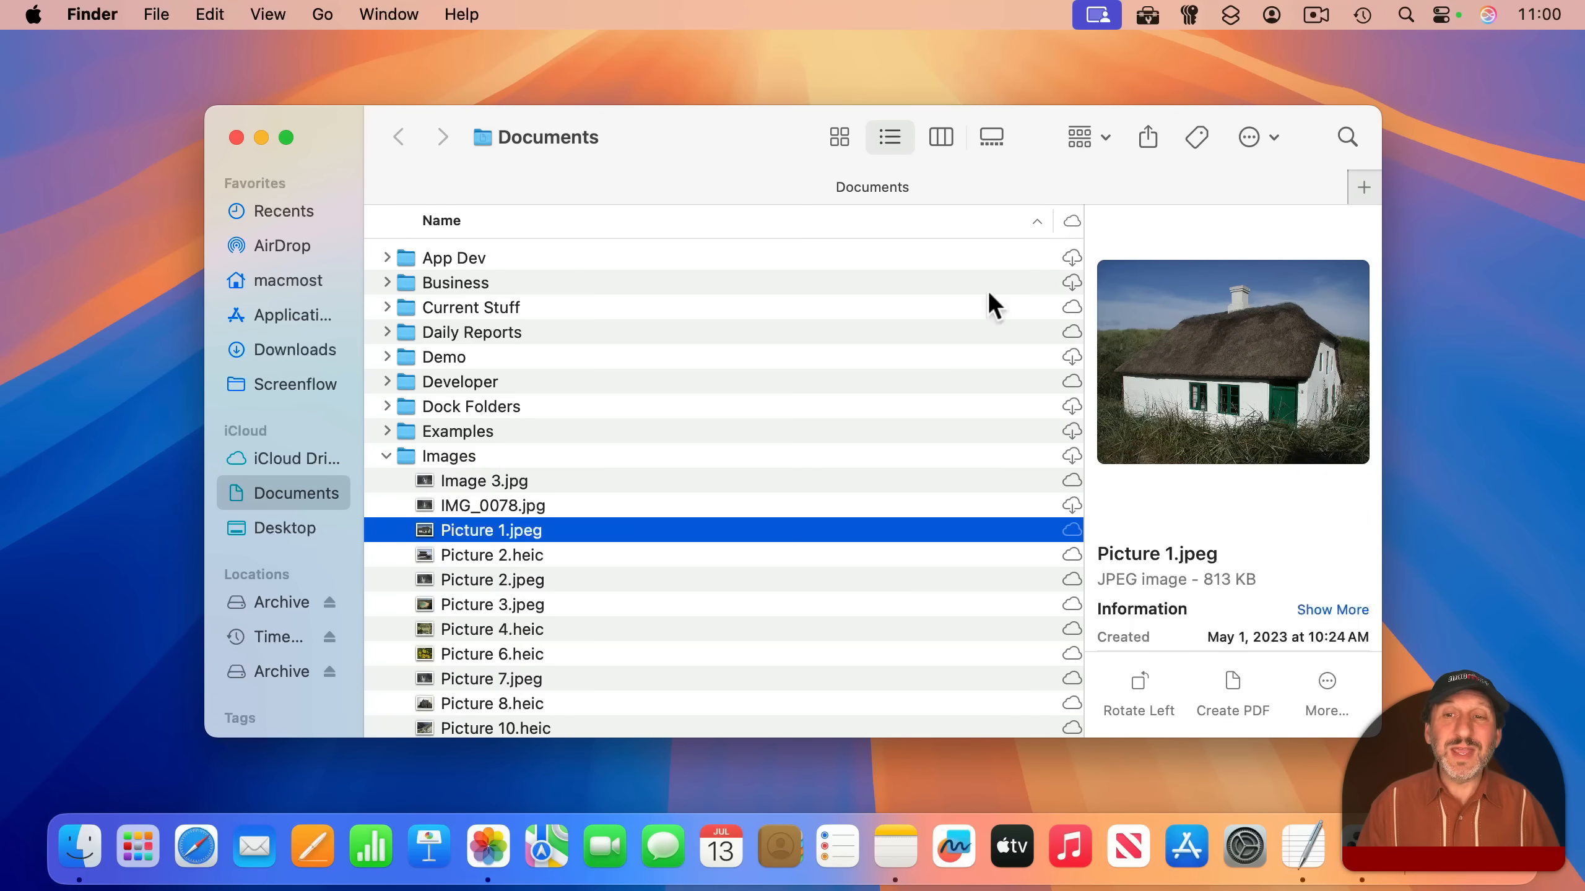
mouse_move(1080, 455)
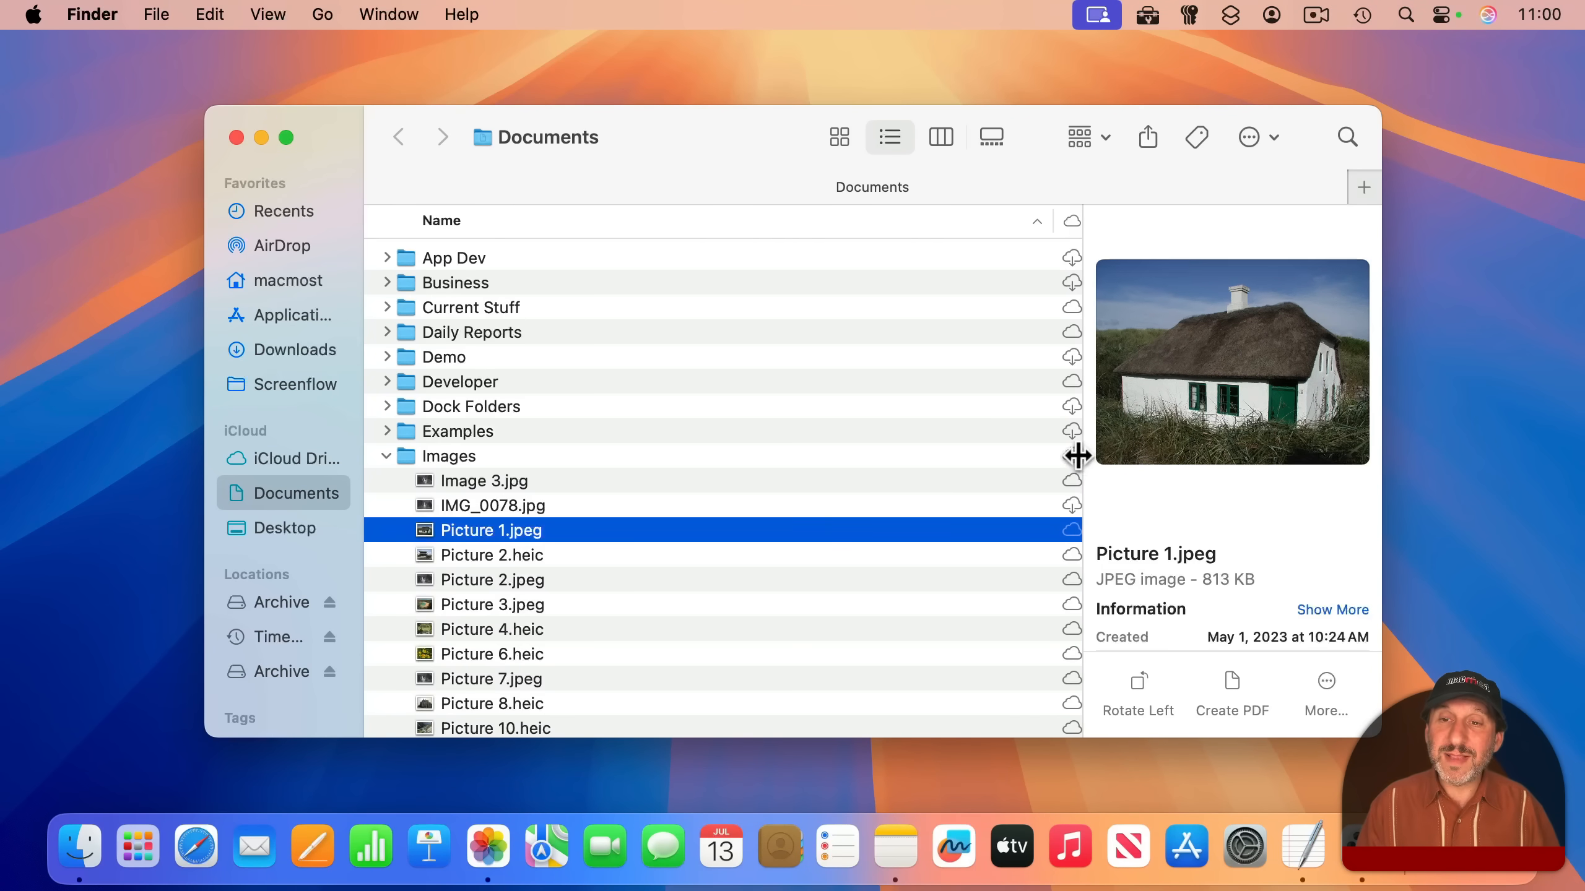
drag(1079, 456, 984, 467)
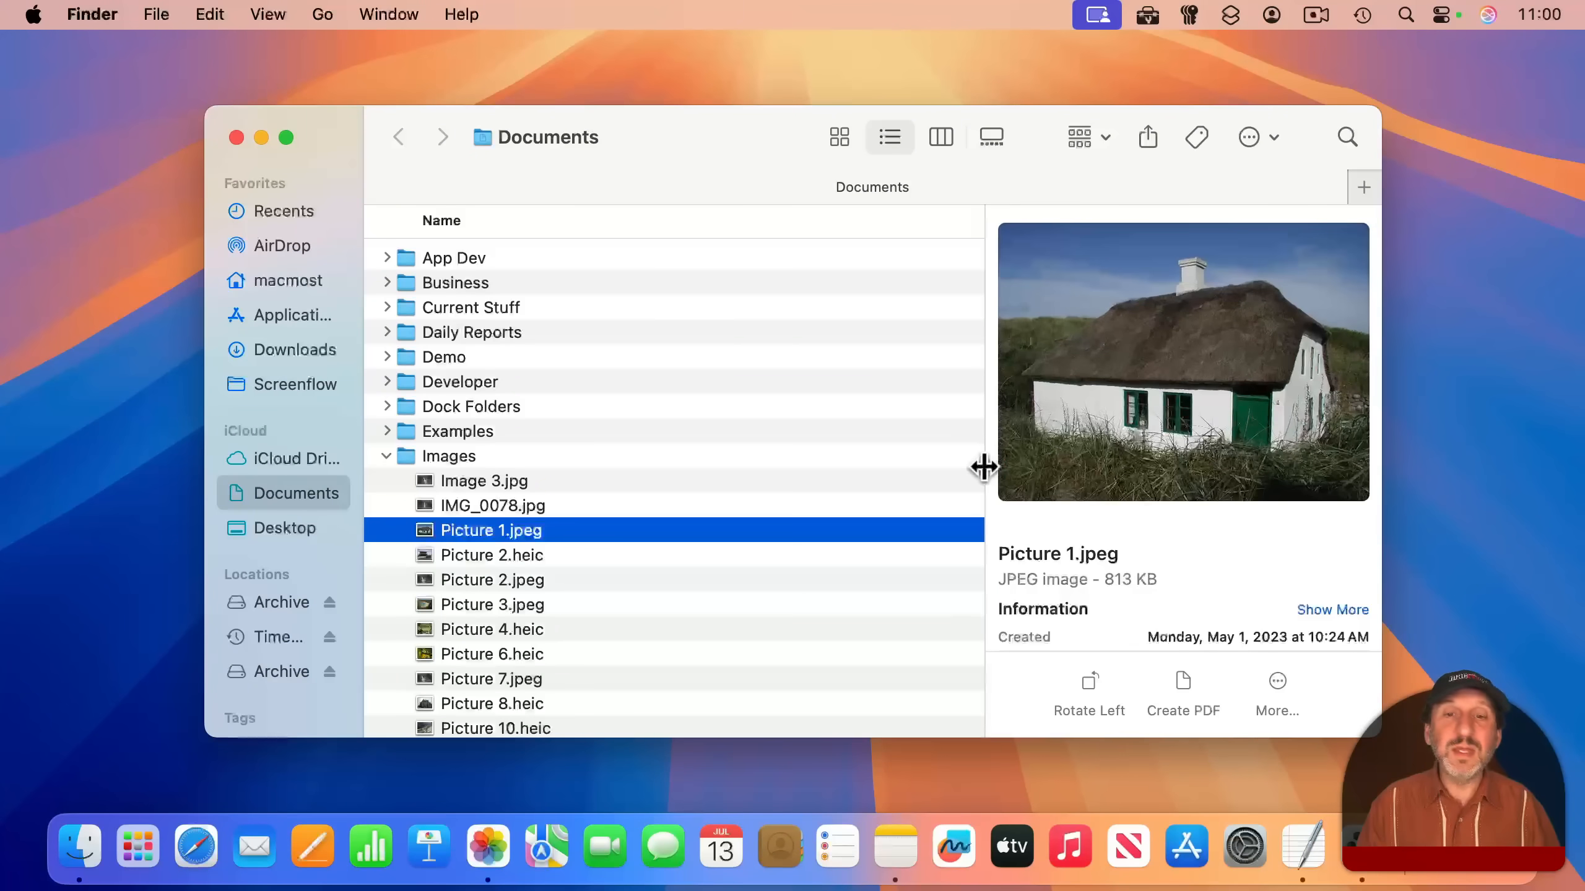